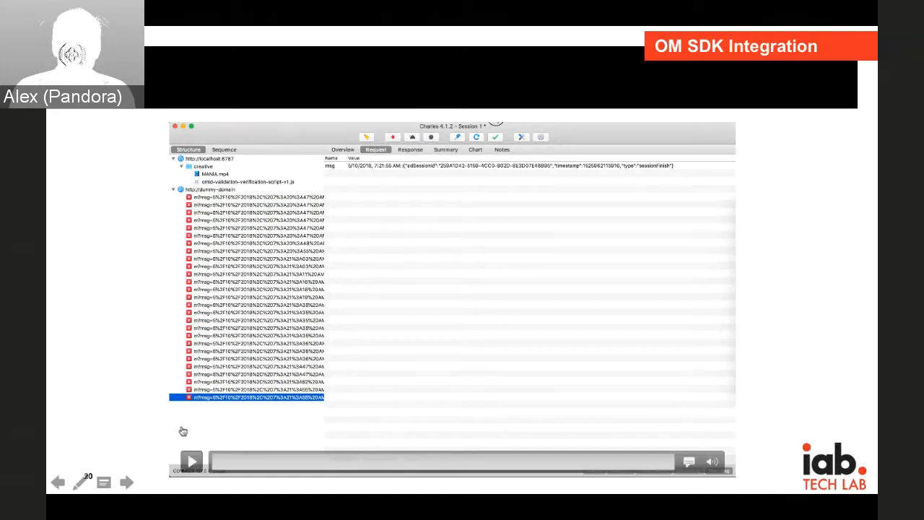
Run the HTML display, native display and native video sample ads in the emulator
{"action": "left_click", "coordinate": [125, 483]}
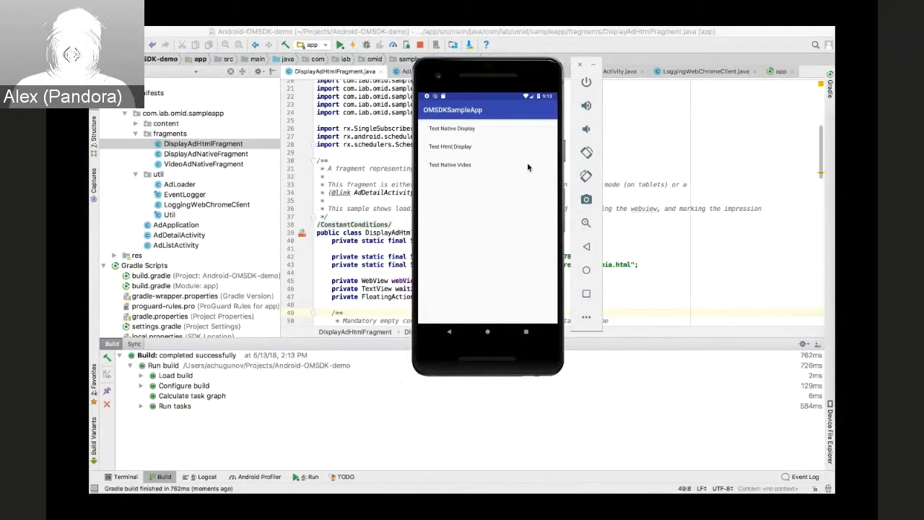
{"action": "left_click", "coordinate": [449, 147]}
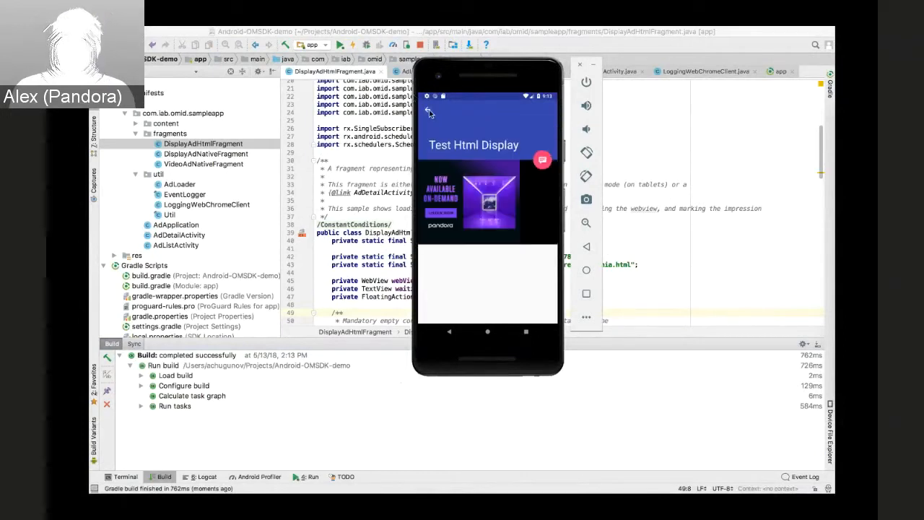
{"action": "left_click", "coordinate": [428, 115]}
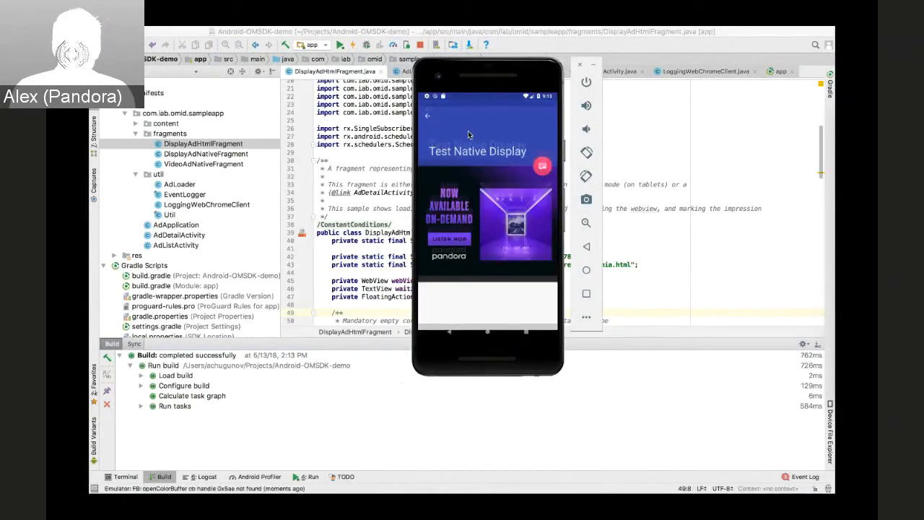
{"action": "left_click", "coordinate": [427, 115]}
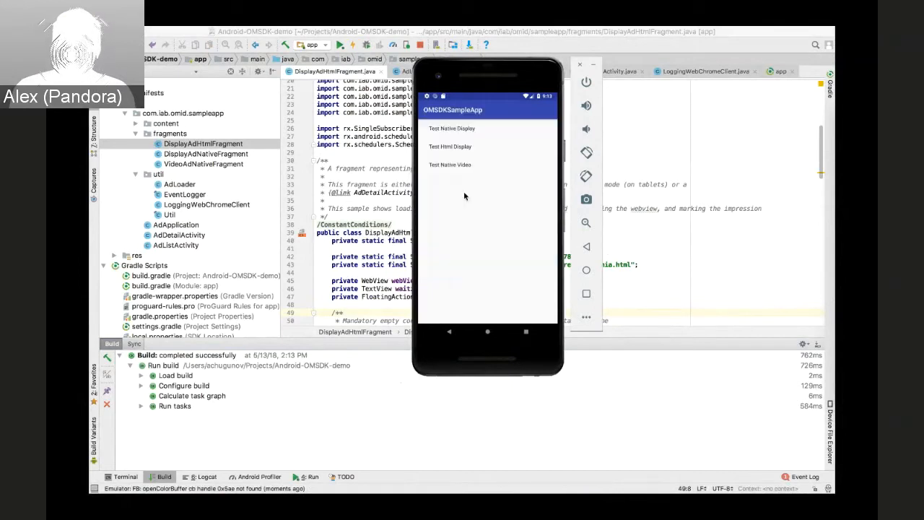
{"action": "left_click", "coordinate": [449, 164]}
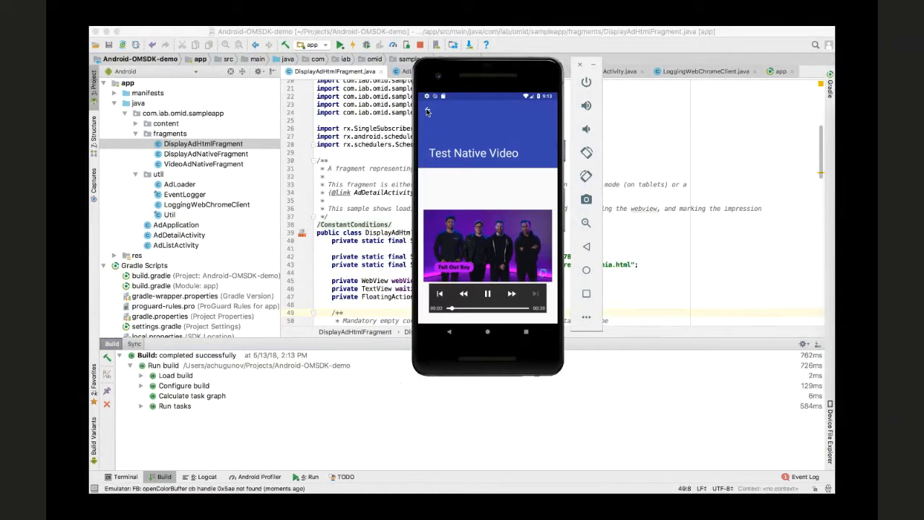
{"action": "left_click", "coordinate": [448, 332]}
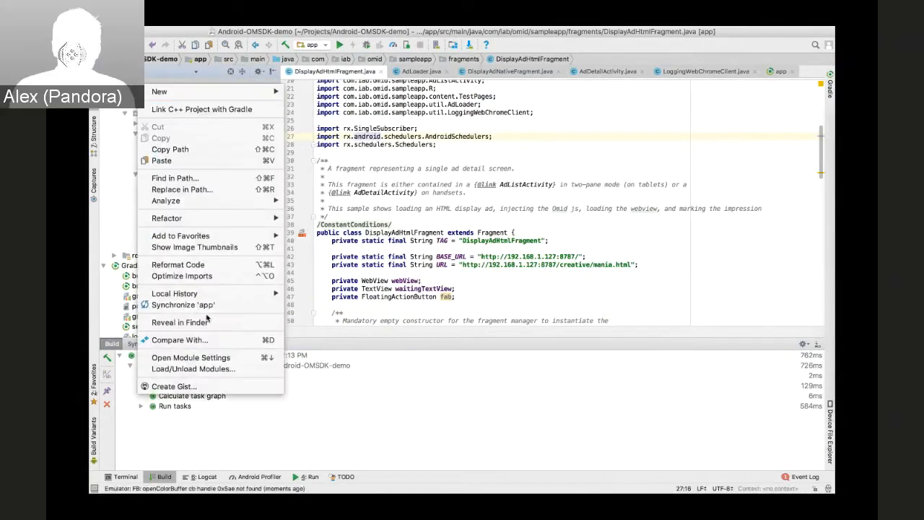
Reveal the module in Finder and copy omsdk-android-1 from OMSDK Downloads into libs
{"action": "left_click", "coordinate": [179, 322]}
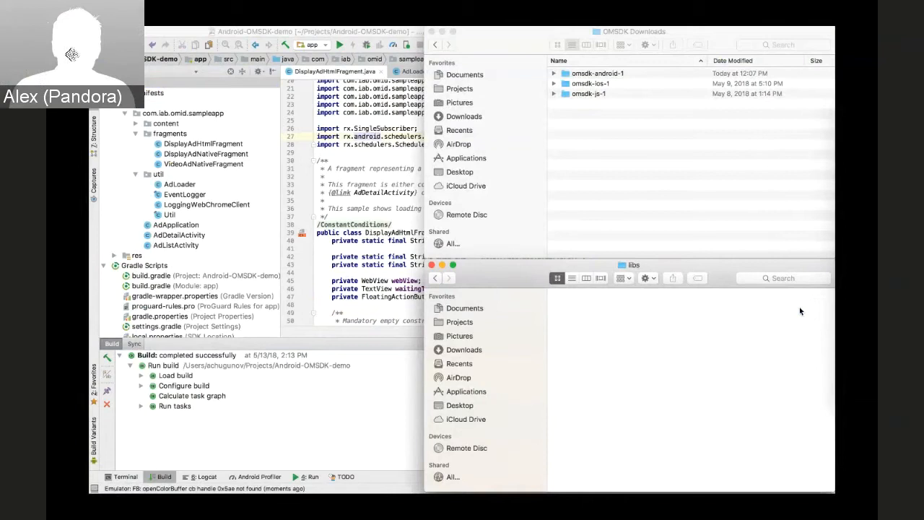
{"action": "left_click", "coordinate": [554, 73]}
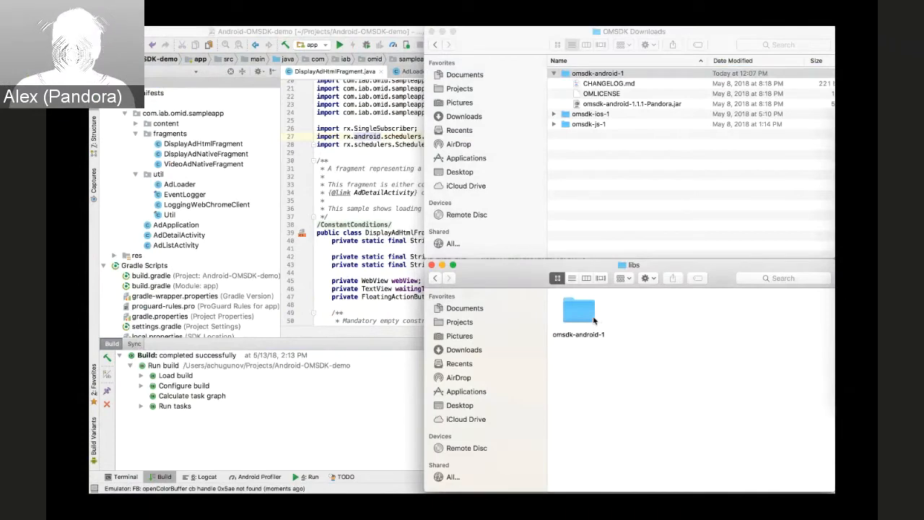
{"action": "mouse_move", "coordinate": [256, 261]}
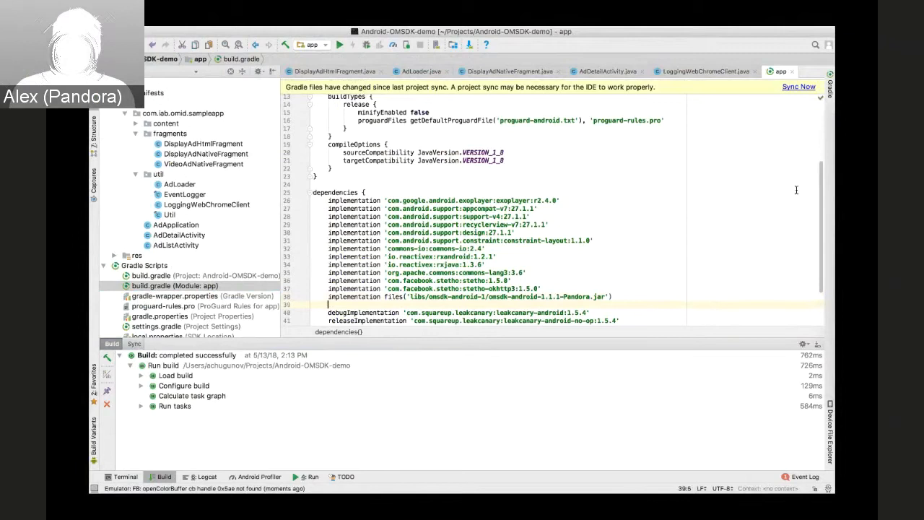
Sync Gradle with the omsdk-android-1.1.1-Pandora.jar dependency added to build.gradle
{"action": "left_click", "coordinate": [798, 87]}
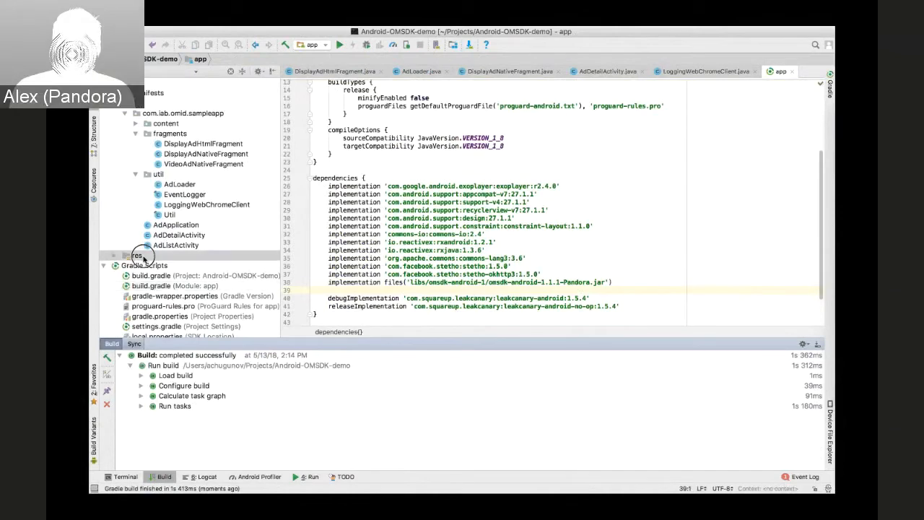
{"action": "right_click", "coordinate": [136, 255]}
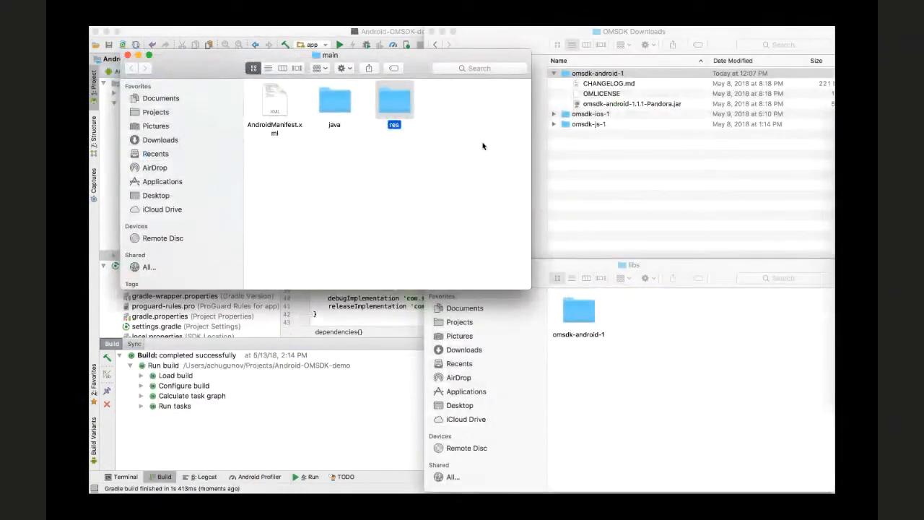
Create an assets folder containing an omsdk subfolder inside the app's main folder
{"action": "right_click", "coordinate": [460, 133]}
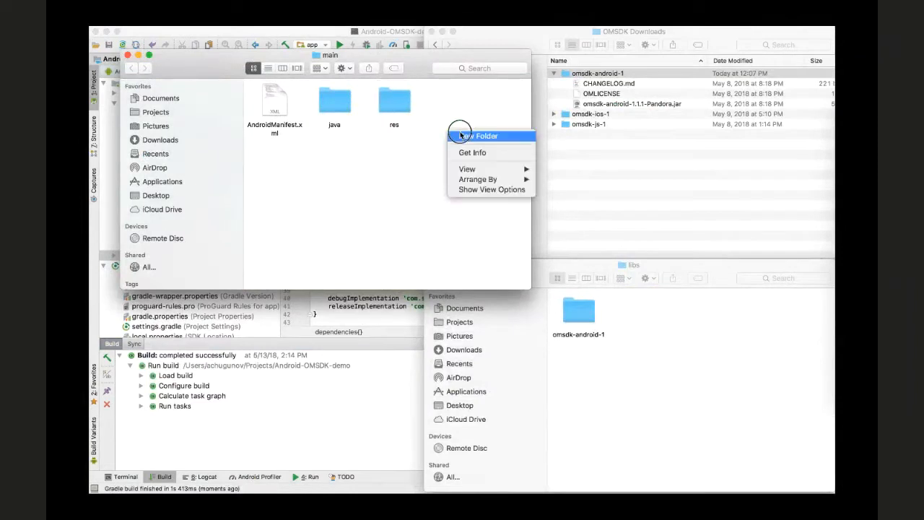
{"action": "left_click", "coordinate": [485, 136]}
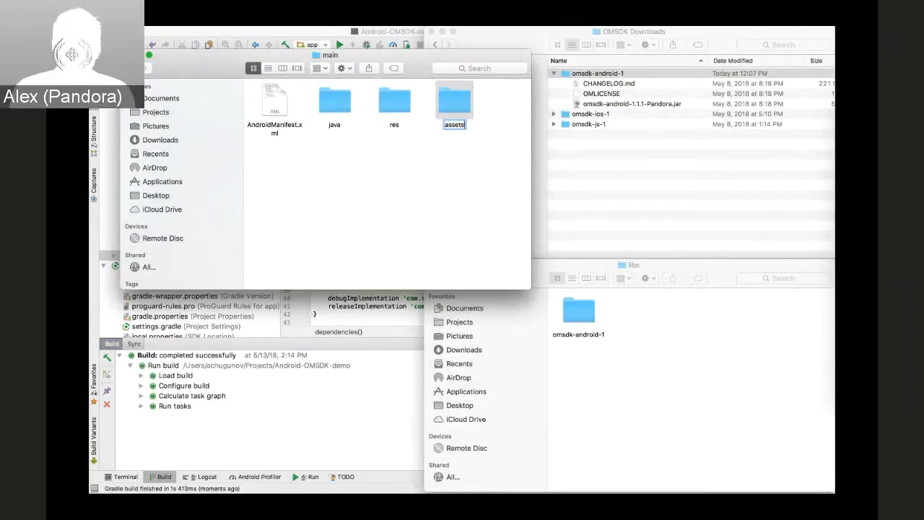
{"action": "double_click", "coordinate": [454, 101]}
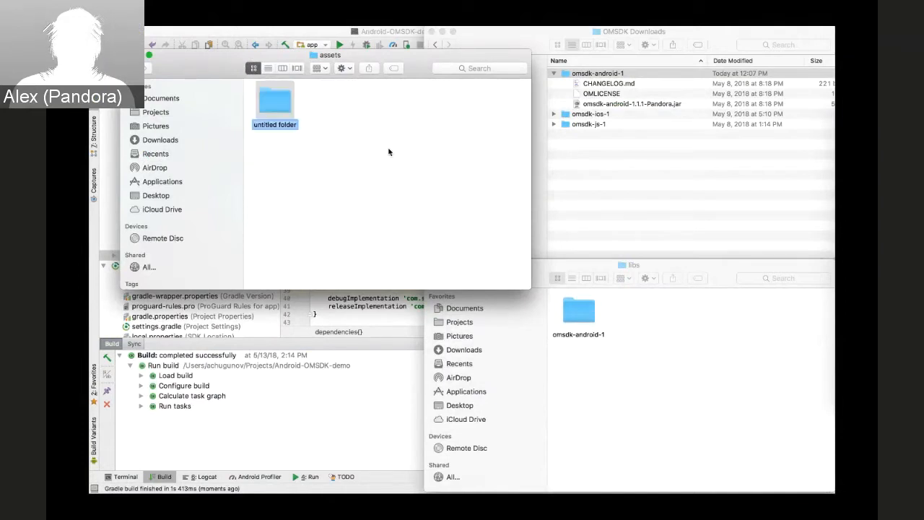
{"action": "type", "text": "omsdk"}
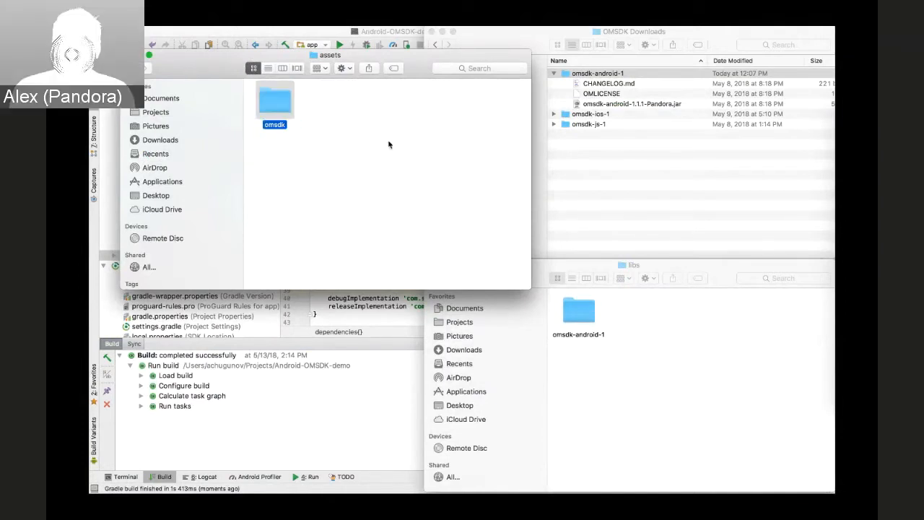
{"action": "double_click", "coordinate": [274, 101]}
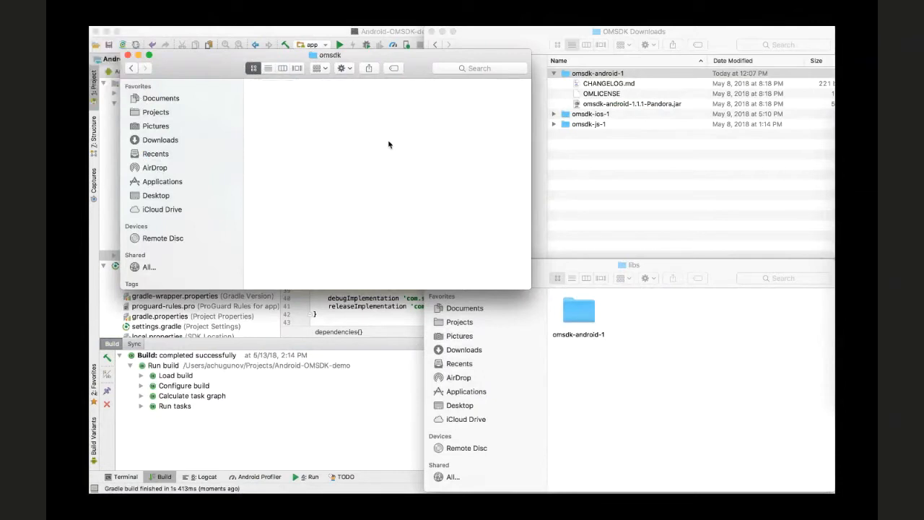
Locate omsdk-v1.js in the omsdk-js-1 Service folder of OMSDK Downloads
{"action": "left_click", "coordinate": [553, 124]}
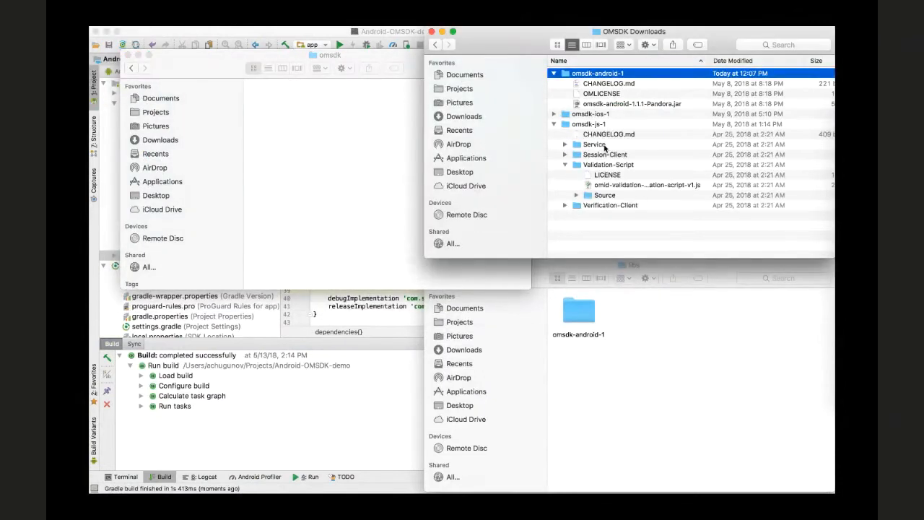
{"action": "left_click", "coordinate": [565, 143]}
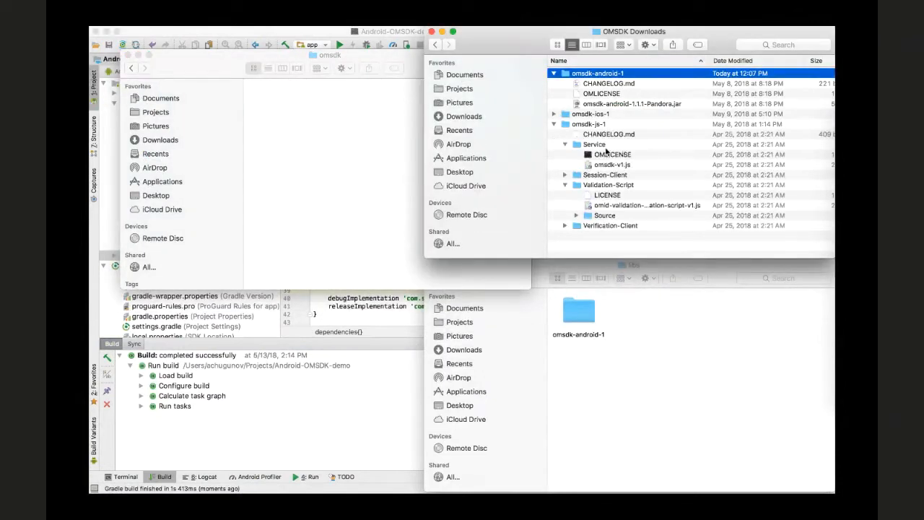
{"action": "left_click", "coordinate": [612, 154]}
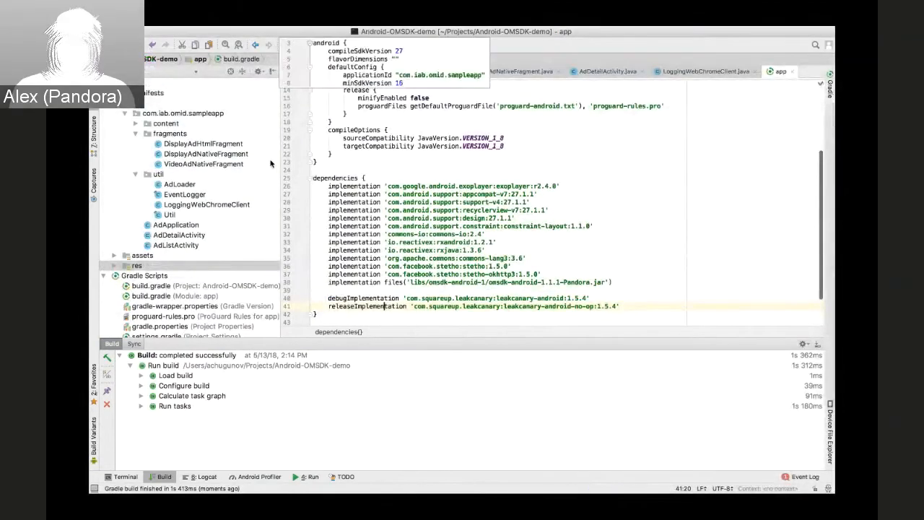
Create the OmidJsLoader class in util with a getOmidJs method reading omsdk/omsdk-v1.js
{"action": "left_click", "coordinate": [157, 174]}
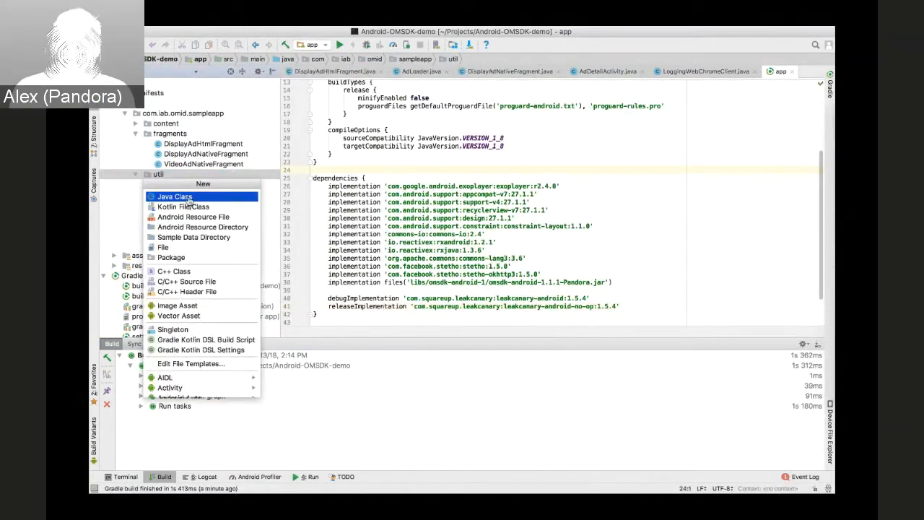
{"action": "left_click", "coordinate": [174, 196]}
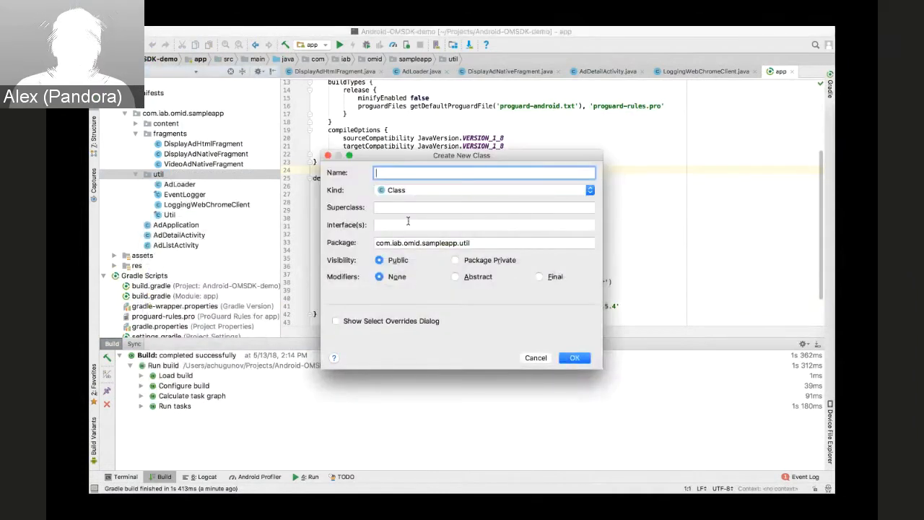
{"action": "mouse_move", "coordinate": [433, 223]}
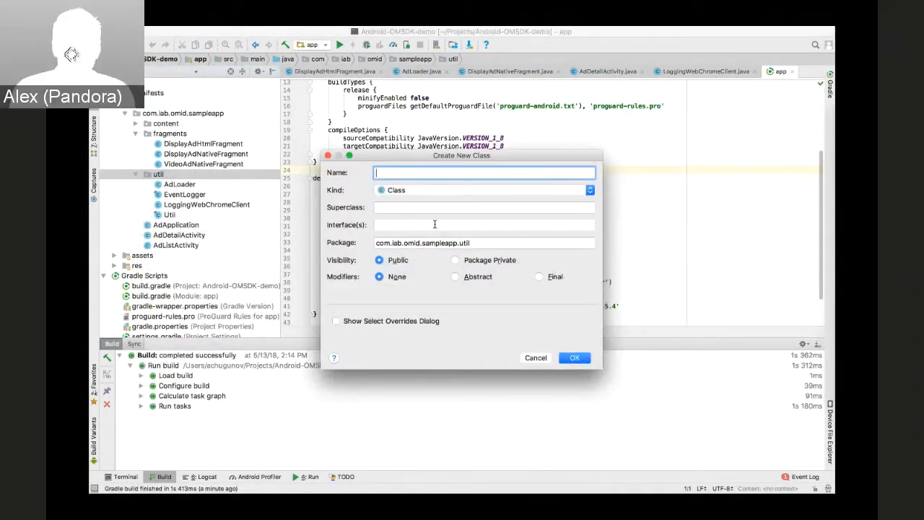
{"action": "type", "text": "OmidJsLoader"}
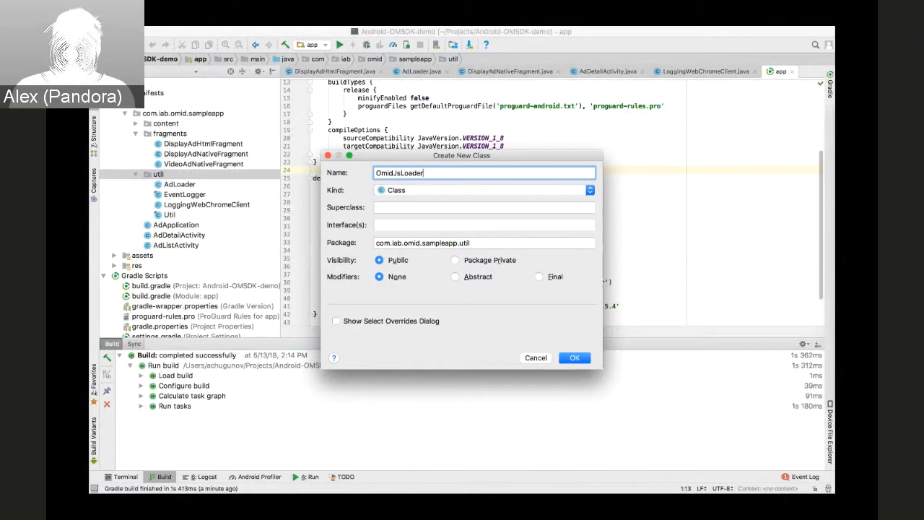
{"action": "left_click", "coordinate": [574, 357]}
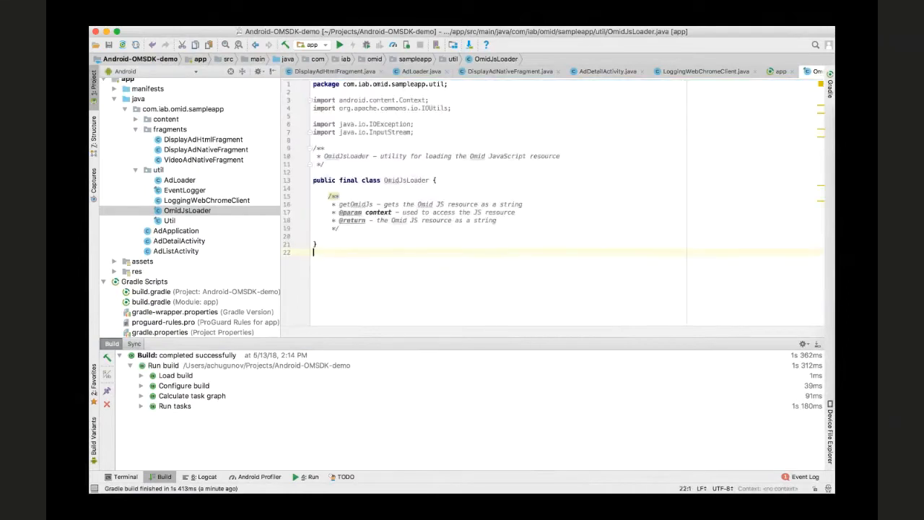
{"action": "double_click", "coordinate": [406, 180]}
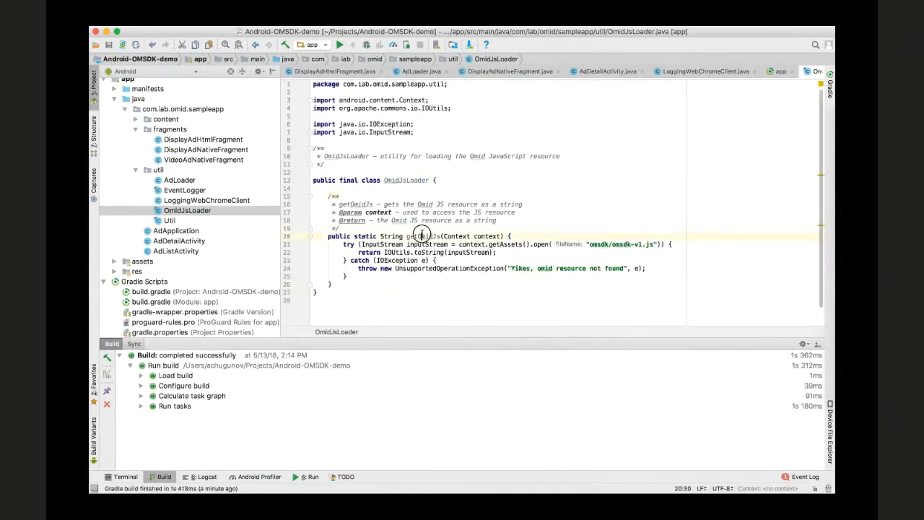
{"action": "double_click", "coordinate": [425, 236]}
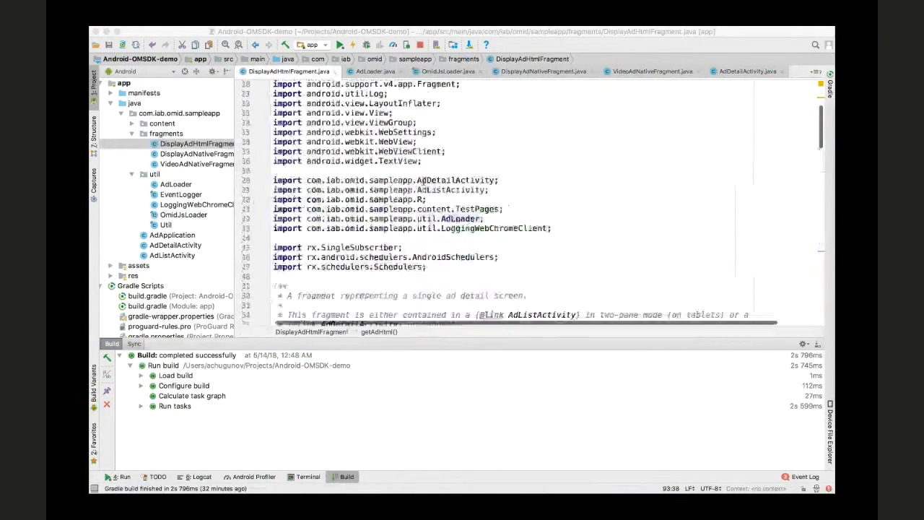
Import com.iab.omid.library.pandora.ScriptInjector in AdLoader
{"action": "scroll", "scroll_direction": "down", "scroll_amount": 3}
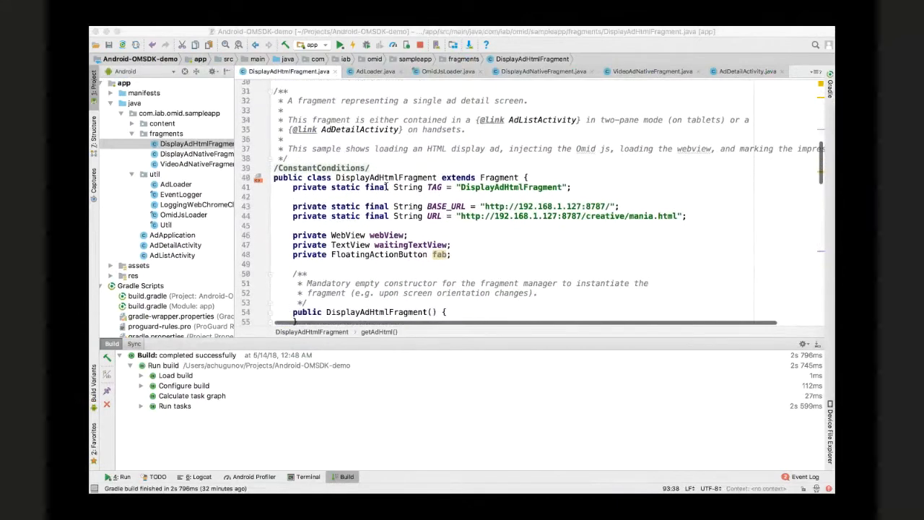
{"action": "scroll", "scroll_direction": "down", "scroll_amount": 3}
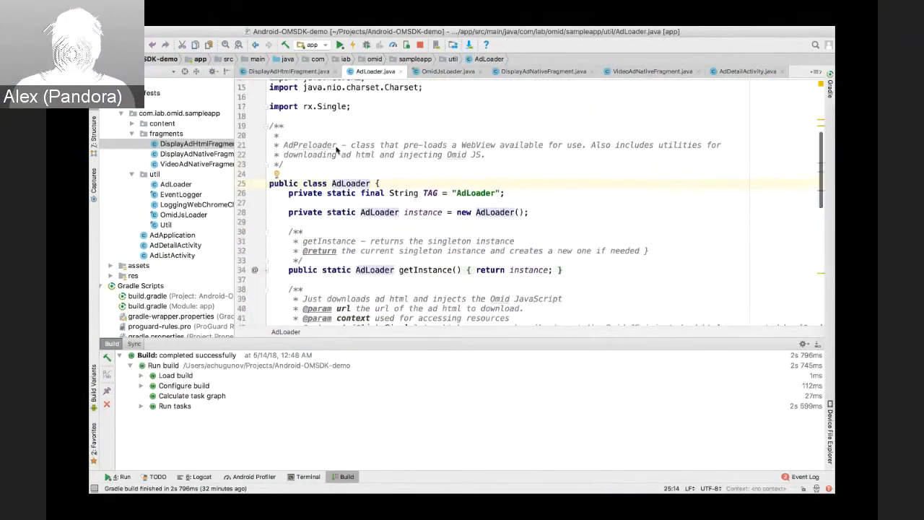
{"action": "scroll", "scroll_direction": "up", "scroll_amount": 3}
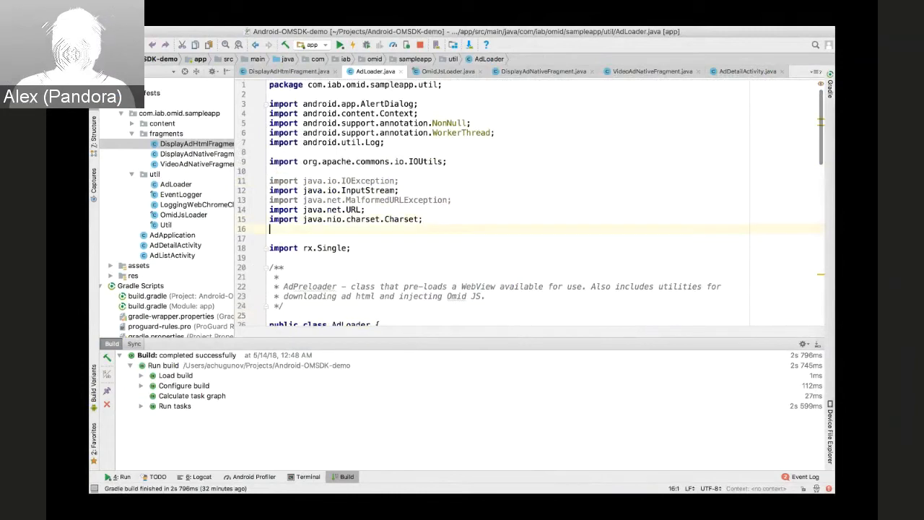
{"action": "type", "text": "import com.iab.omid.library.pandora.ScriptInjector;"}
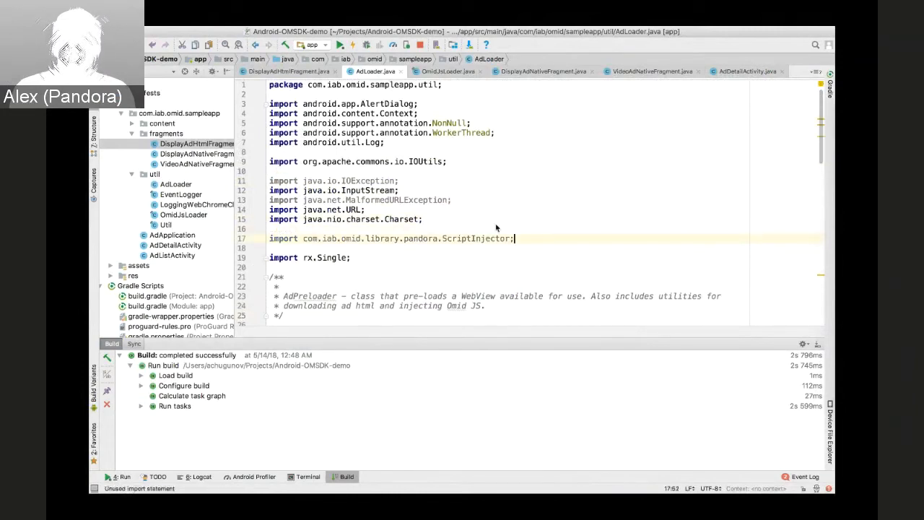
Chain .map(adHtml -> injectOmsdkJavascript(context, adHtml)) after downloadUrlToString in setupAdHtml
{"action": "scroll", "scroll_direction": "down", "scroll_amount": 3}
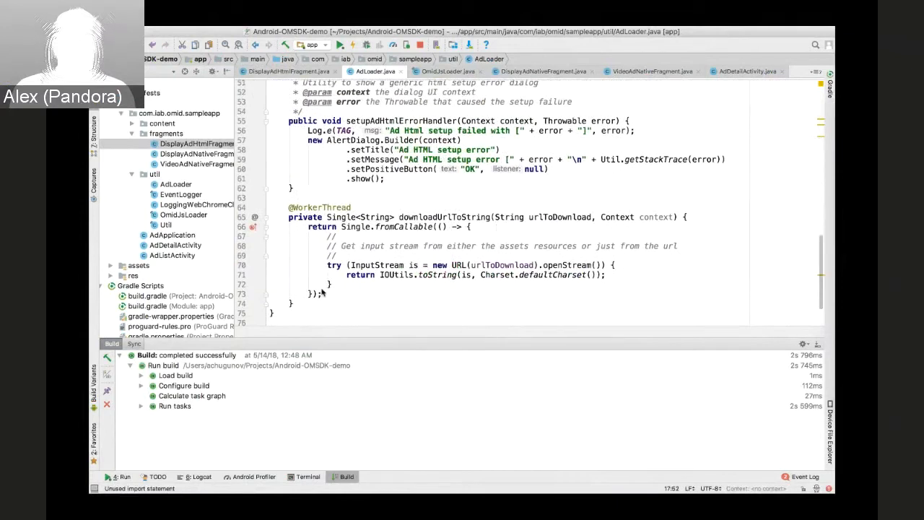
{"action": "scroll", "scroll_direction": "down", "scroll_amount": 3}
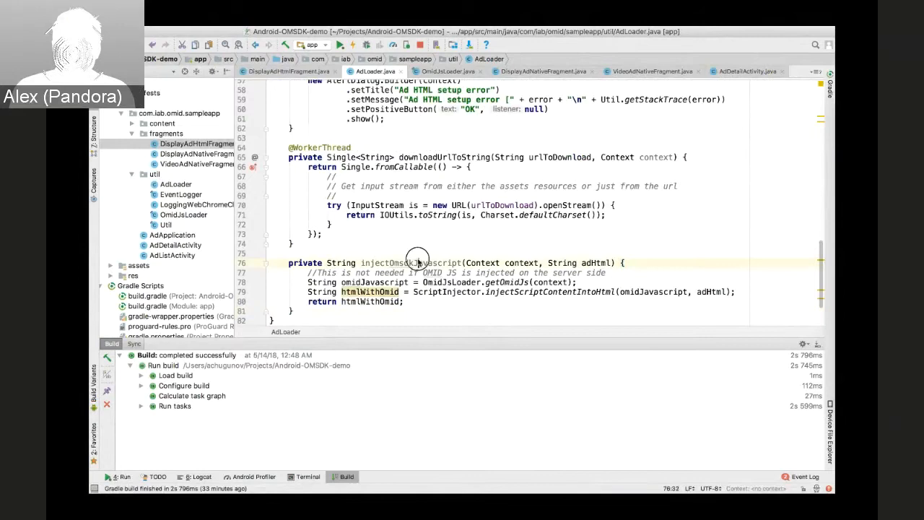
{"action": "double_click", "coordinate": [653, 292]}
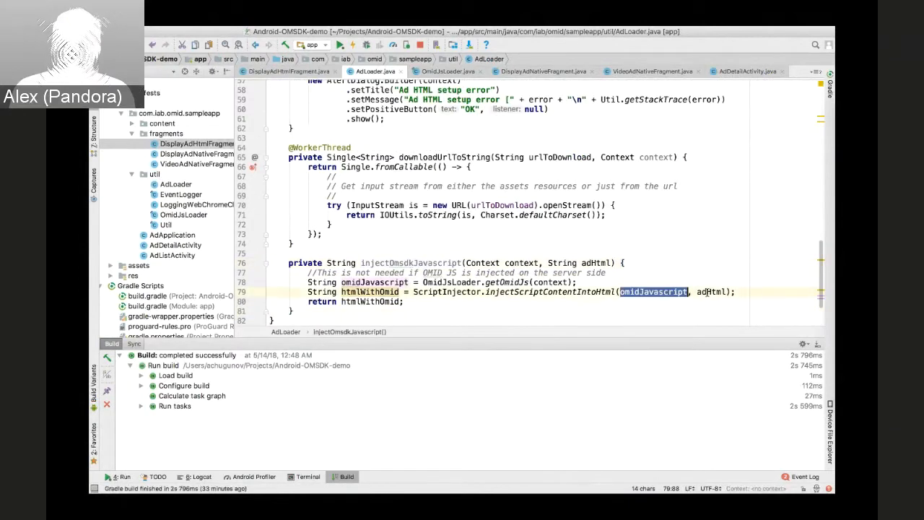
{"action": "double_click", "coordinate": [711, 292]}
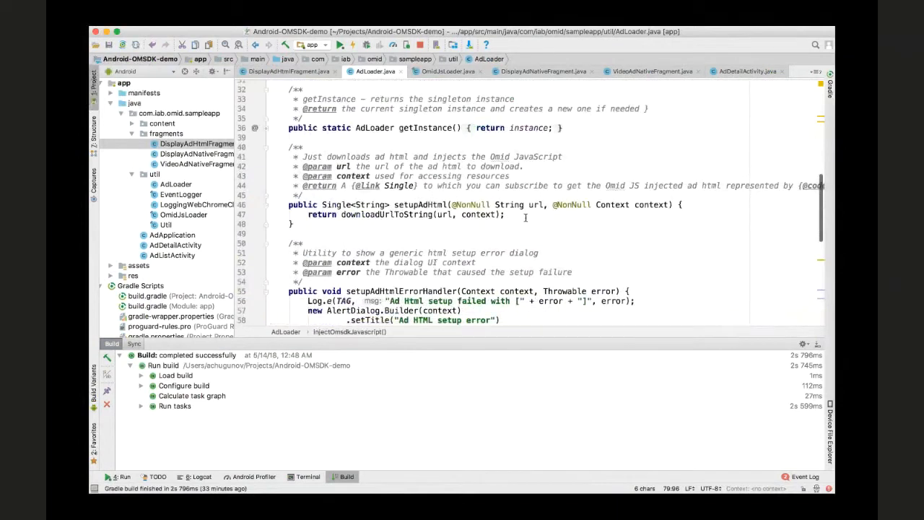
{"action": "left_click", "coordinate": [501, 215]}
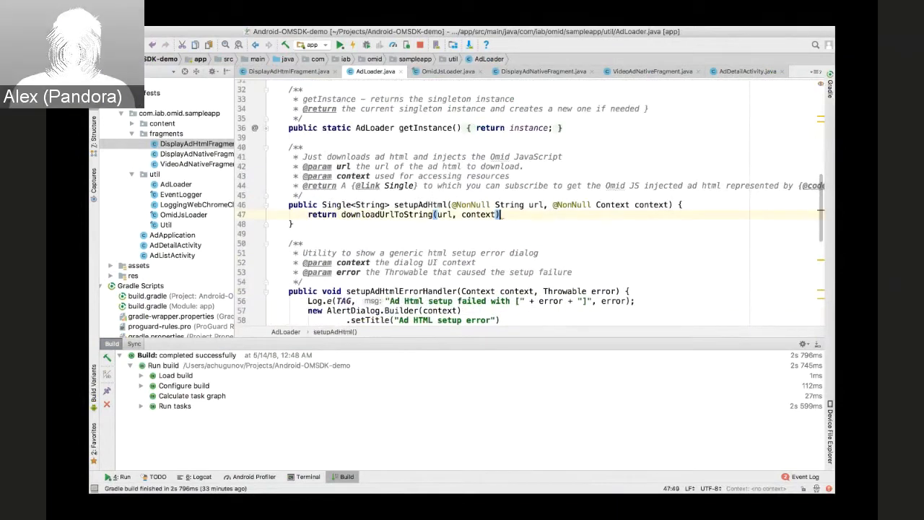
{"action": "type", "text": ".map(adHtml -> injectOmsdkJavascript(context, adHtml));"}
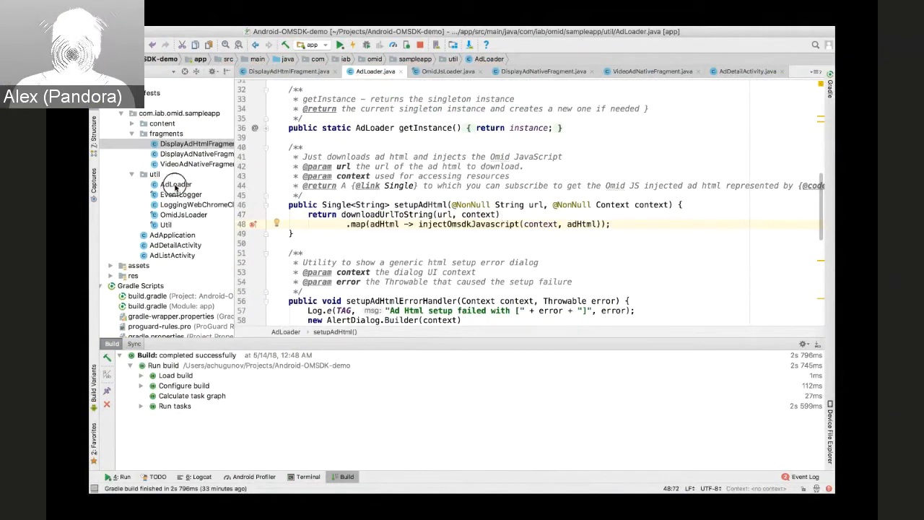
Create the AdSessionUtil class whose getHtmlAdSession calls ensureOmidActivation(webView.getContext())
{"action": "right_click", "coordinate": [175, 184]}
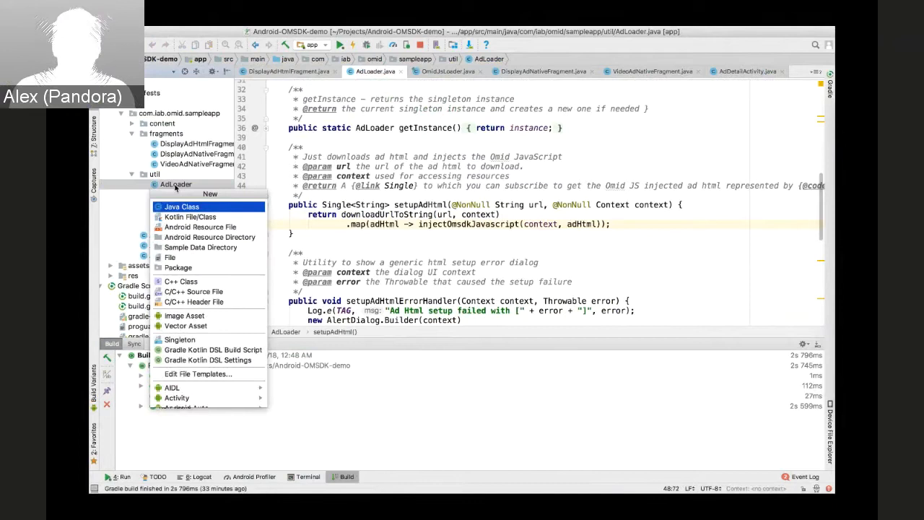
{"action": "left_click", "coordinate": [181, 206]}
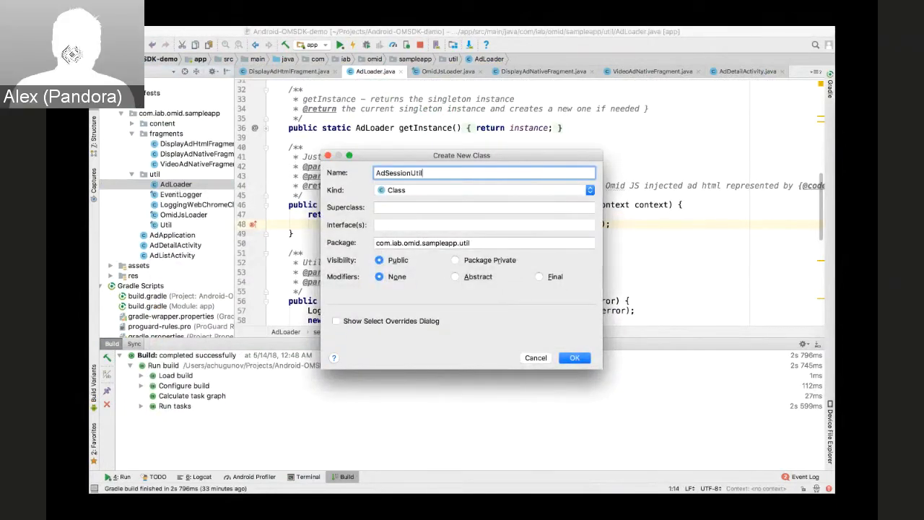
{"action": "left_click", "coordinate": [575, 357]}
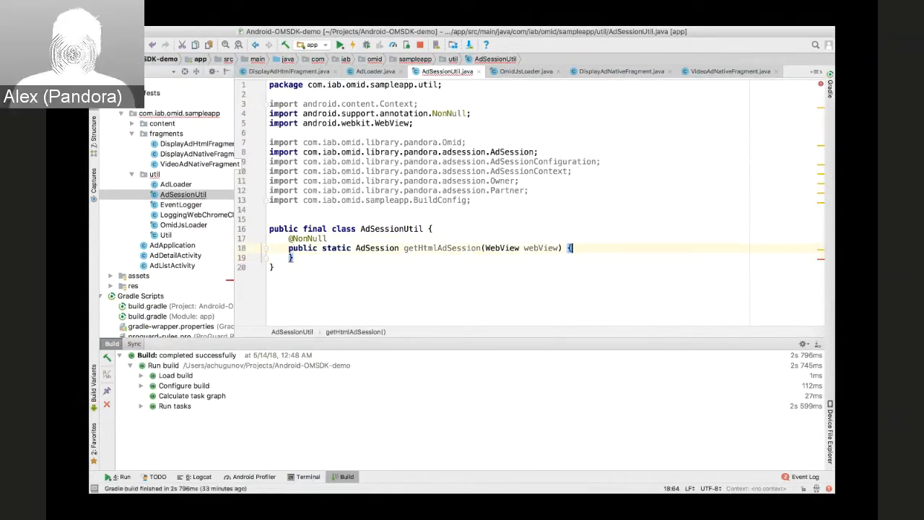
{"action": "type", "text": "ensureOmidActivation(webView.getContext());"}
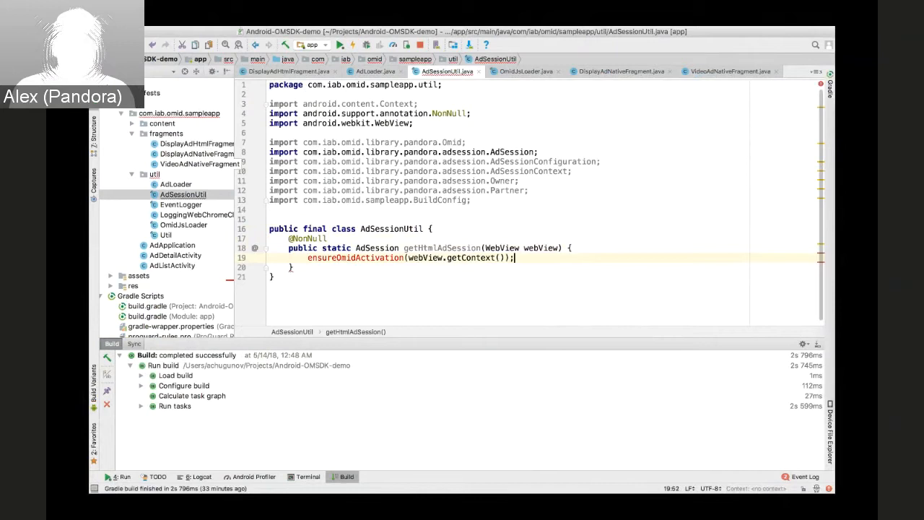
{"action": "mouse_move", "coordinate": [420, 257]}
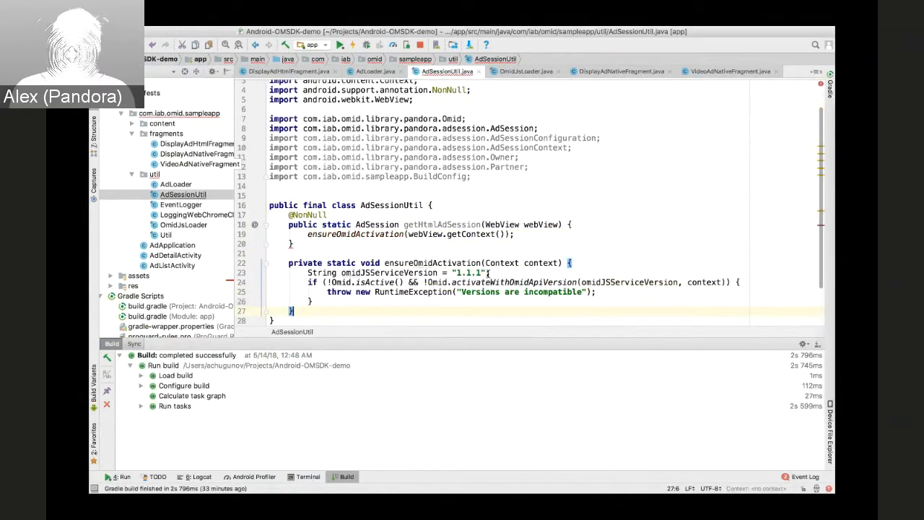
{"action": "left_click", "coordinate": [456, 272]}
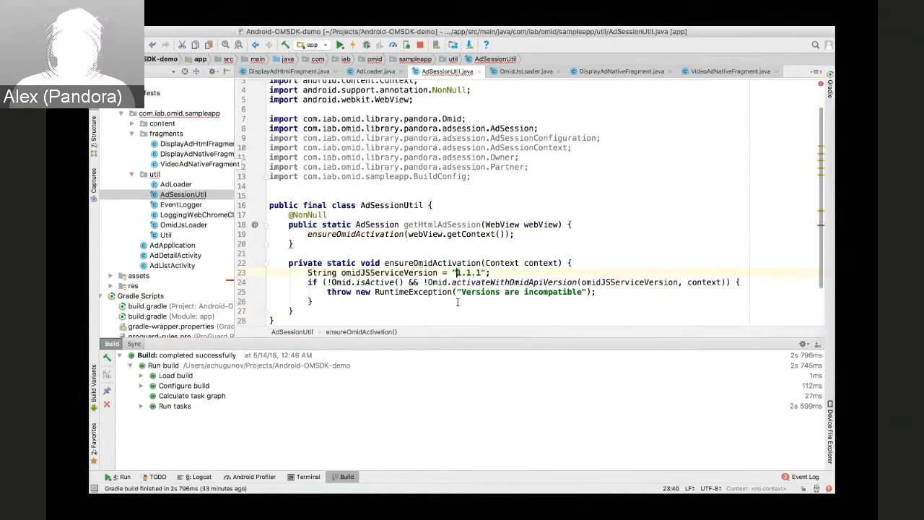
{"action": "double_click", "coordinate": [470, 272]}
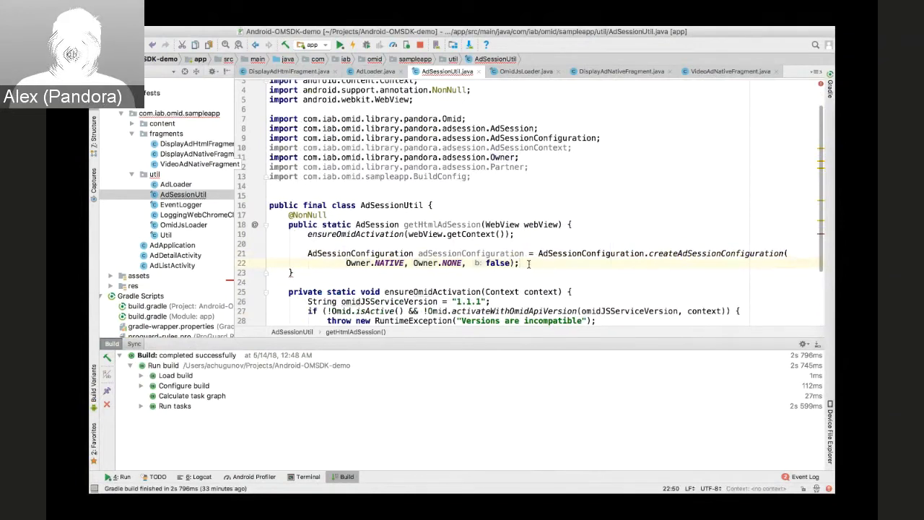
Build a "Pandora" partner and HTML ad session context, then return the AdSession
{"action": "double_click", "coordinate": [388, 263]}
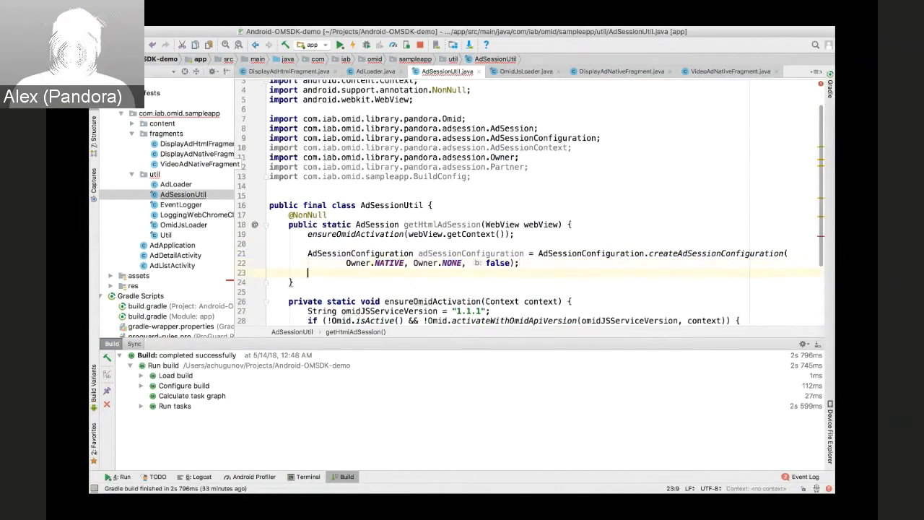
{"action": "type", "text": "Partner partner = Partner.createPartner(PARTNER_NAME, BuildConfig.VERSION_NAME);"}
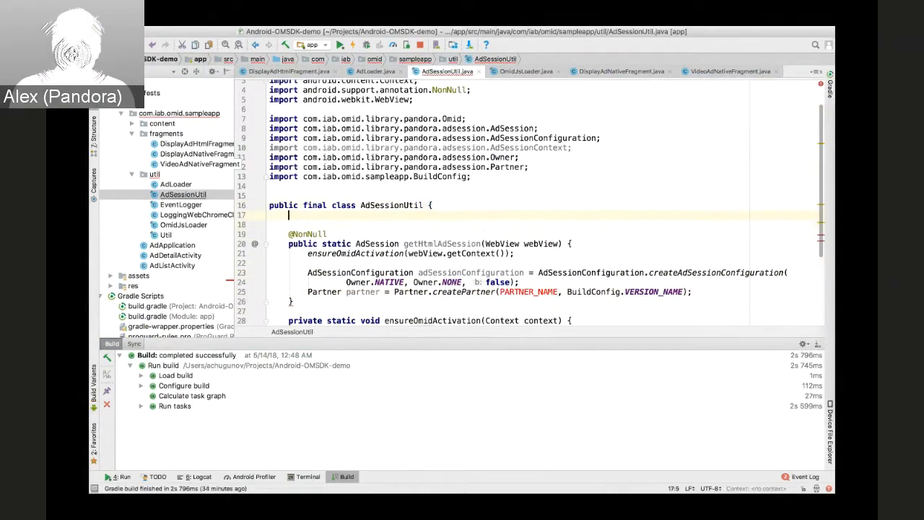
{"action": "type", "text": "private static final String PARTNER_NAME = \"Pandora\";"}
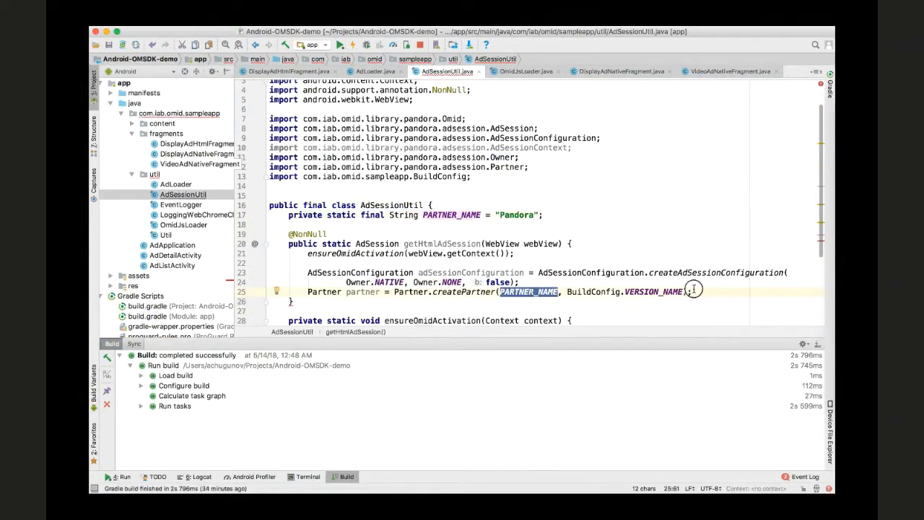
{"action": "type", "text": "AdSessionContext context = AdSessionContext.createHtmlAdSessionContext(partner, webView, null);"}
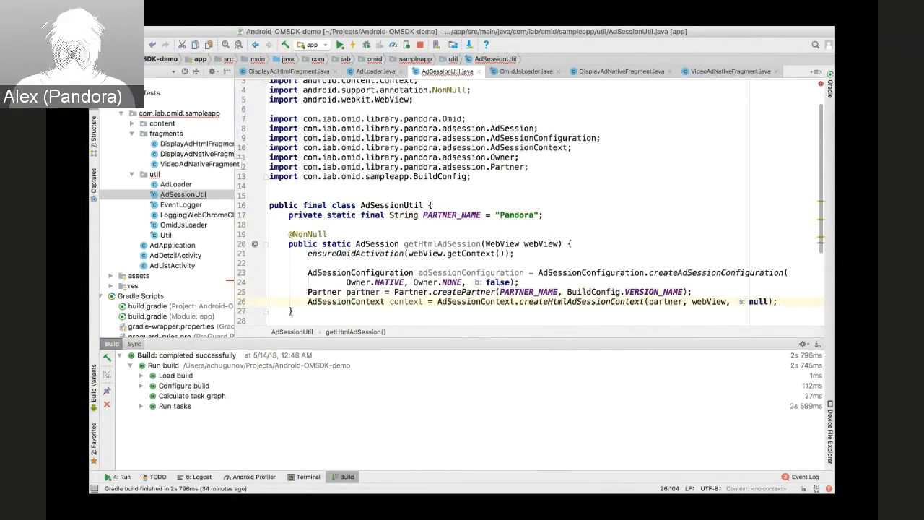
{"action": "double_click", "coordinate": [710, 301]}
{"action": "type", "text": "return adSession;"}
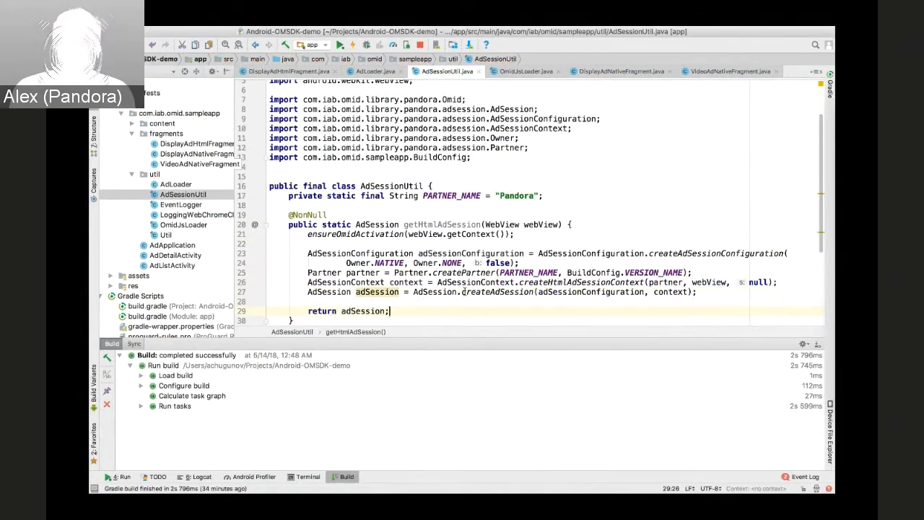
{"action": "scroll", "scroll_direction": "down", "scroll_amount": 3}
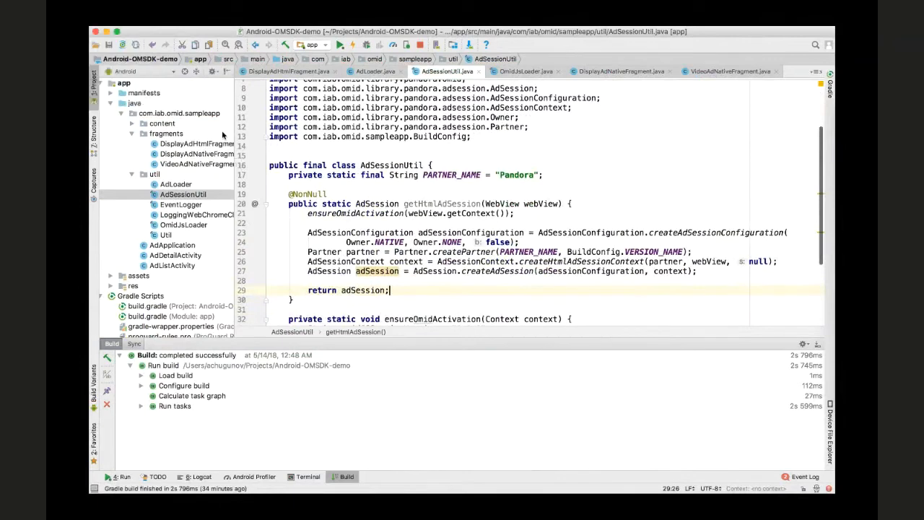
Open DisplayAdHtmlFragment and add the AdSession, AdEvents and AdSessionUtil imports
{"action": "left_click", "coordinate": [197, 143]}
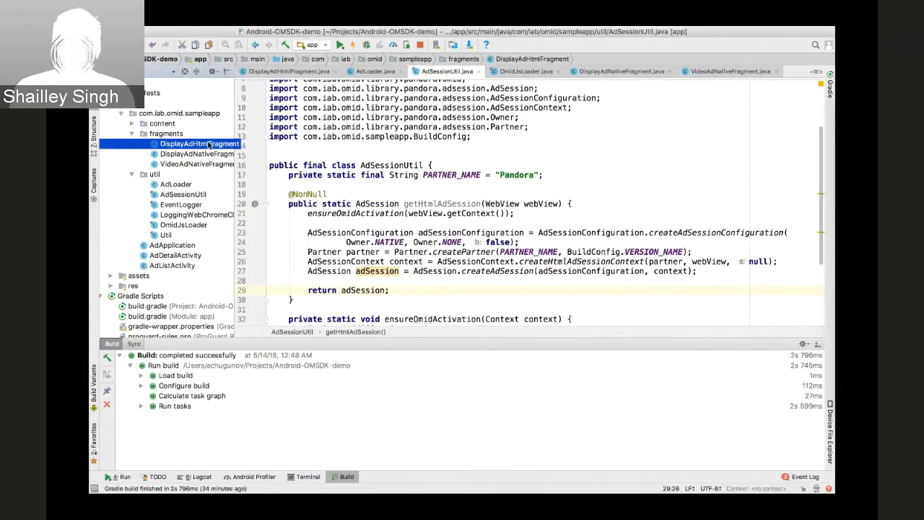
{"action": "left_click", "coordinate": [197, 144]}
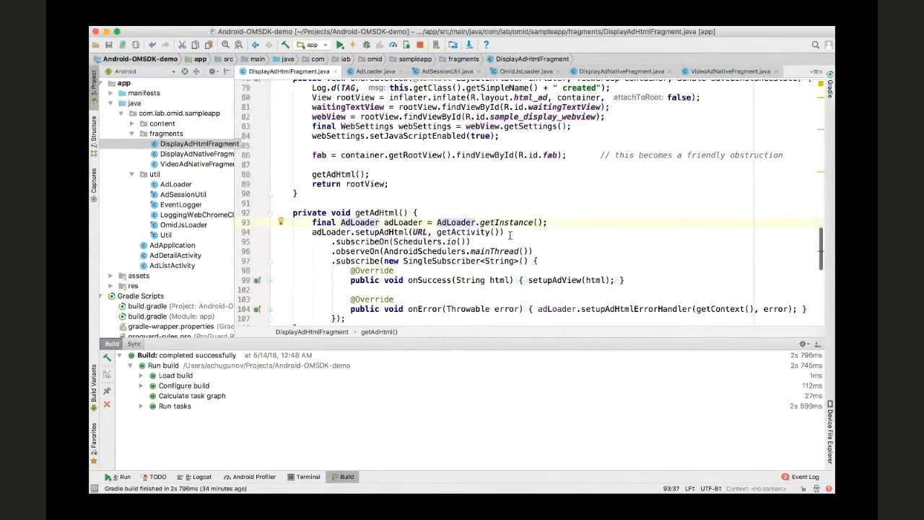
{"action": "scroll", "scroll_direction": "up", "scroll_amount": 3}
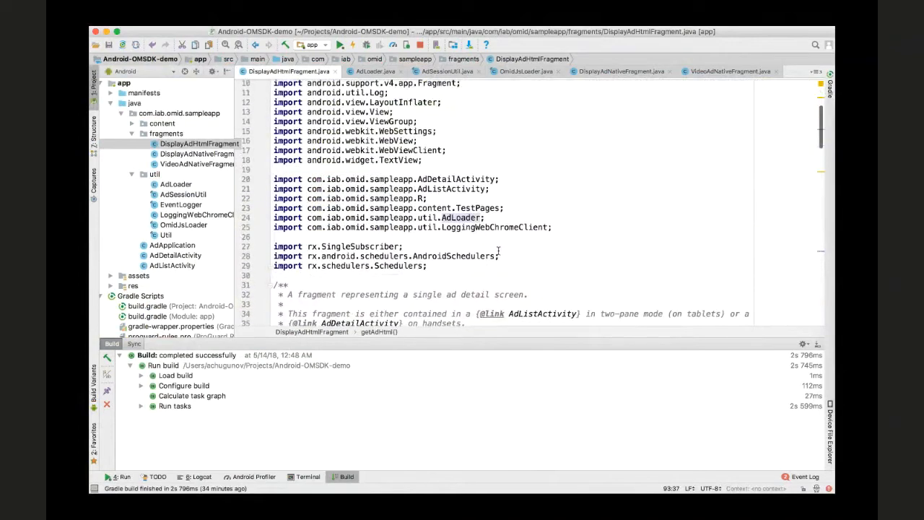
{"action": "key", "text": "enter"}
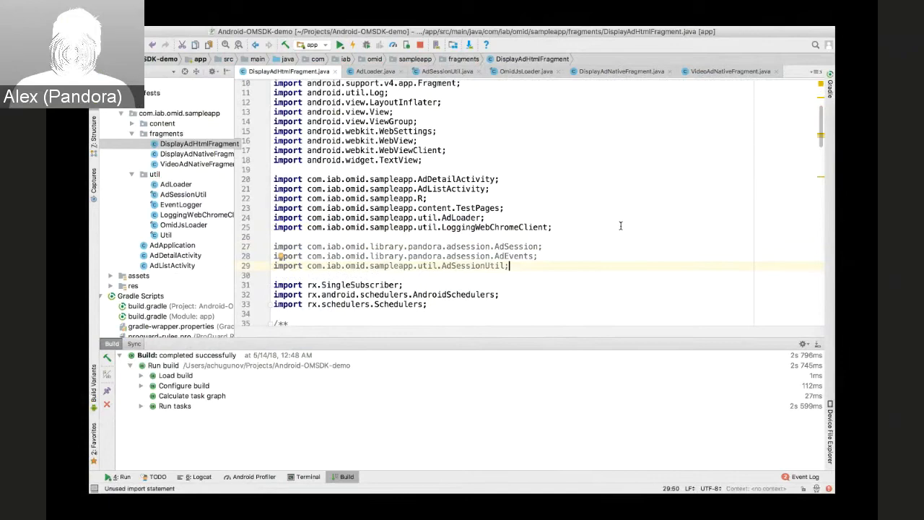
Declare a private AdSession adSession field in DisplayAdHtmlFragment
{"action": "scroll", "scroll_direction": "down", "scroll_amount": 3}
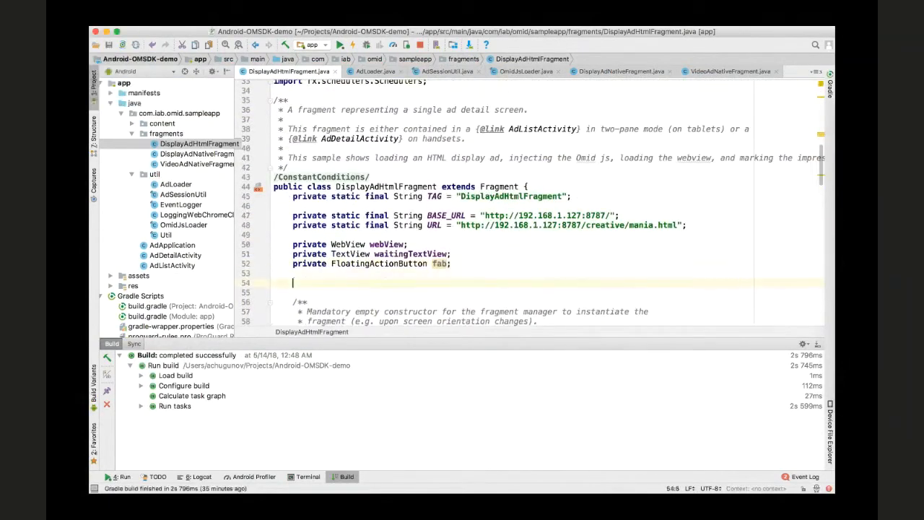
{"action": "type", "text": "private AdSession adSession;"}
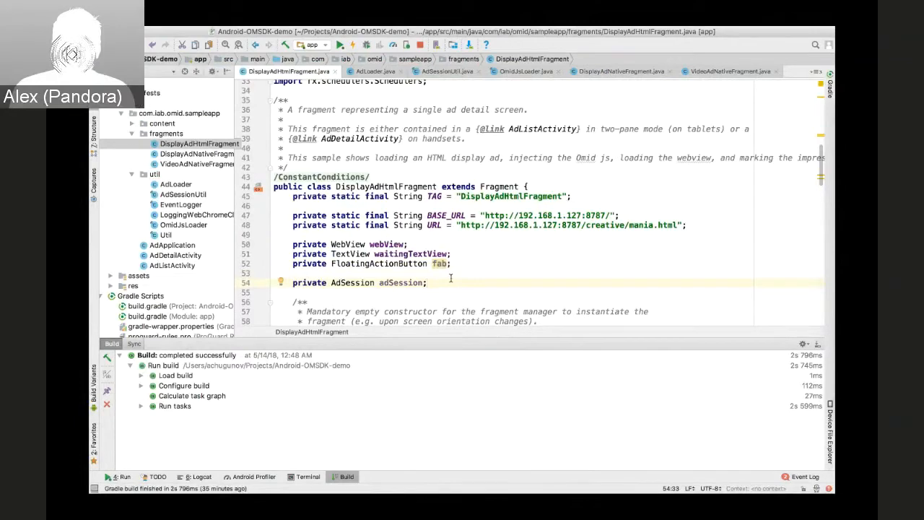
{"action": "scroll", "scroll_direction": "down", "scroll_amount": 3}
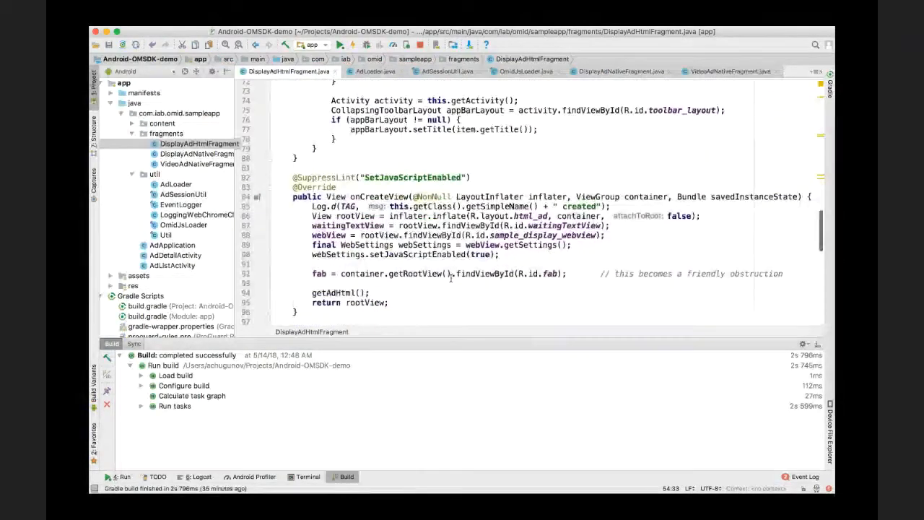
{"action": "scroll", "scroll_direction": "down", "scroll_amount": 3}
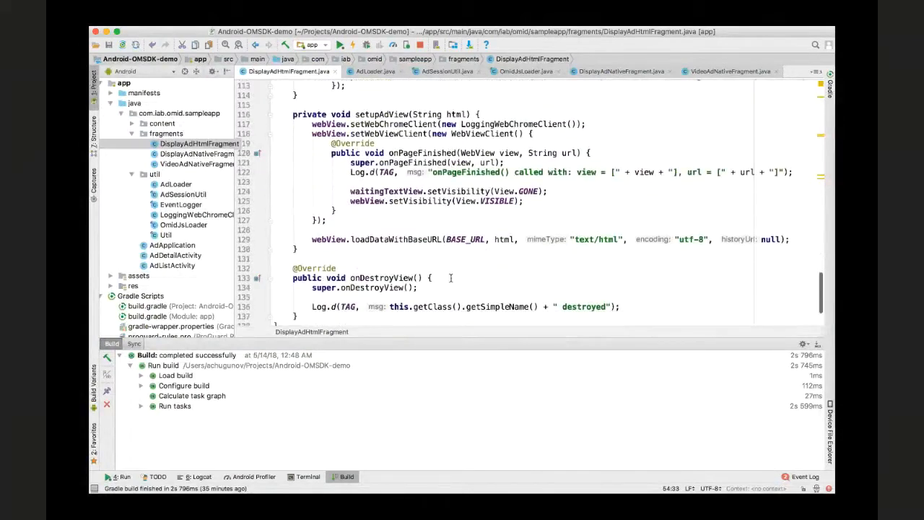
{"action": "scroll", "scroll_direction": "up", "scroll_amount": 3}
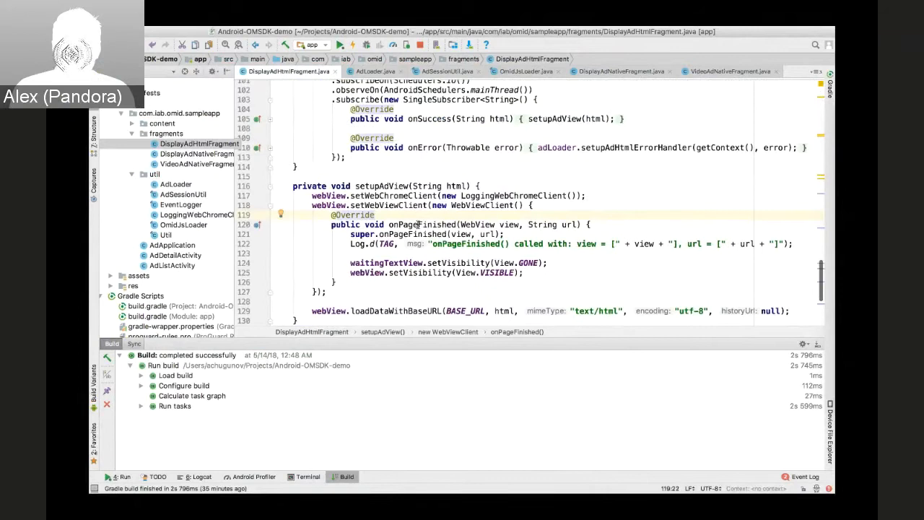
Create the HTML ad session with getHtmlAdSession inside onPageFinished
{"action": "left_click", "coordinate": [361, 234]}
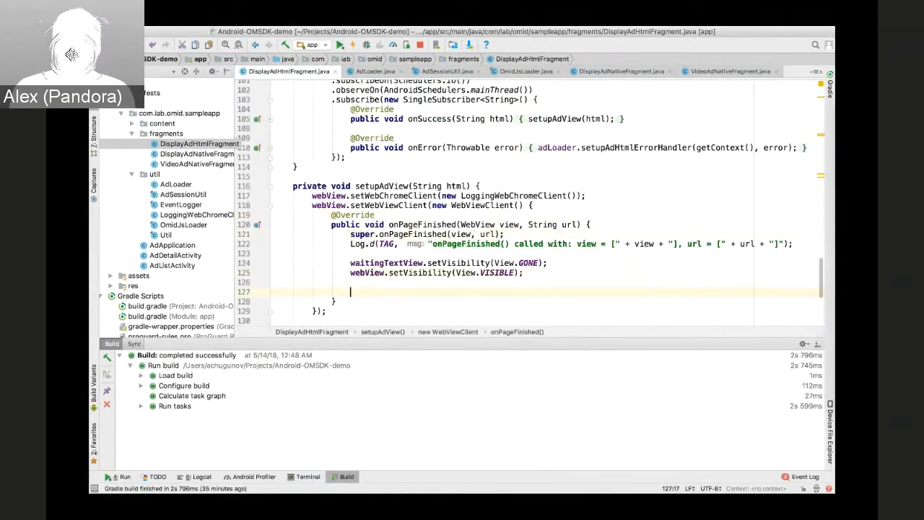
{"action": "double_click", "coordinate": [422, 225]}
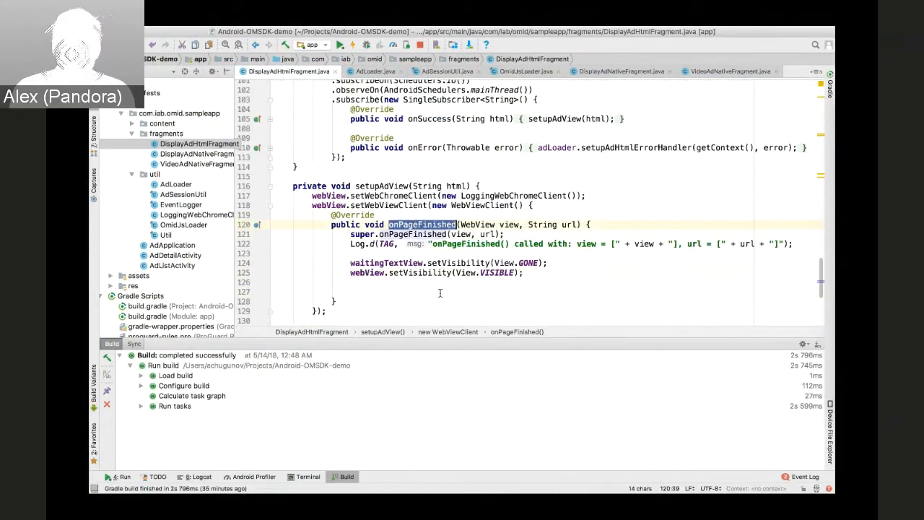
{"action": "left_click", "coordinate": [421, 291]}
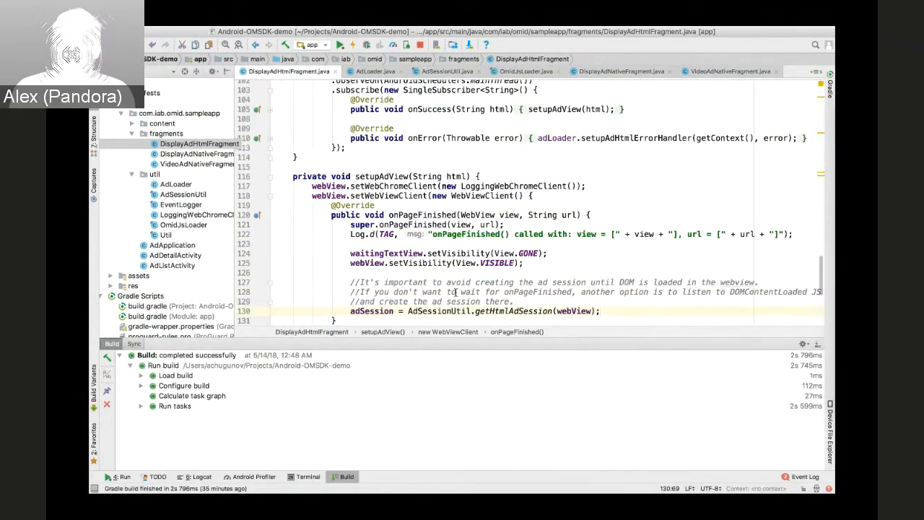
{"action": "scroll", "scroll_direction": "down", "scroll_amount": 3}
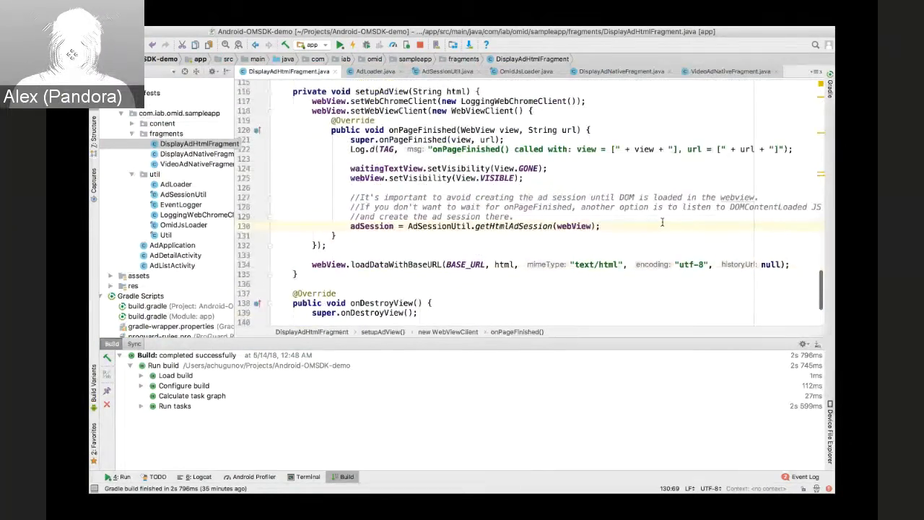
{"action": "double_click", "coordinate": [768, 207]}
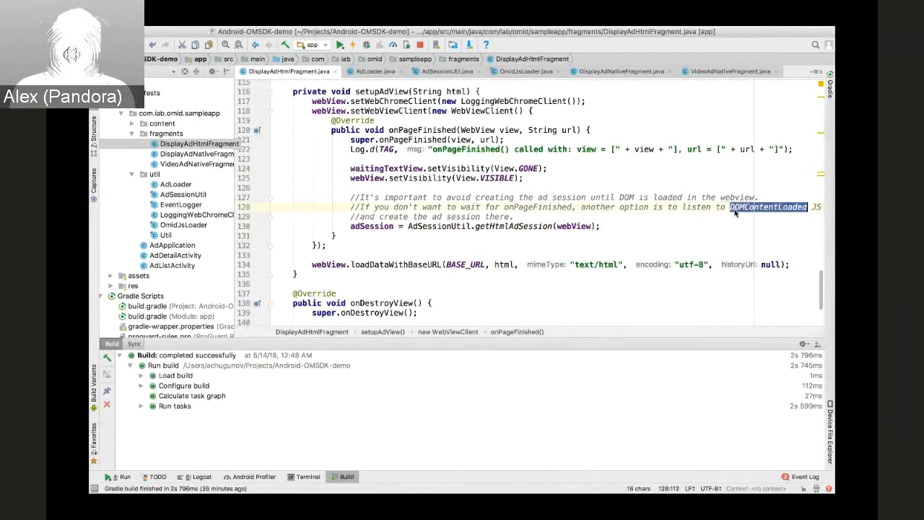
{"action": "left_click", "coordinate": [544, 206]}
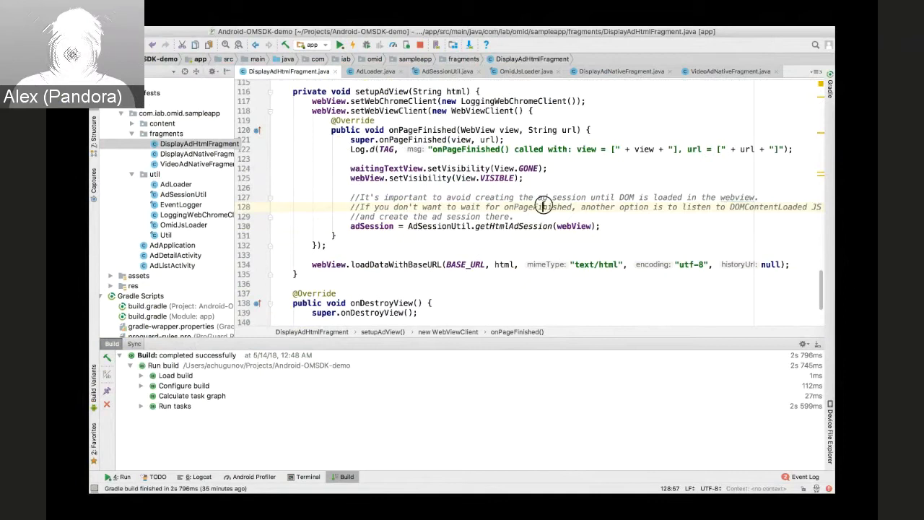
{"action": "left_click", "coordinate": [603, 226]}
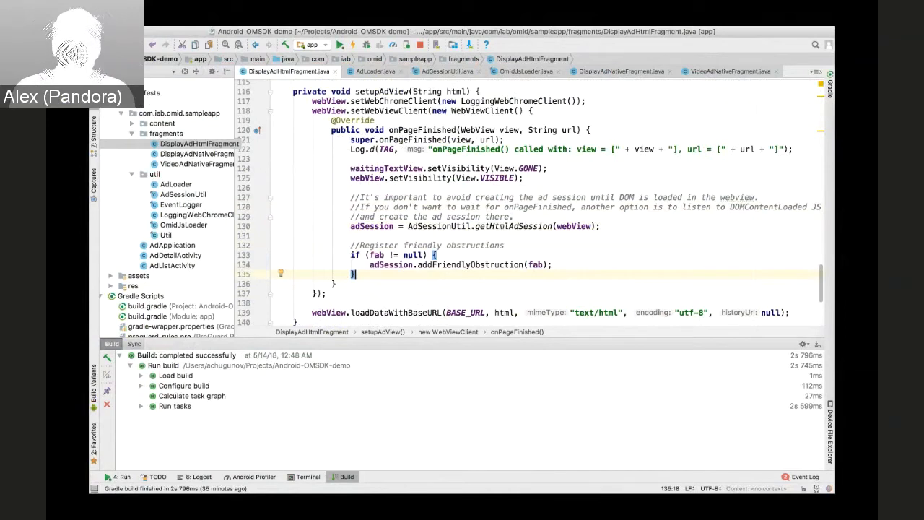
Register the fab obstruction and web view, start the session, and finish it in onDestroyView
{"action": "type", "text": "//Register ad view with the ad session"}
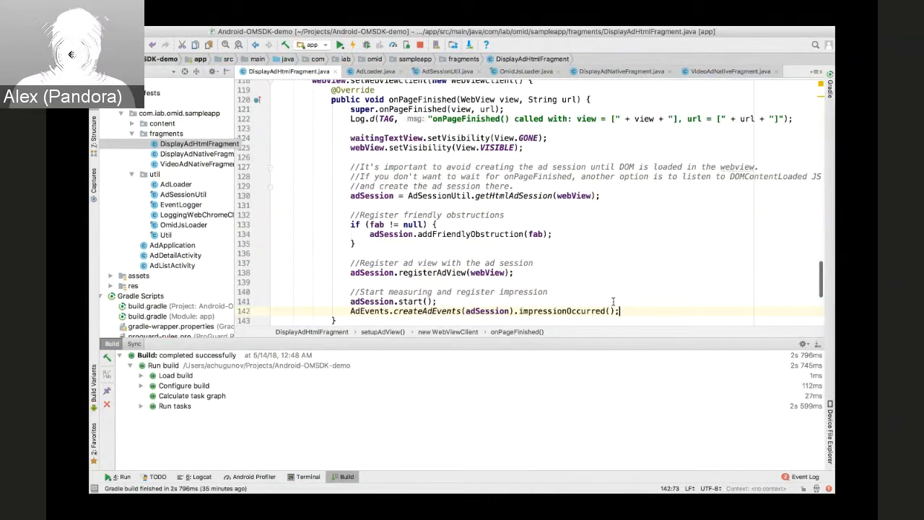
{"action": "mouse_move", "coordinate": [638, 302]}
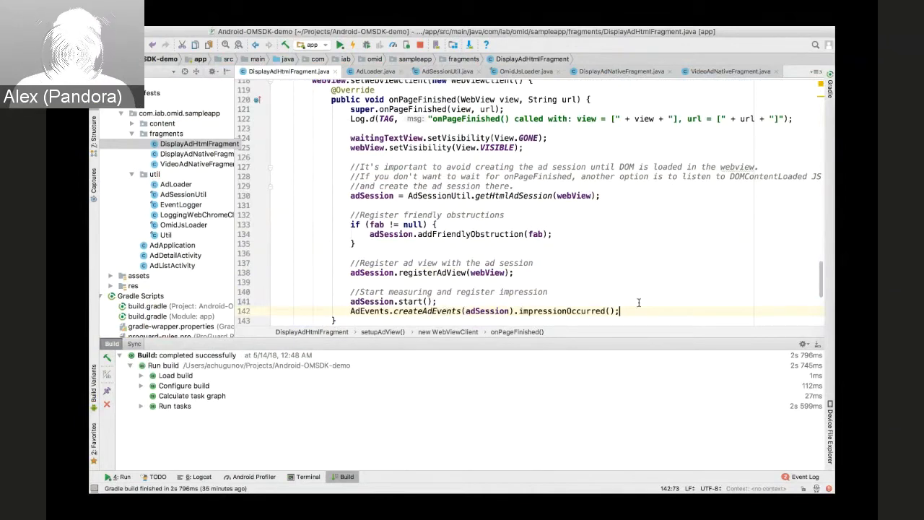
{"action": "scroll", "scroll_direction": "down", "scroll_amount": 3}
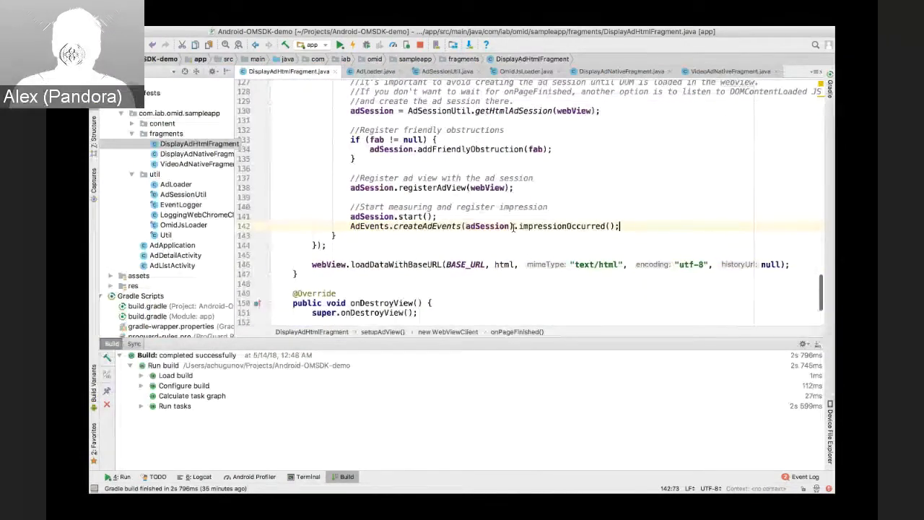
{"action": "double_click", "coordinate": [380, 266]}
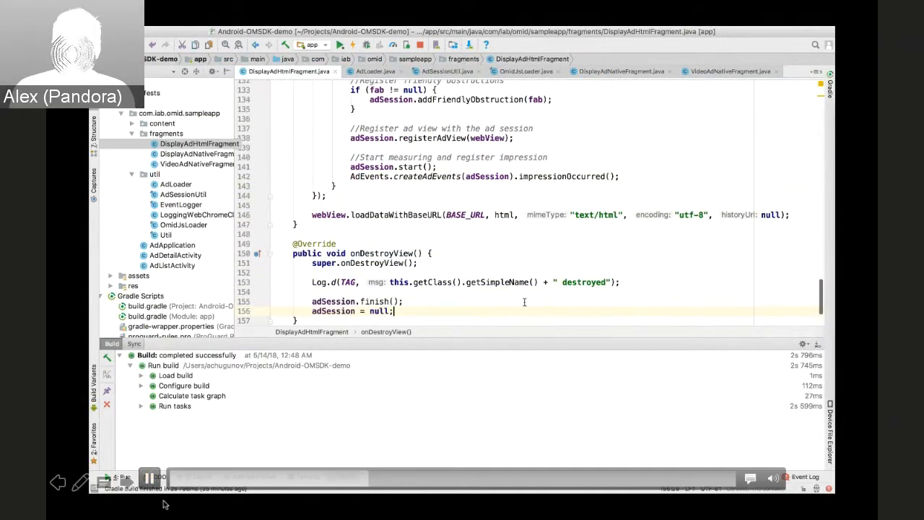
{"action": "mouse_move", "coordinate": [810, 308]}
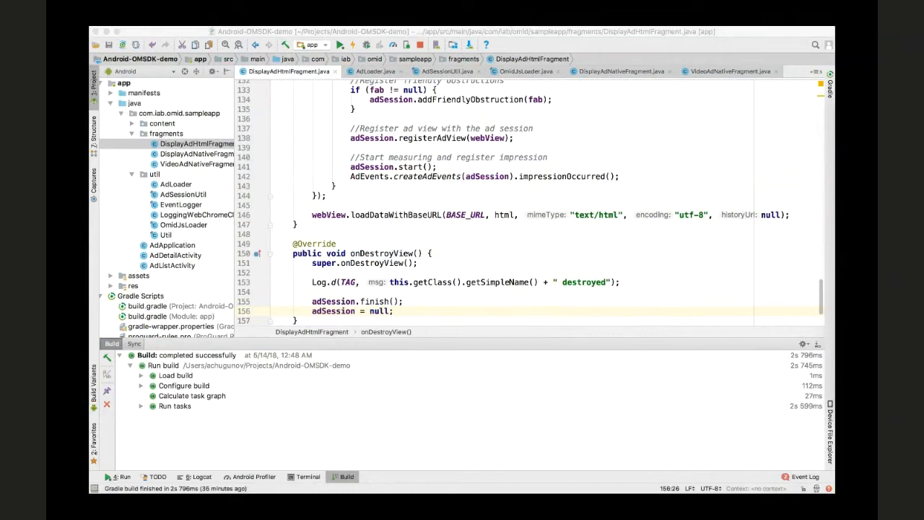
Write getNativeAdSession's configuration statement in AdSessionUtil
{"action": "left_click", "coordinate": [729, 70]}
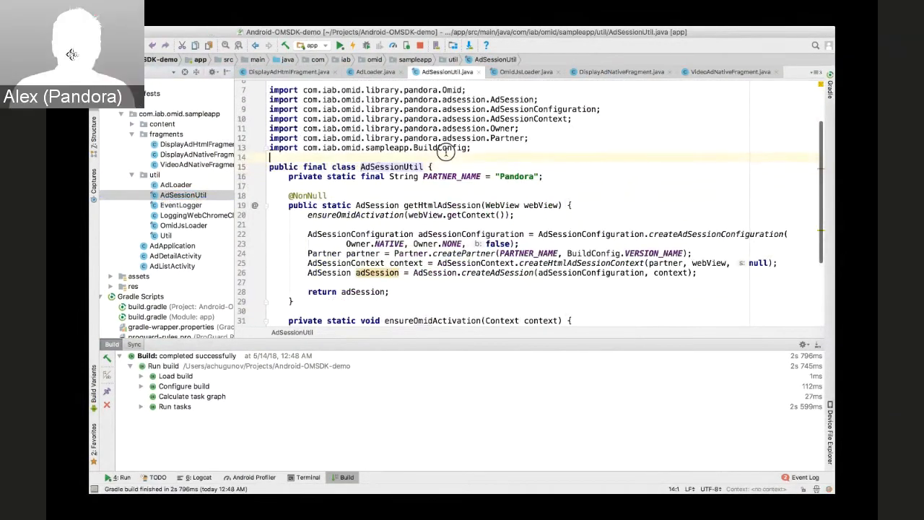
{"action": "scroll", "scroll_direction": "up", "scroll_amount": 3}
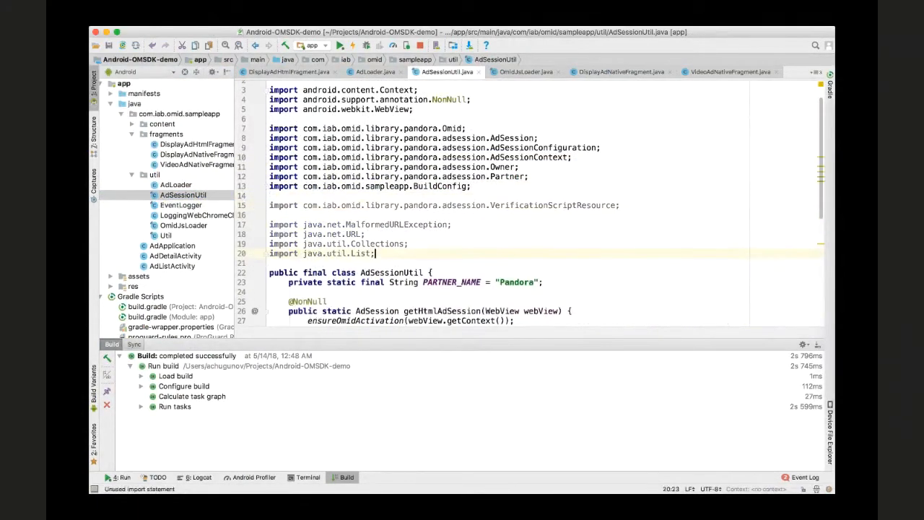
{"action": "scroll", "scroll_direction": "down", "scroll_amount": 3}
{"action": "type", "text": "public static AdSession getNativeAdSession(Context context, boolean isDisplay) {"}
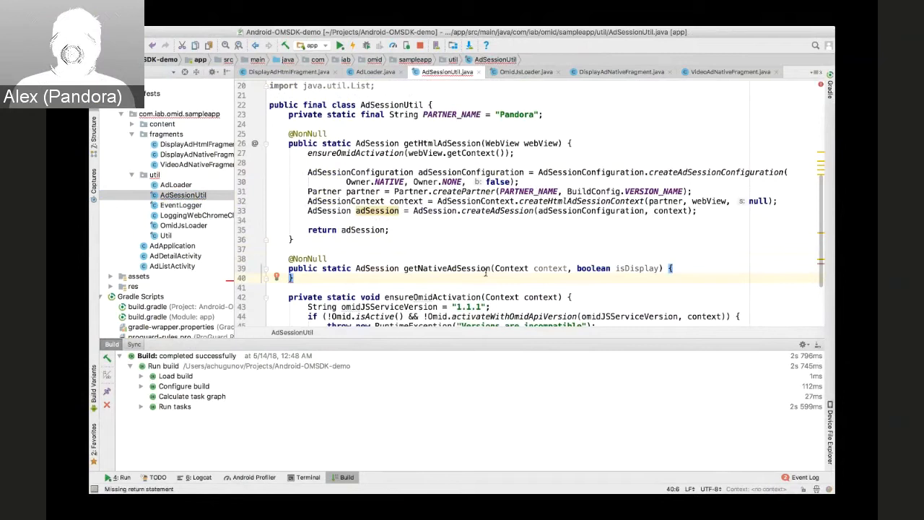
{"action": "left_click", "coordinate": [671, 268]}
{"action": "type", "text": "ensureOmidActivation(context);"}
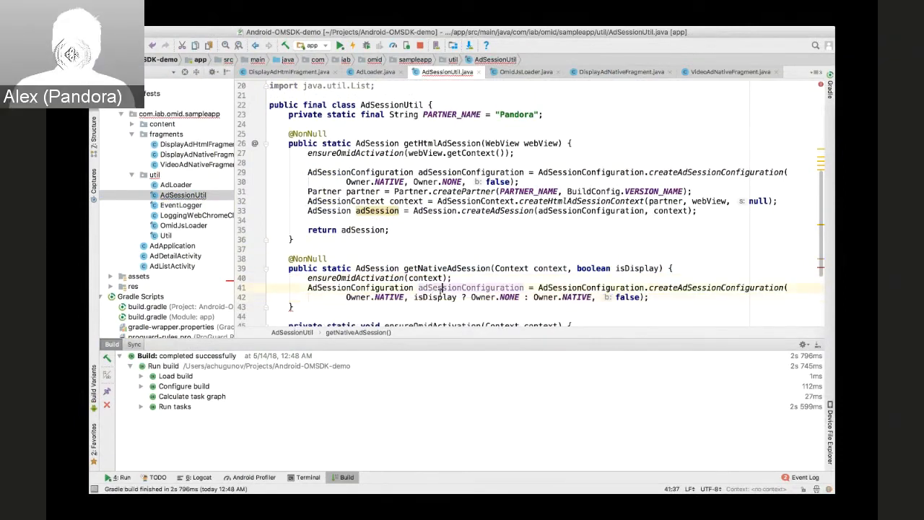
{"action": "double_click", "coordinate": [509, 296]}
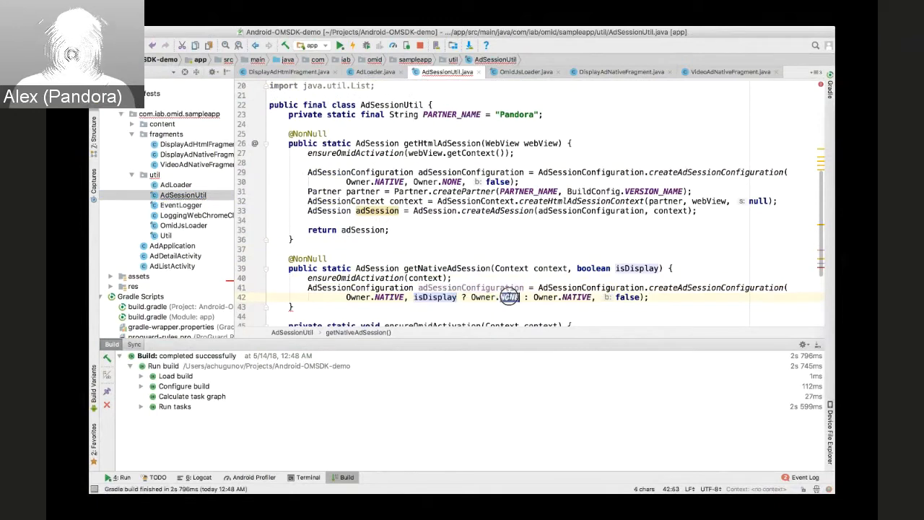
{"action": "left_click", "coordinate": [649, 296]}
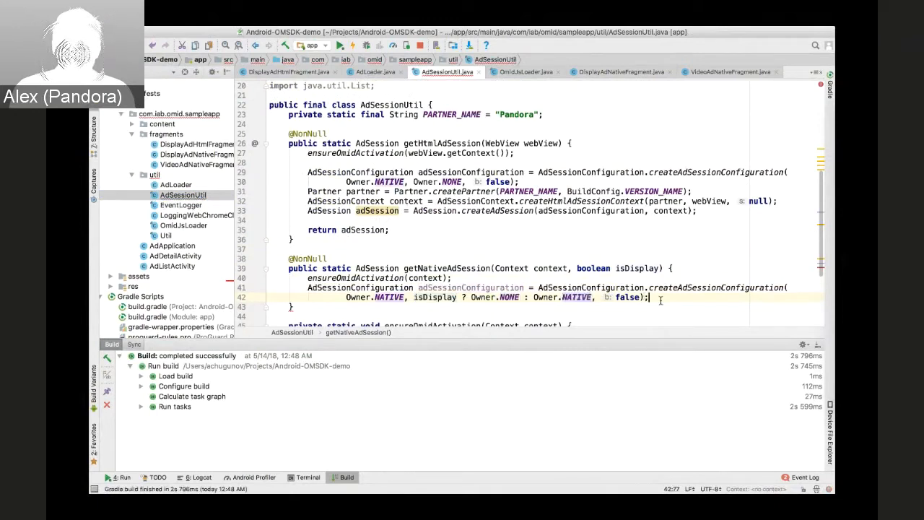
Add a verificationScripts list from an empty getVerificationScriptResources stub
{"action": "key", "text": "enter"}
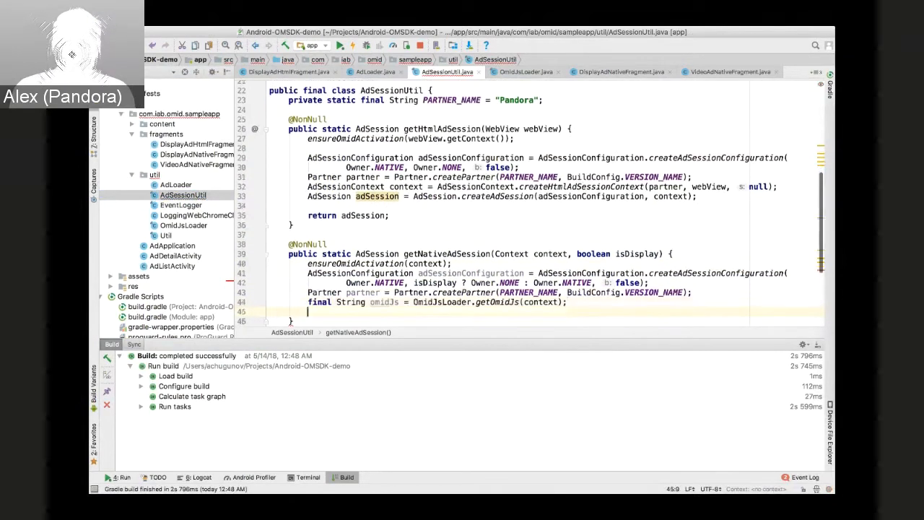
{"action": "type", "text": "List<VerificationScriptResource> verificationScripts = getVerificationScriptResources();"}
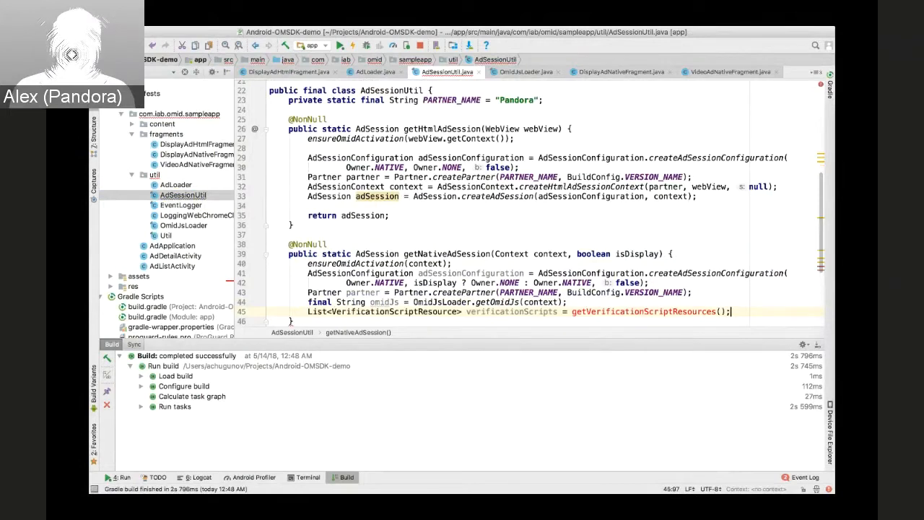
{"action": "scroll", "scroll_direction": "down", "scroll_amount": 3}
{"action": "type", "text": "private static List<VerificationScriptResource> getVerificationScriptResources() {"}
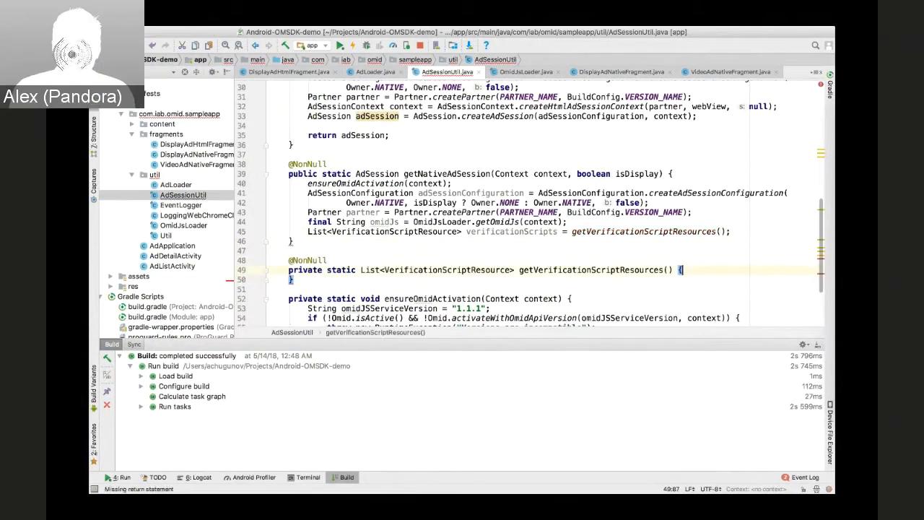
Add the comment '//Usign validation verification script as an example here' below the AdVerifications comment
{"action": "scroll", "scroll_direction": "down", "scroll_amount": 3}
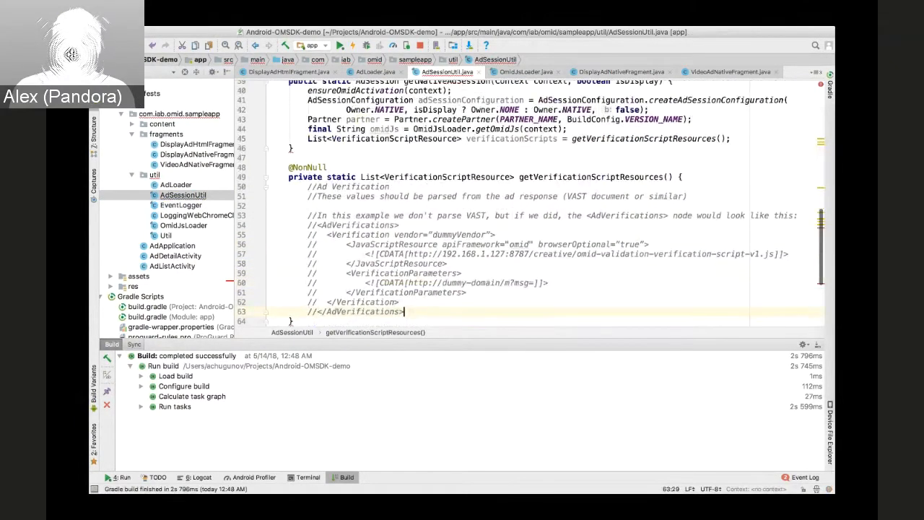
{"action": "scroll", "scroll_direction": "down", "scroll_amount": 3}
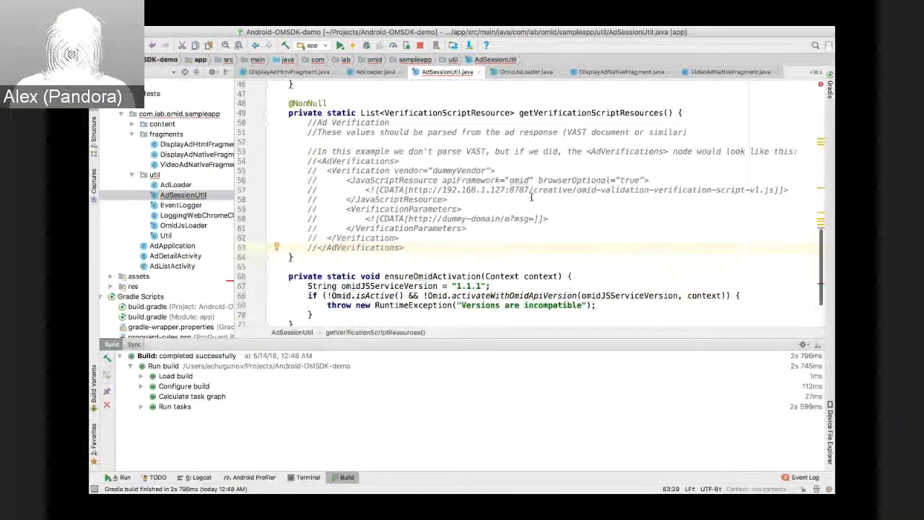
{"action": "double_click", "coordinate": [408, 170]}
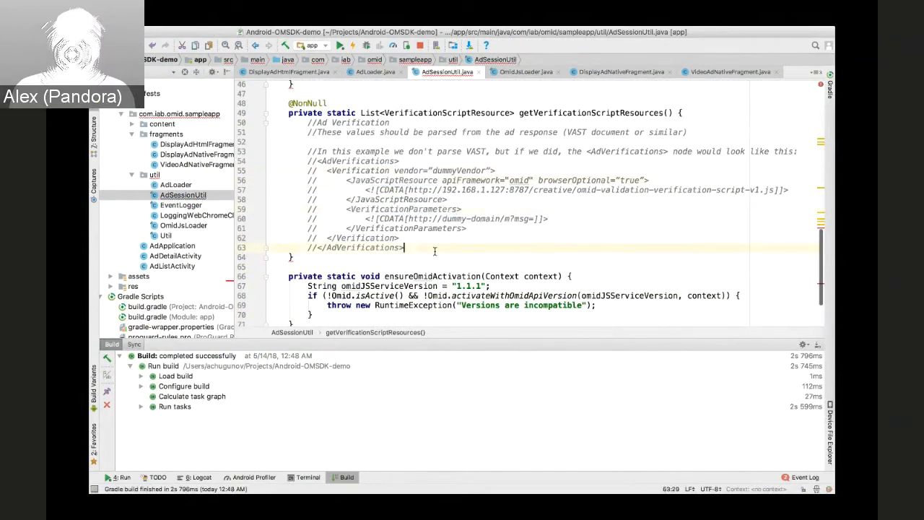
{"action": "key", "text": "enter"}
{"action": "type", "text": "String vendorKey = \"dummyVendor\";"}
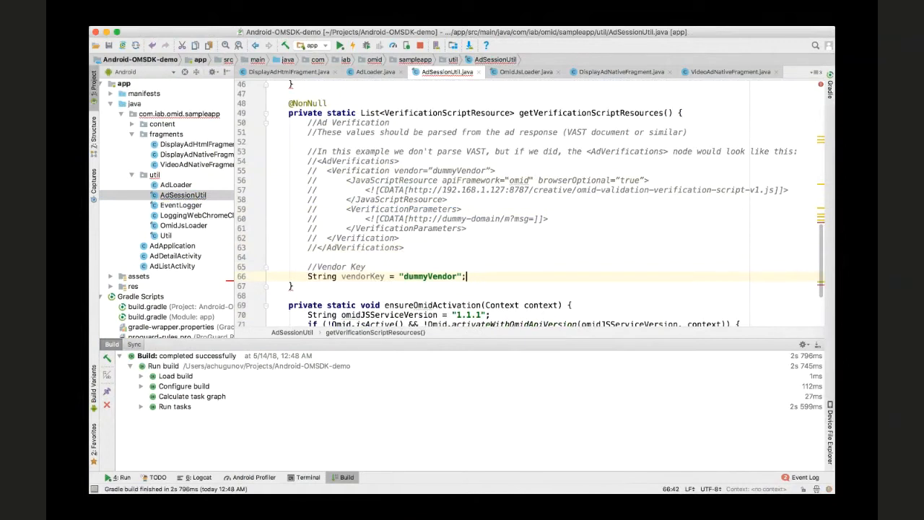
{"action": "type", "text": "//Usign validation verification script as an example here"}
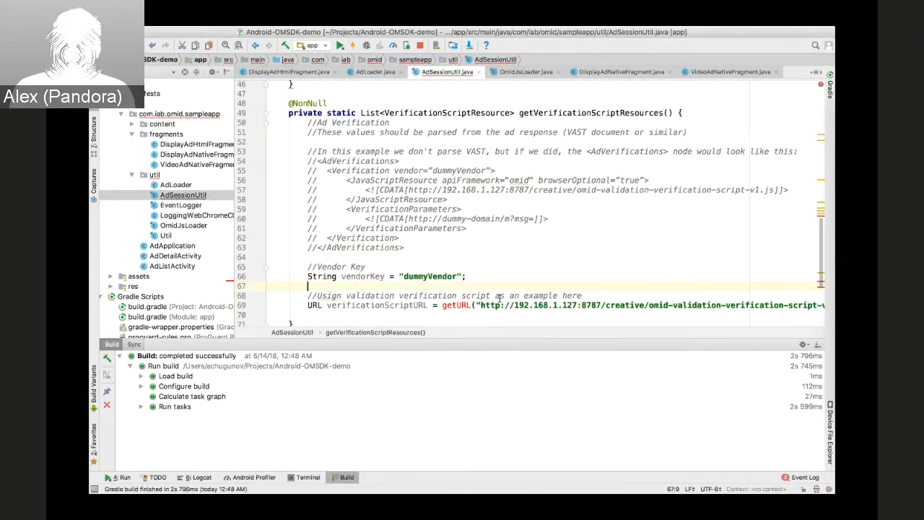
Return Collections.singletonList(verificationScriptResource) after the verification script URL line
{"action": "scroll", "scroll_direction": "down", "scroll_amount": 3}
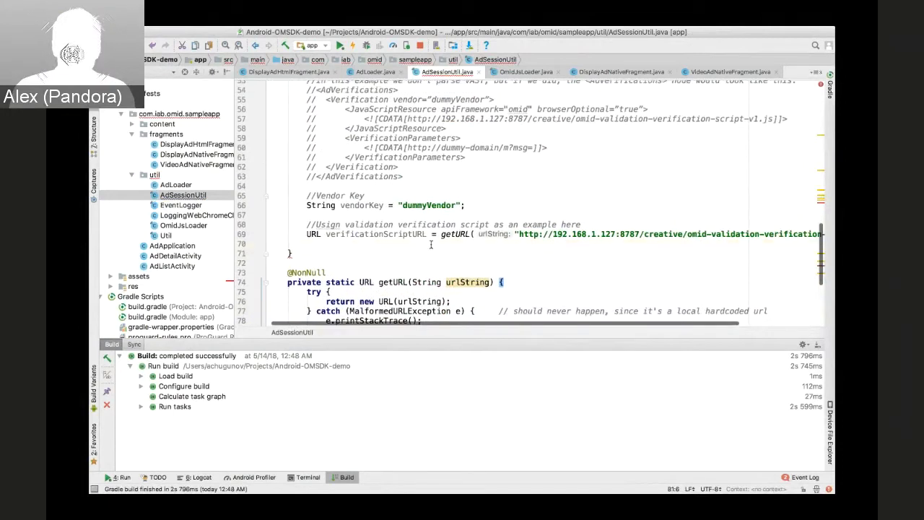
{"action": "left_click", "coordinate": [521, 243]}
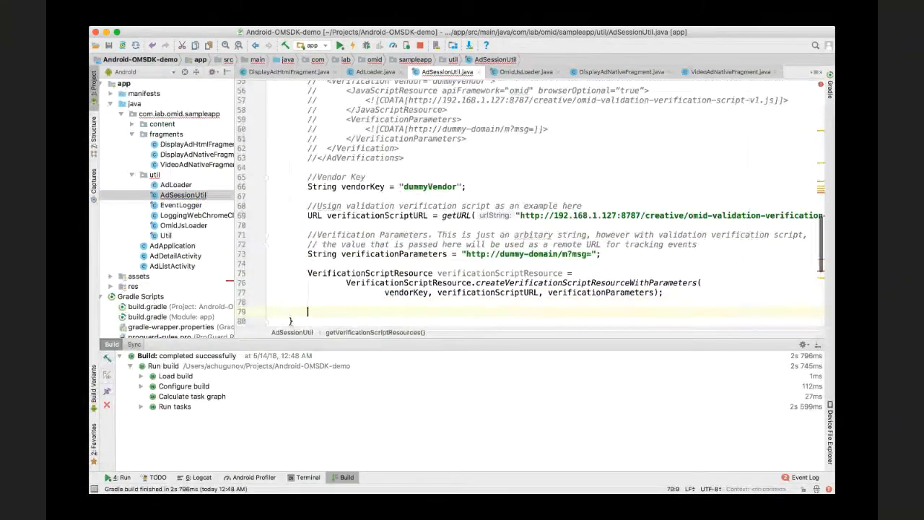
{"action": "type", "text": "return Collections.singletonList(verificationScriptResource);"}
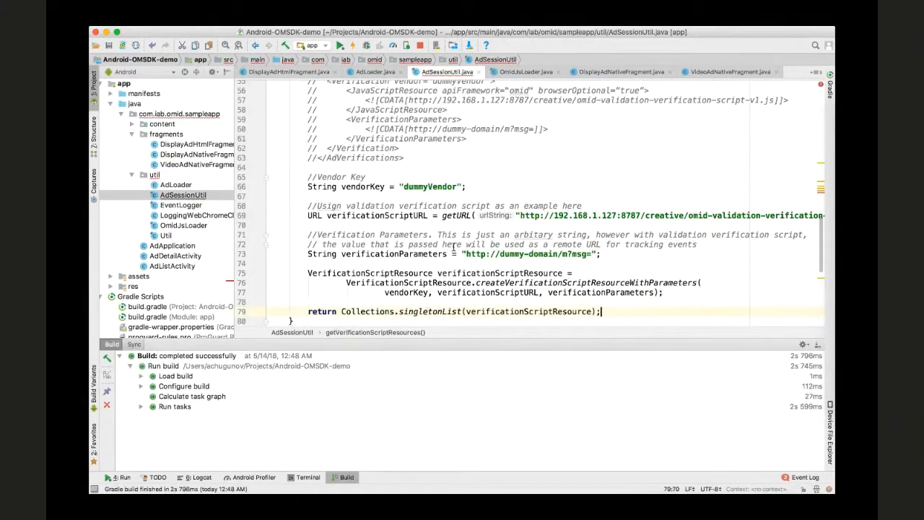
{"action": "scroll", "scroll_direction": "up", "scroll_amount": 3}
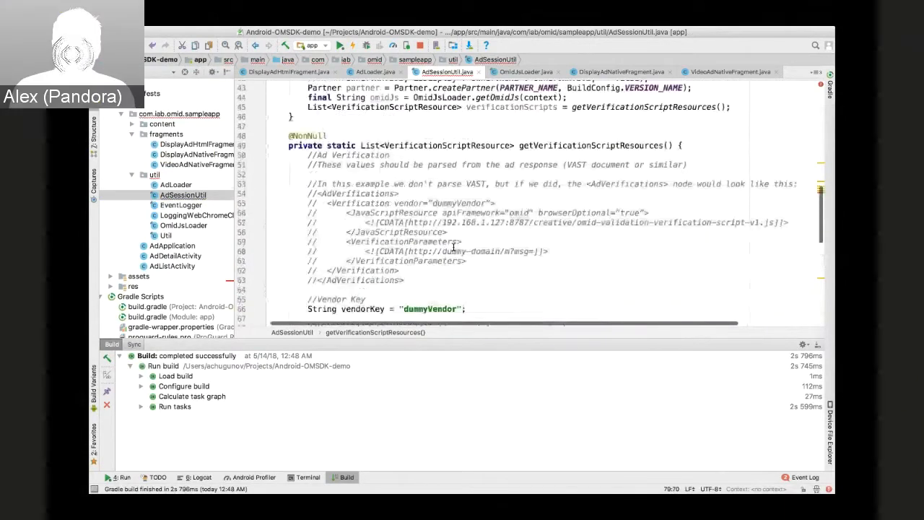
Make getNativeAdSession return AdSession.createAdSession(adSessionConfiguration, adSessionContext)
{"action": "scroll", "scroll_direction": "up", "scroll_amount": 3}
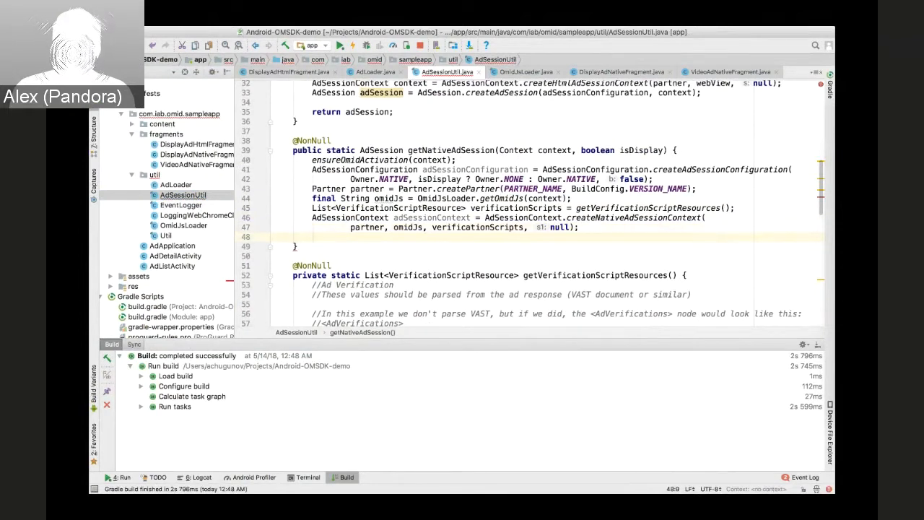
{"action": "type", "text": "return AdSession.createAdSession(adSessionConfiguration, adSessionContext);"}
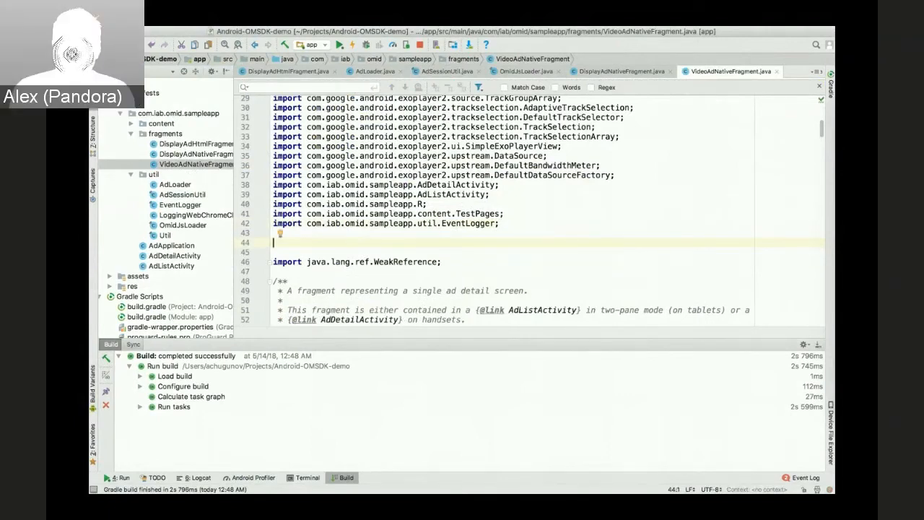
Scroll down through VideoAdNativeFragment toward its fields and onCreateView
{"action": "scroll", "scroll_direction": "down", "scroll_amount": 3}
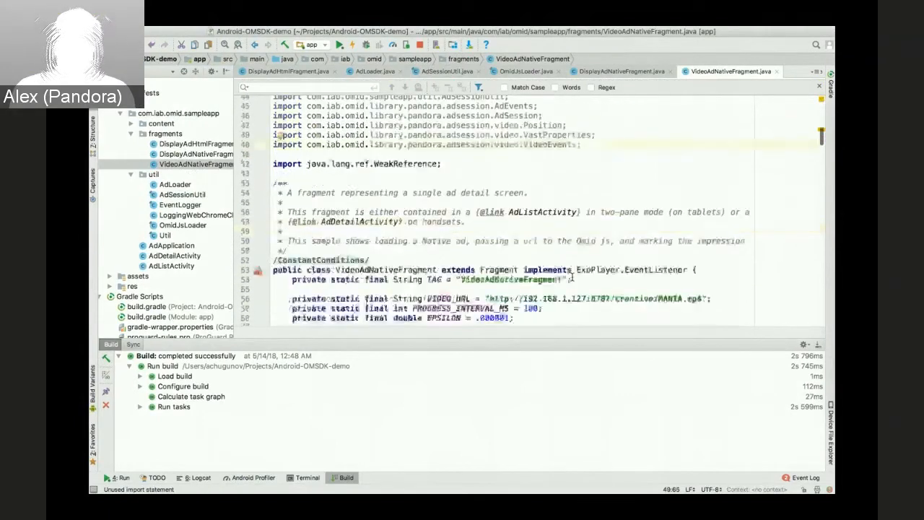
{"action": "scroll", "scroll_direction": "down", "scroll_amount": 3}
{"action": "type", "text": "private VideoEvents videoEvents;"}
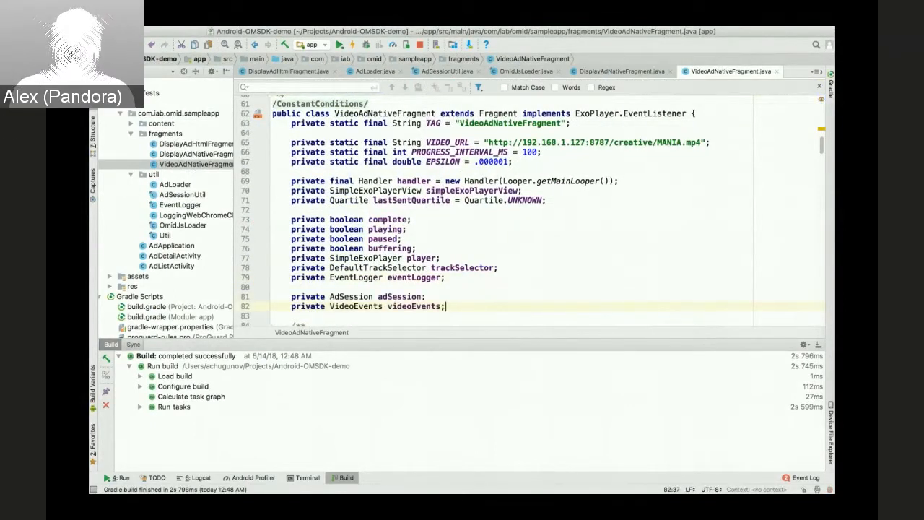
{"action": "scroll", "scroll_direction": "down", "scroll_amount": 3}
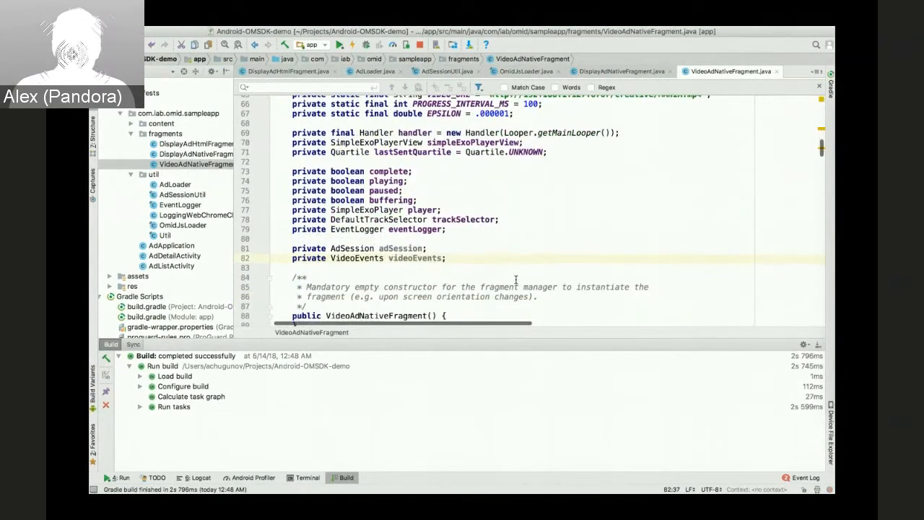
{"action": "scroll", "scroll_direction": "down", "scroll_amount": 3}
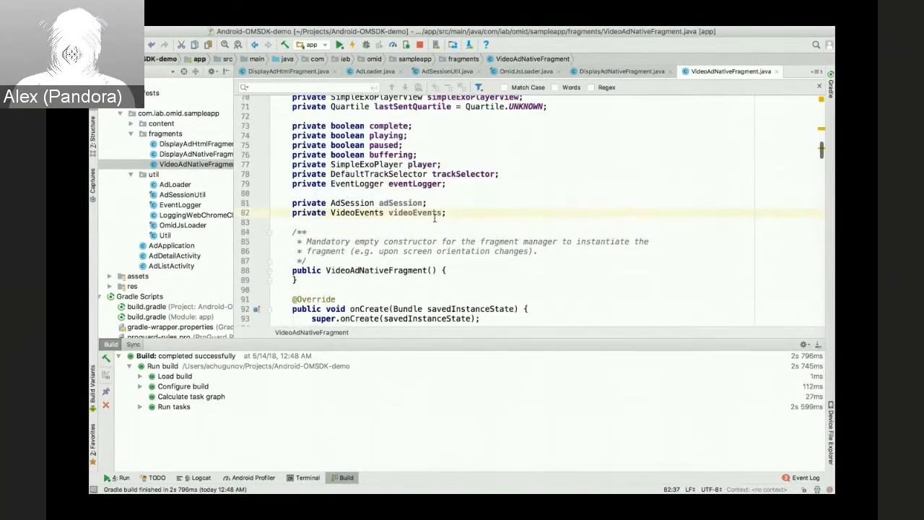
{"action": "scroll", "scroll_direction": "down", "scroll_amount": 3}
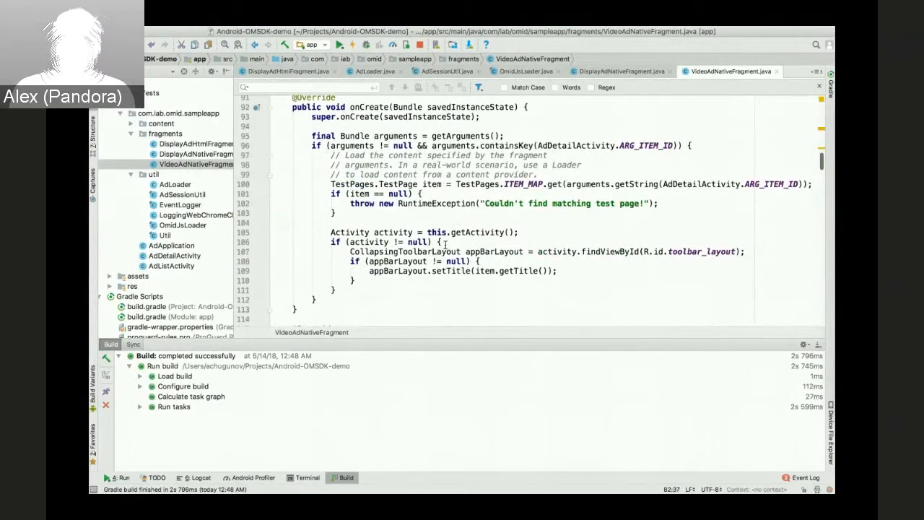
{"action": "scroll", "scroll_direction": "down", "scroll_amount": 3}
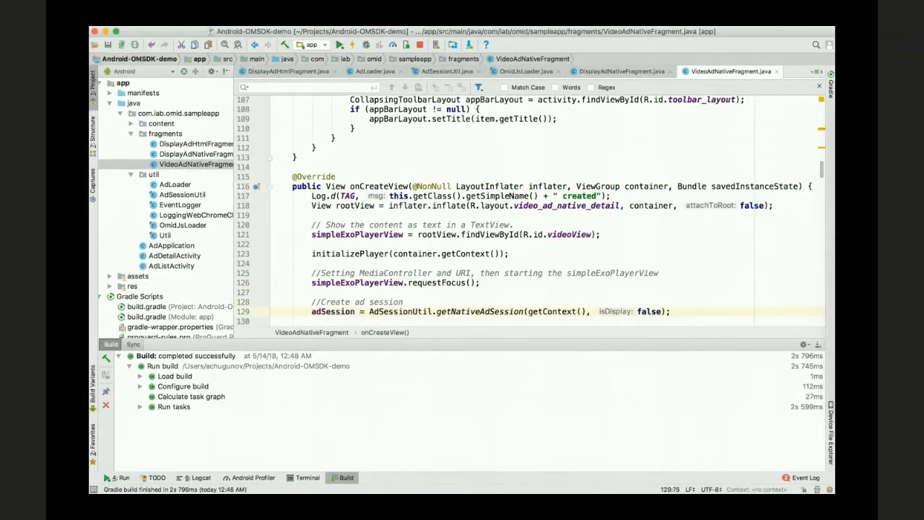
Work through onCreateView's session code, selecting a line in the ad session setup
{"action": "scroll", "scroll_direction": "down", "scroll_amount": 3}
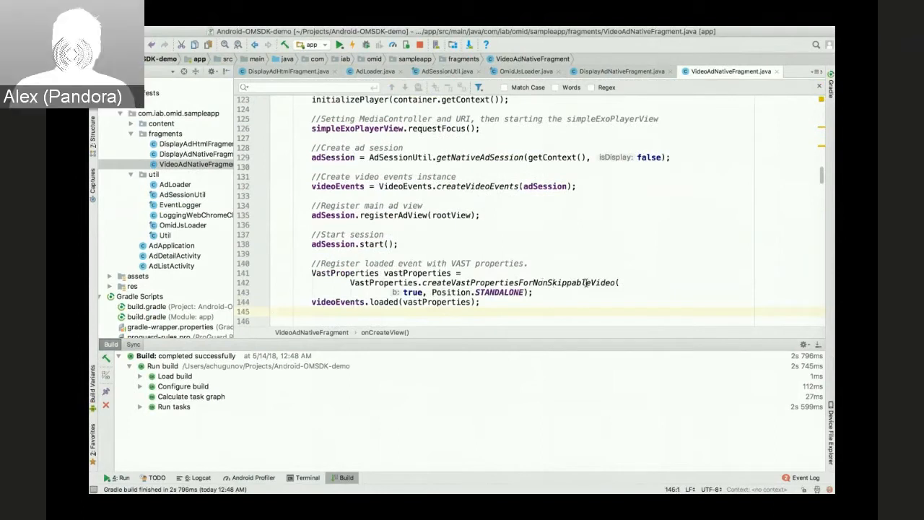
{"action": "double_click", "coordinate": [412, 293]}
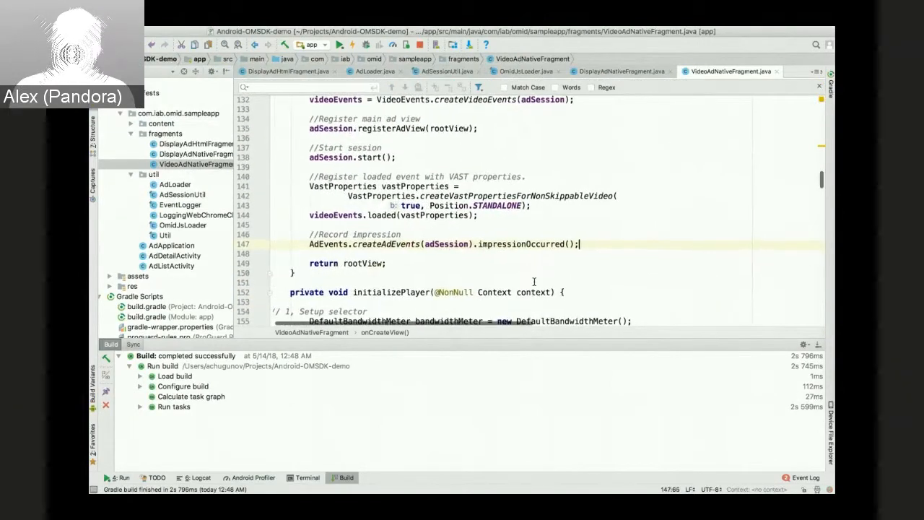
{"action": "mouse_move", "coordinate": [471, 261]}
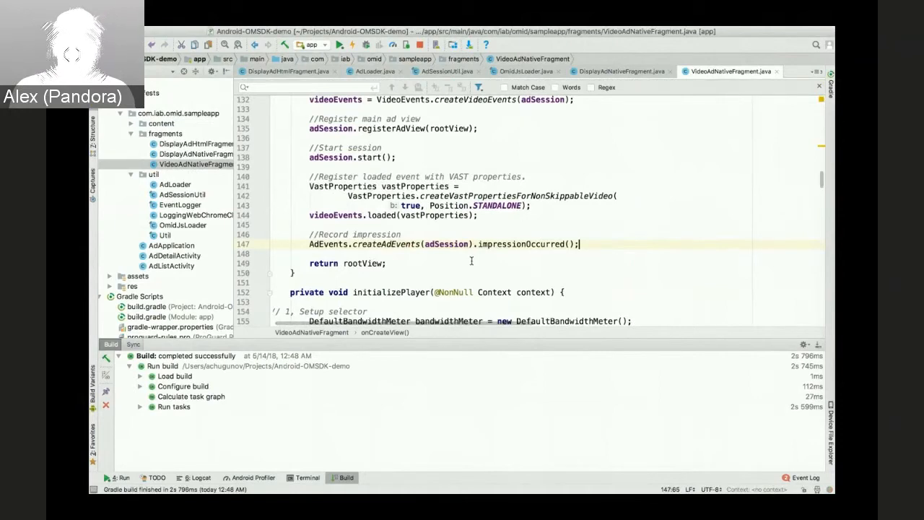
{"action": "scroll", "scroll_direction": "down", "scroll_amount": 3}
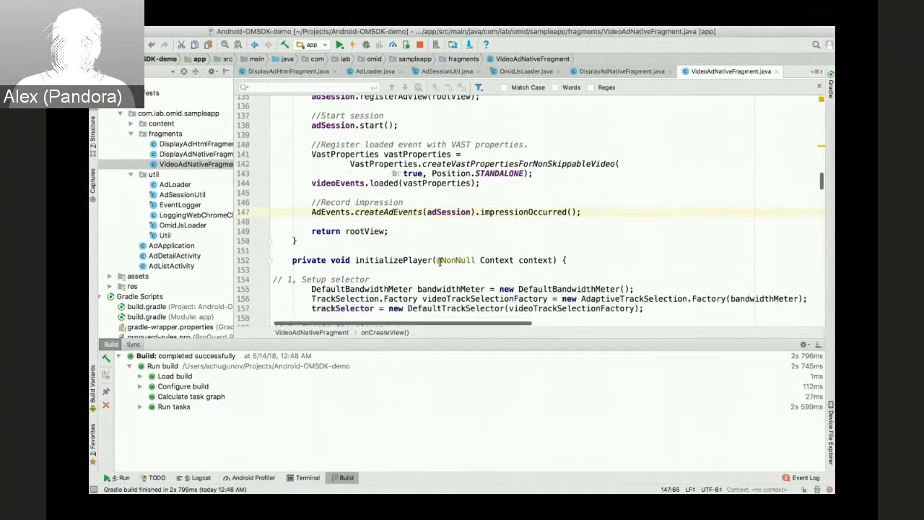
{"action": "scroll", "scroll_direction": "down", "scroll_amount": 3}
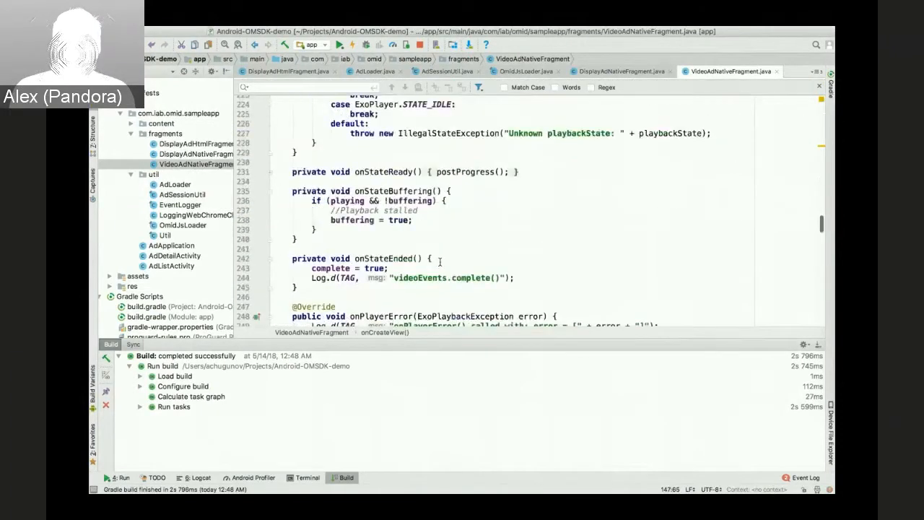
{"action": "scroll", "scroll_direction": "down", "scroll_amount": 3}
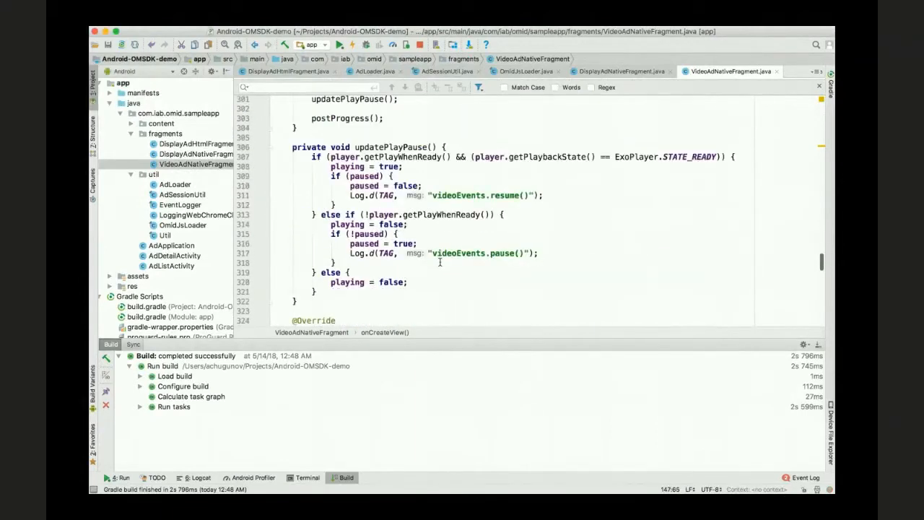
Add videoEvents.start(player.getDuration(), volume), firstQuartile() and midpoint() under the sendQuartile log lines
{"action": "scroll", "scroll_direction": "down", "scroll_amount": 3}
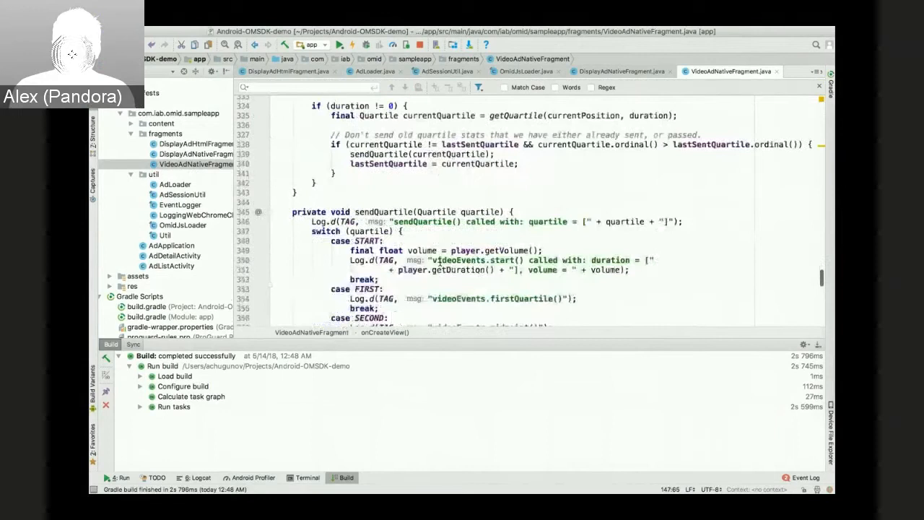
{"action": "scroll", "scroll_direction": "down", "scroll_amount": 3}
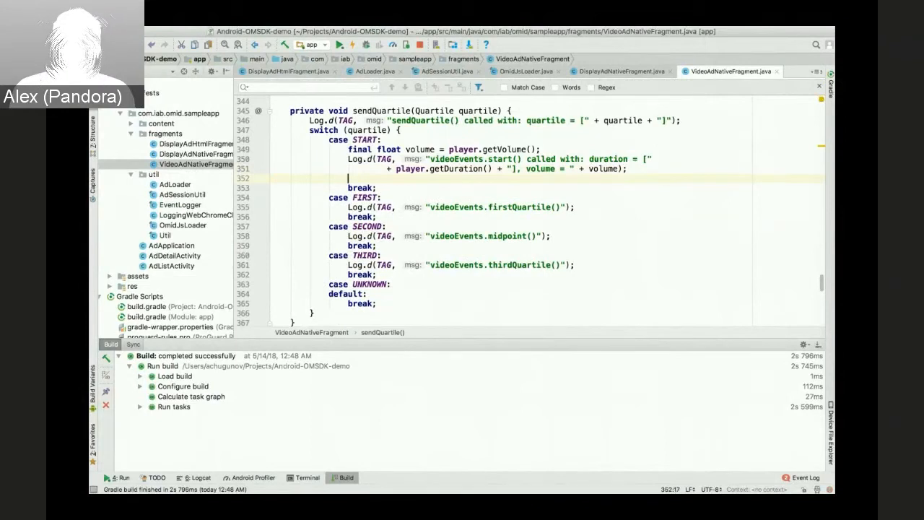
{"action": "type", "text": "videoEvents.start(player.getDuration(), volume);"}
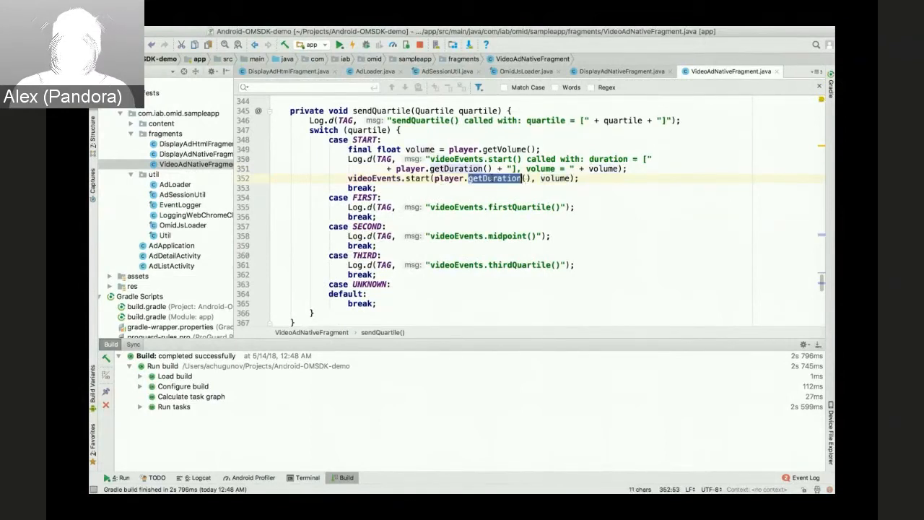
{"action": "left_click", "coordinate": [578, 207]}
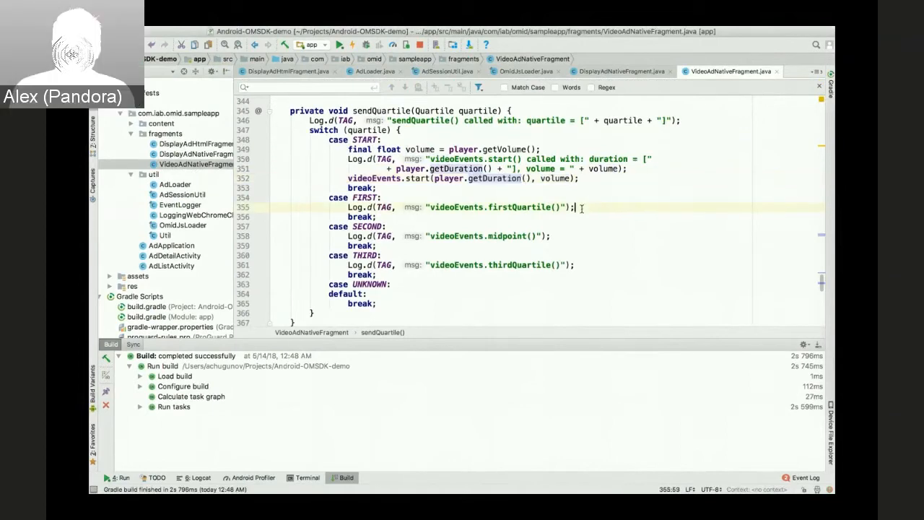
{"action": "type", "text": "videoEvents.firstQuartile();"}
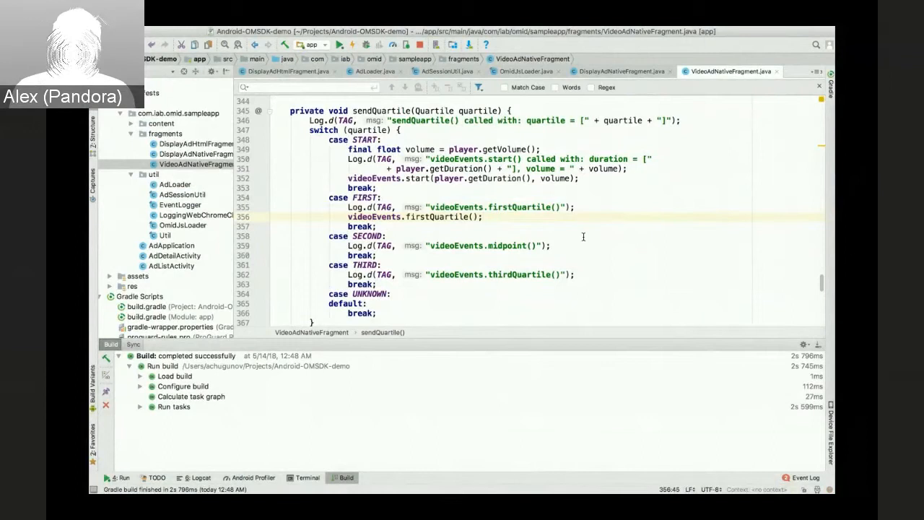
{"action": "left_click", "coordinate": [548, 245]}
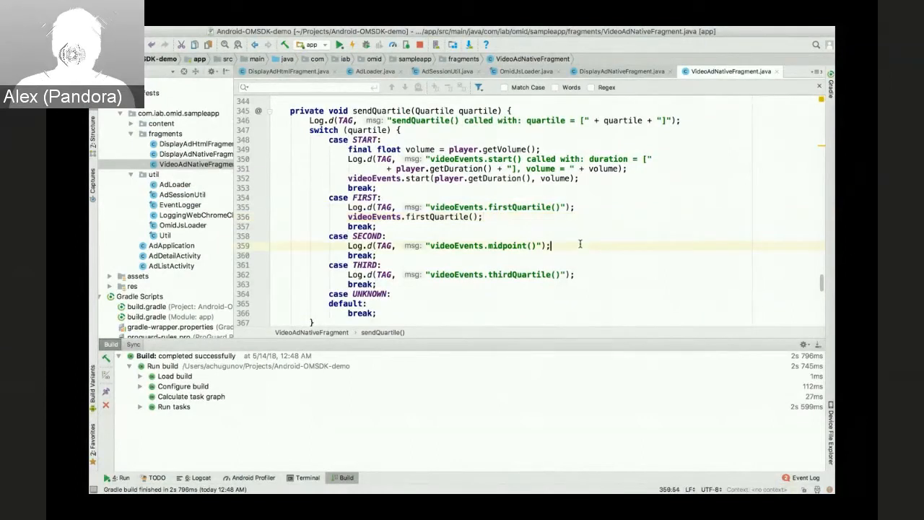
{"action": "key", "text": "Return"}
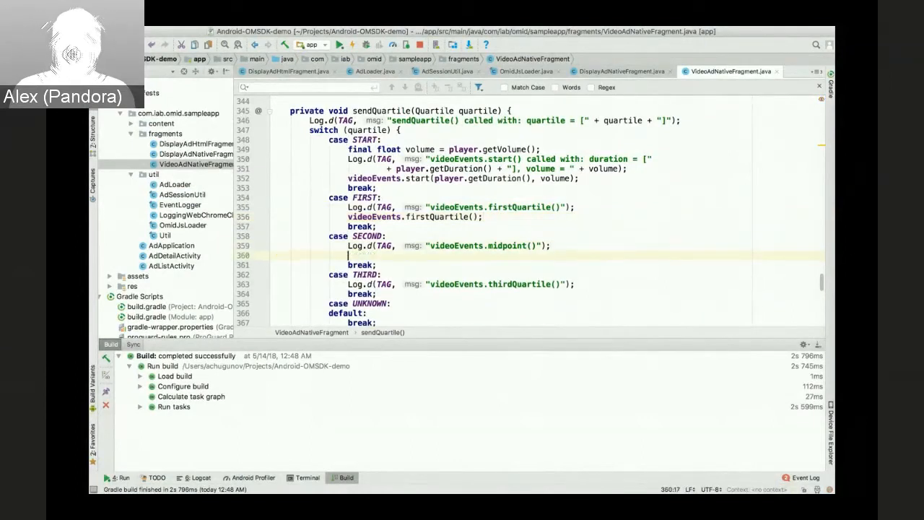
{"action": "type", "text": "videoEvents.midpoint();"}
{"action": "type", "text": "videoEvents.thirdQuartile();"}
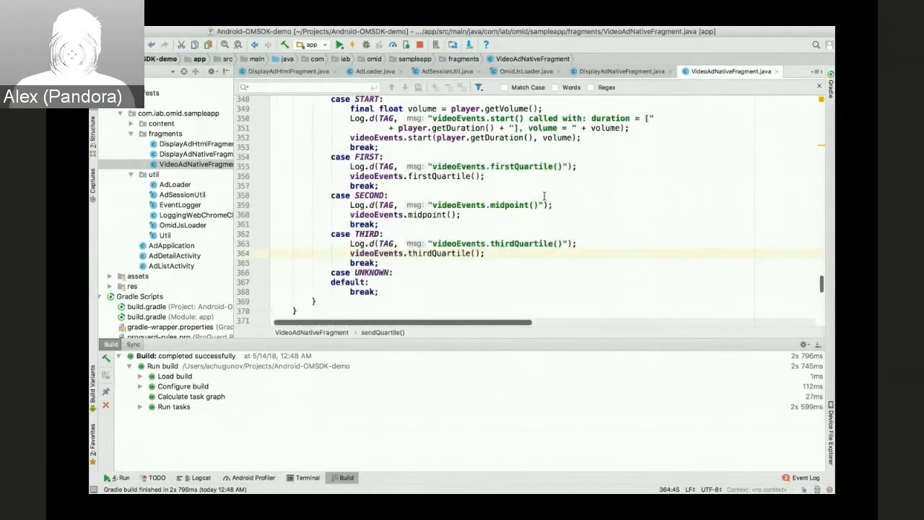
{"action": "scroll", "scroll_direction": "up", "scroll_amount": 3}
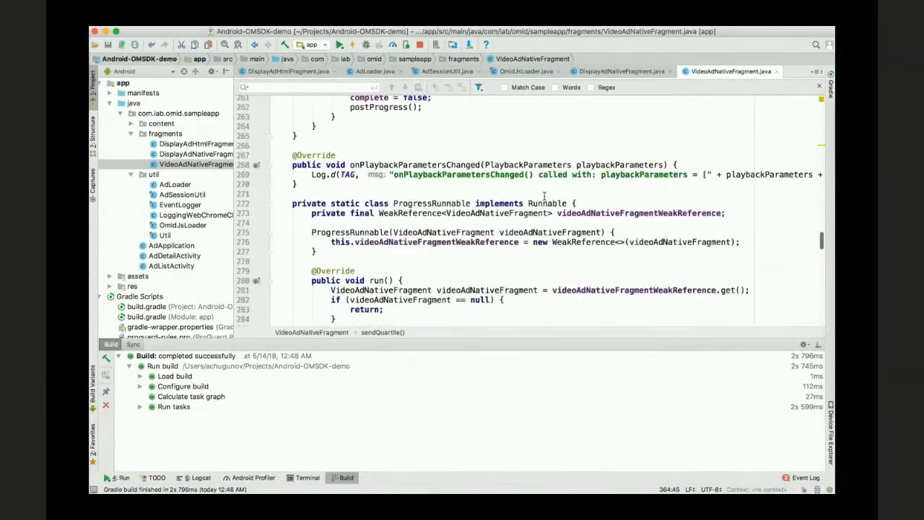
Add videoEvents.complete(), bufferStart() and bufferFinish() calls after the playback-stalled comment
{"action": "scroll", "scroll_direction": "up", "scroll_amount": 3}
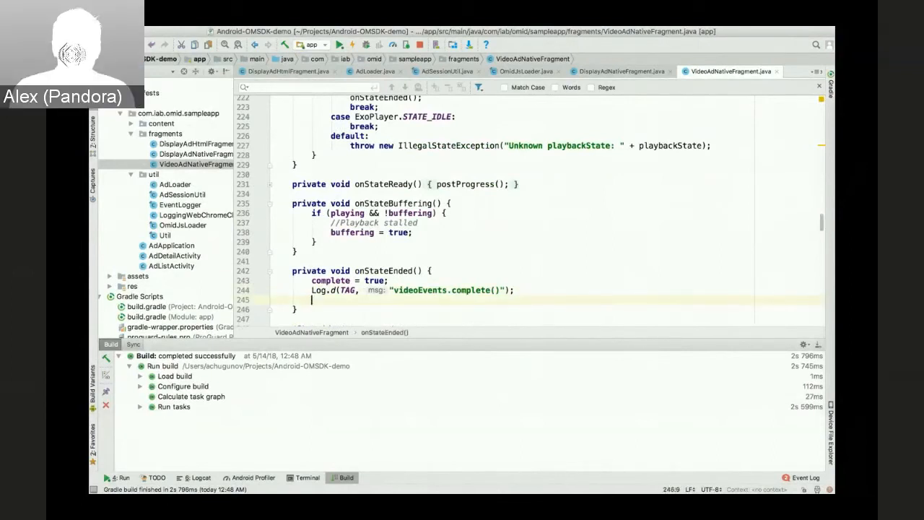
{"action": "type", "text": "videoEvents.complete();"}
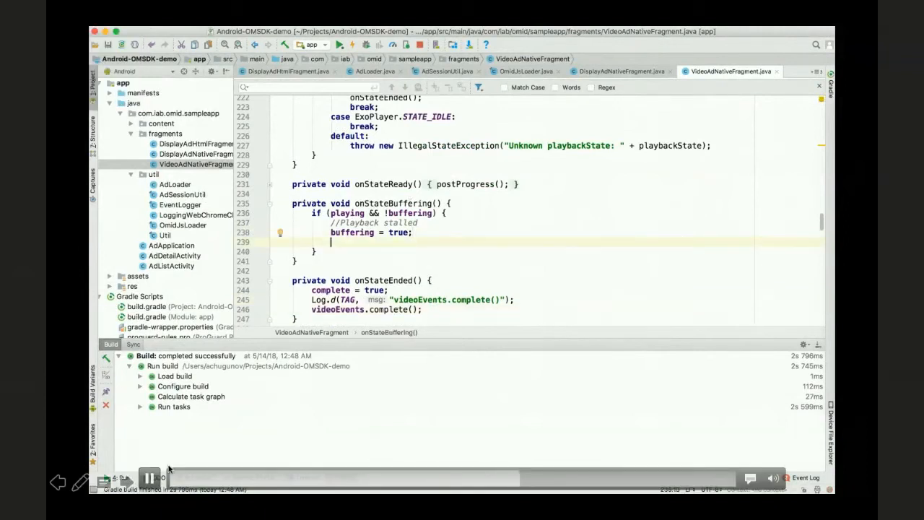
{"action": "type", "text": "videoEvents.bufferStart();"}
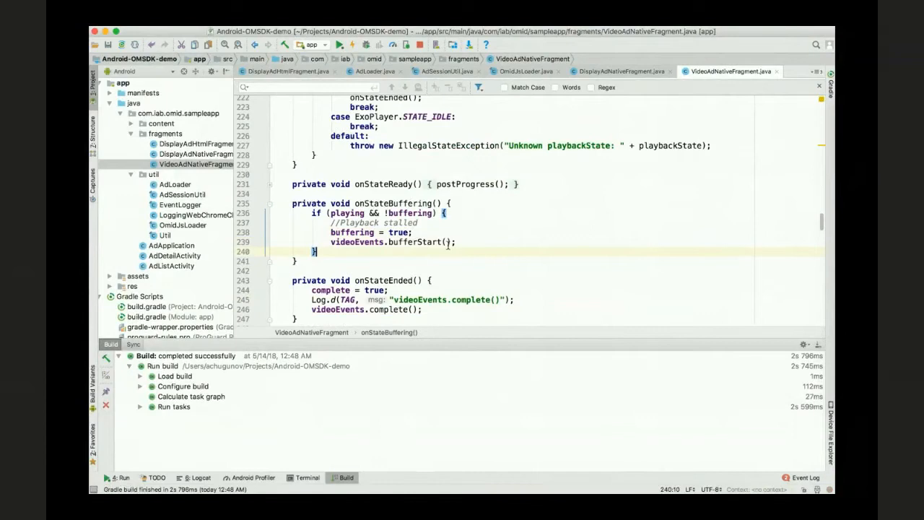
{"action": "scroll", "scroll_direction": "down", "scroll_amount": 3}
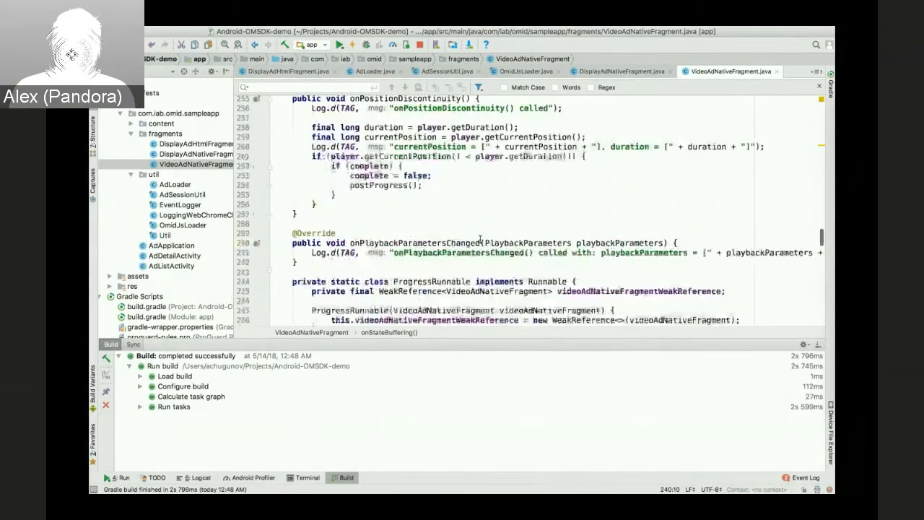
{"action": "scroll", "scroll_direction": "down", "scroll_amount": 3}
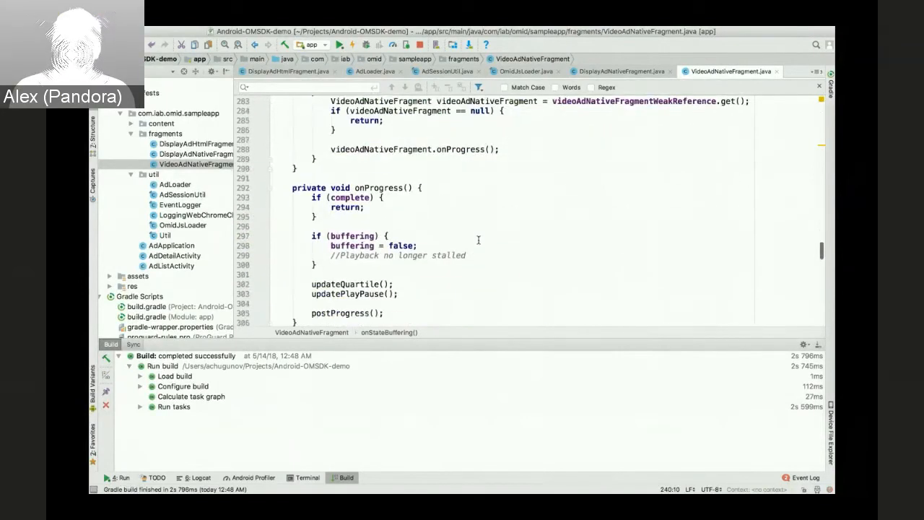
{"action": "left_click", "coordinate": [467, 254]}
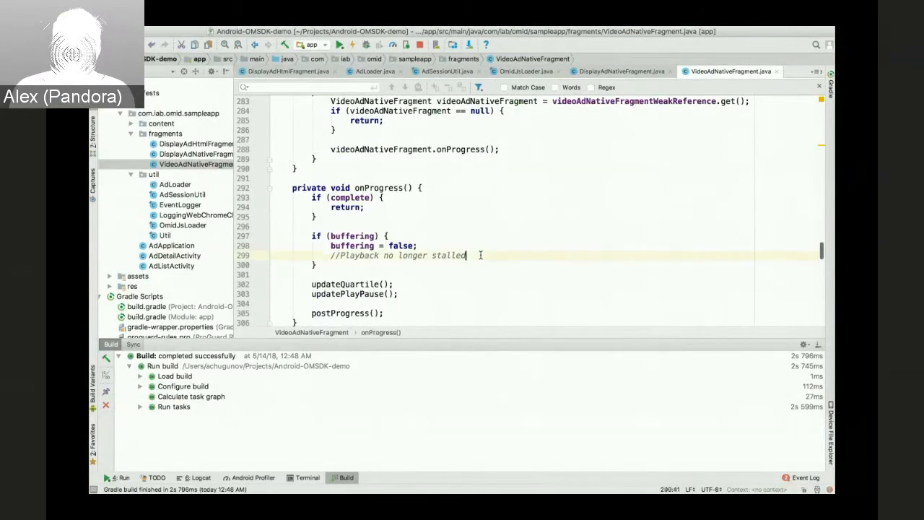
{"action": "type", "text": "videoEvents.bufferFinish();"}
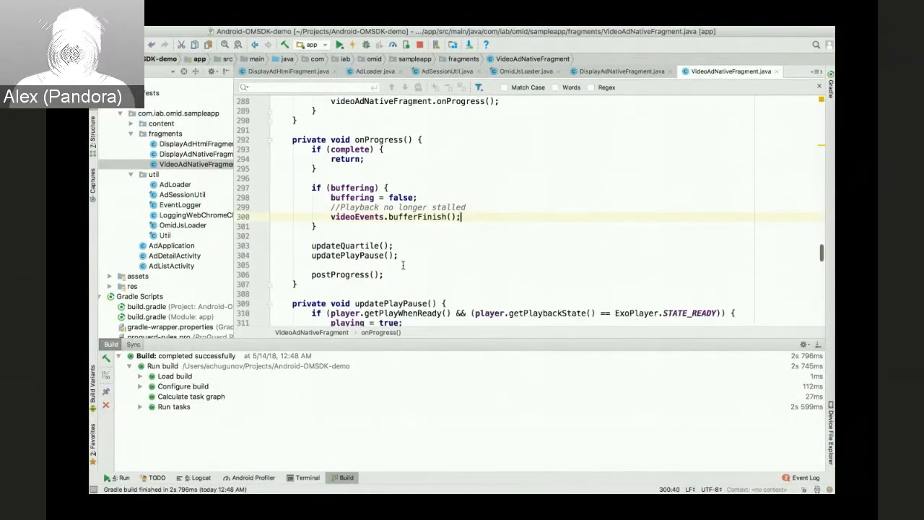
{"action": "mouse_move", "coordinate": [373, 262]}
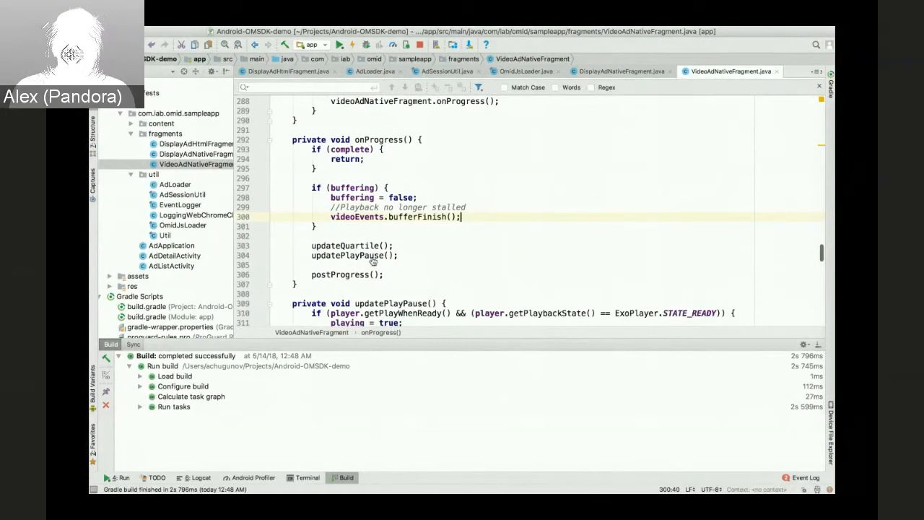
Add videoEvents.resume() and videoEvents.pause() after the log calls in updatePlayPause
{"action": "scroll", "scroll_direction": "down", "scroll_amount": 3}
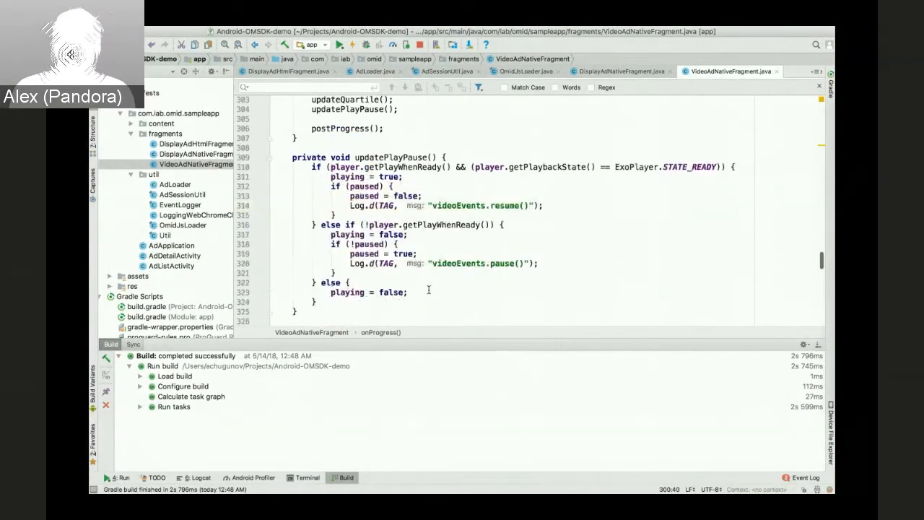
{"action": "left_click", "coordinate": [545, 205]}
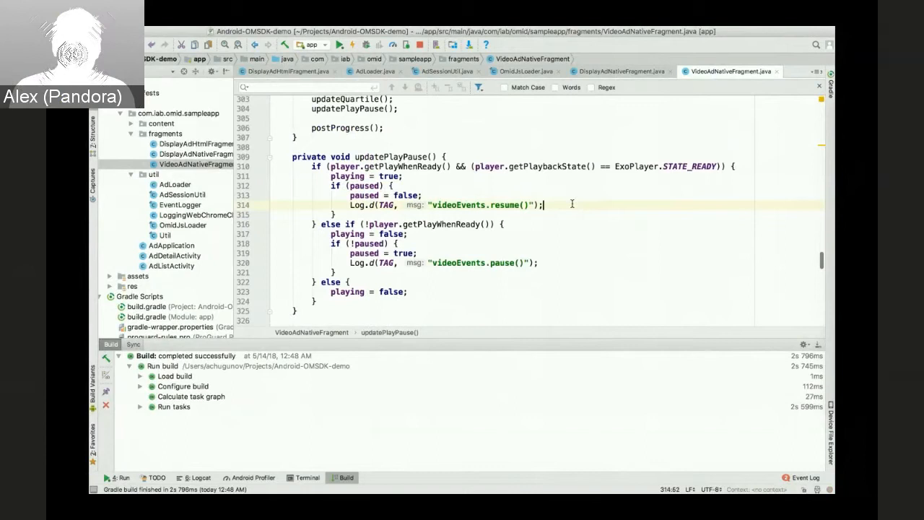
{"action": "type", "text": "videoEvents.resume();"}
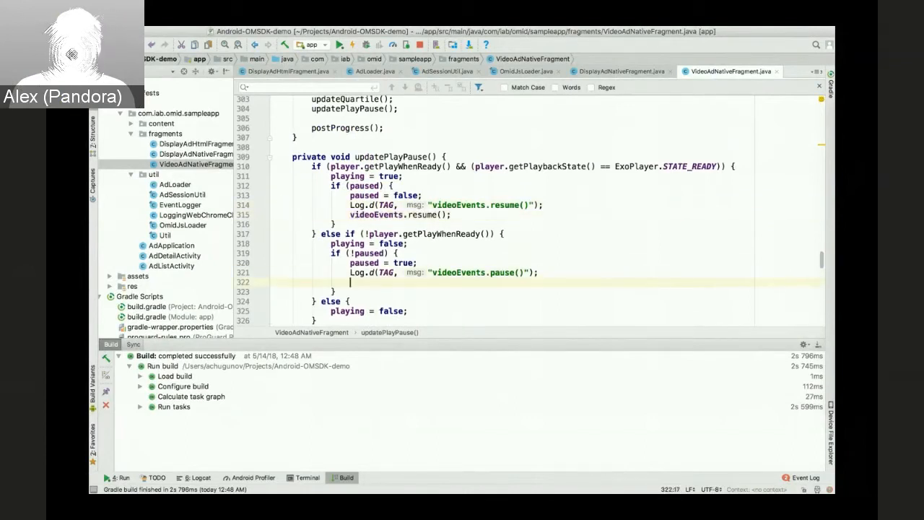
{"action": "type", "text": "videoEvents.pause();"}
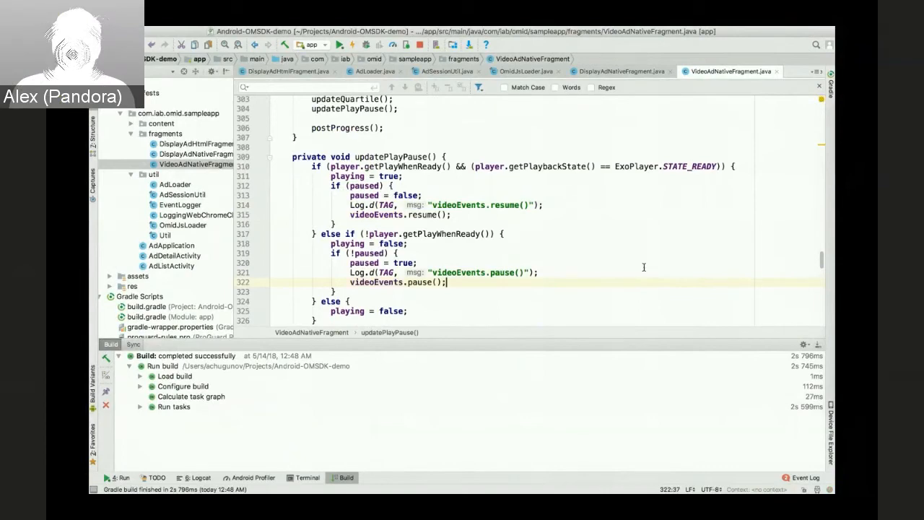
{"action": "scroll", "scroll_direction": "down", "scroll_amount": 3}
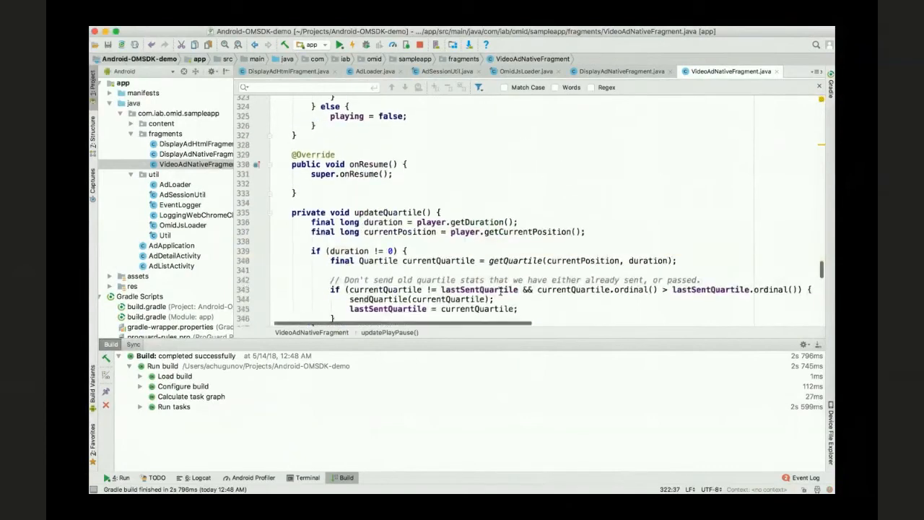
Scroll to the end of VideoAdNativeFragment.java to review the remaining code
{"action": "scroll", "scroll_direction": "down", "scroll_amount": 3}
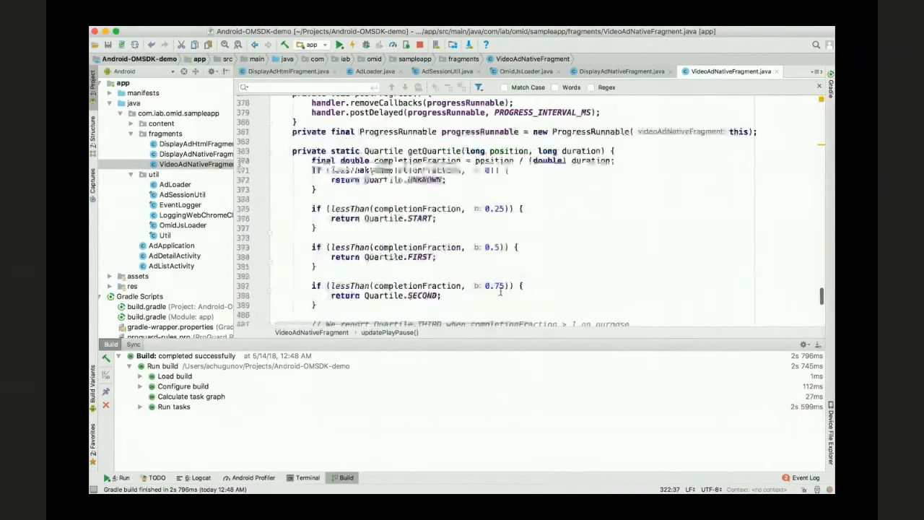
{"action": "scroll", "scroll_direction": "down", "scroll_amount": 3}
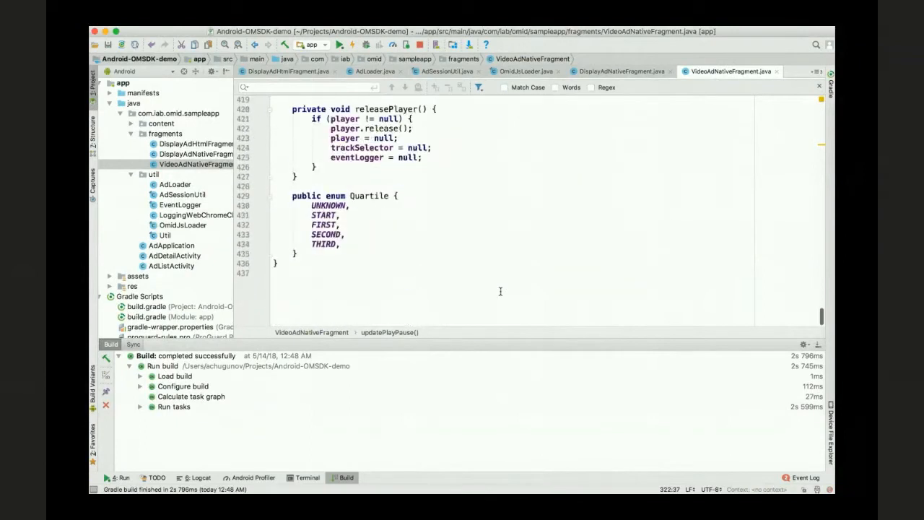
{"action": "scroll", "scroll_direction": "up", "scroll_amount": 3}
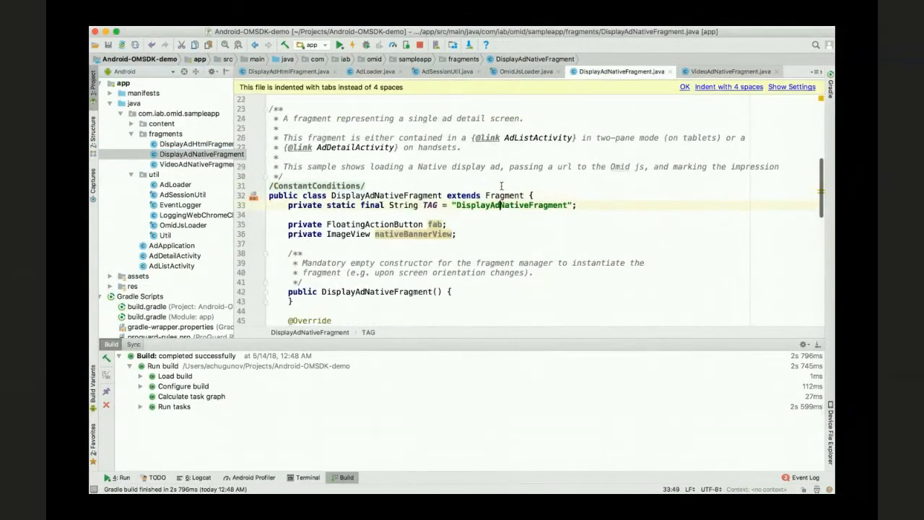
Declare 'private AdSession adSession;' below the nativeBannerView field
{"action": "scroll", "scroll_direction": "up", "scroll_amount": 3}
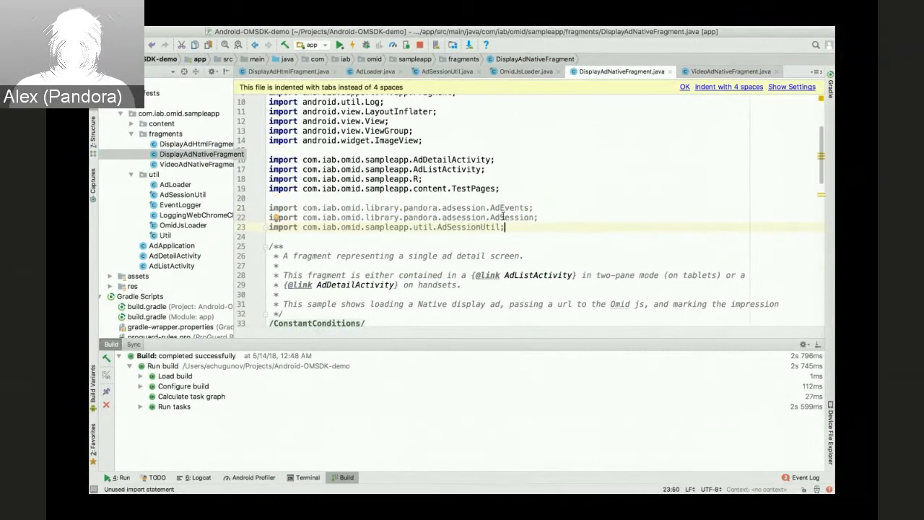
{"action": "scroll", "scroll_direction": "down", "scroll_amount": 3}
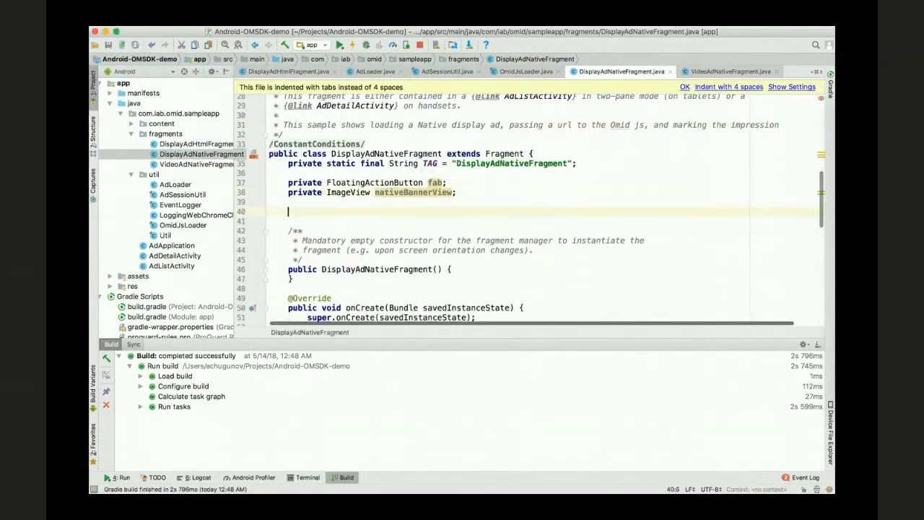
{"action": "type", "text": "private AdSession adSession;"}
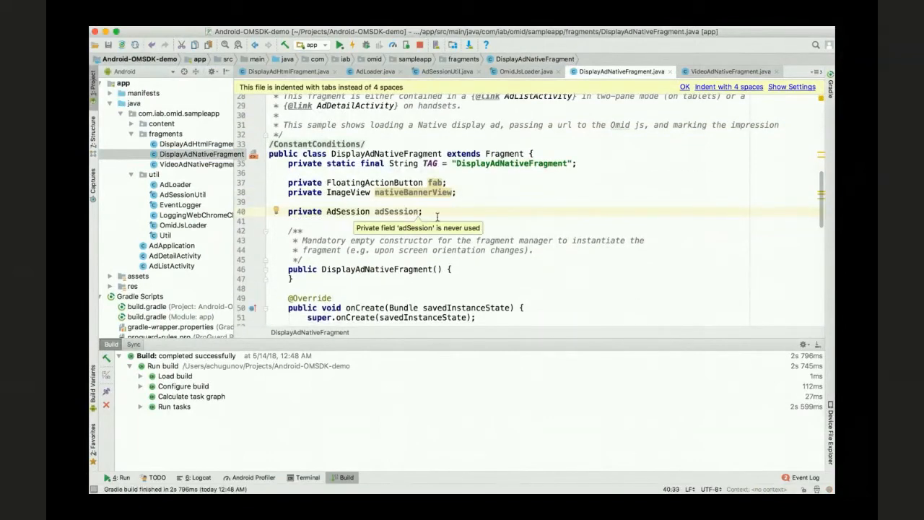
{"action": "scroll", "scroll_direction": "down", "scroll_amount": 3}
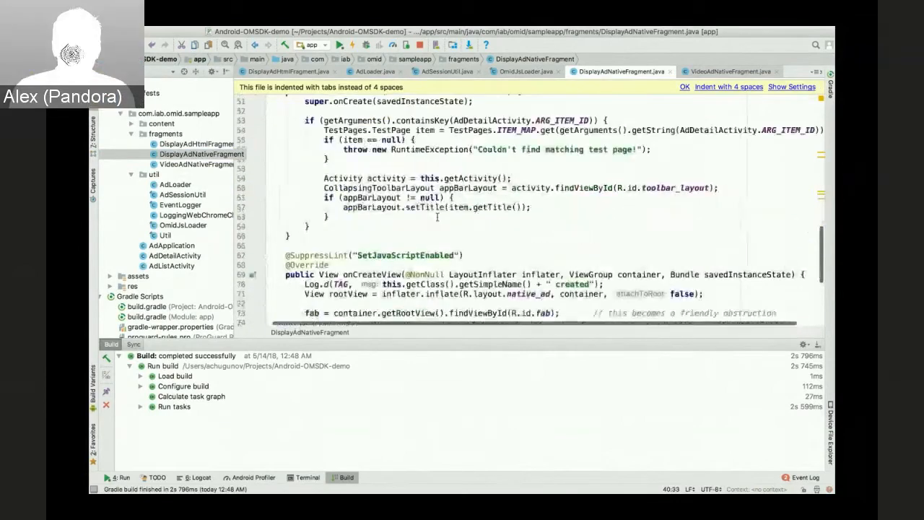
{"action": "scroll", "scroll_direction": "down", "scroll_amount": 3}
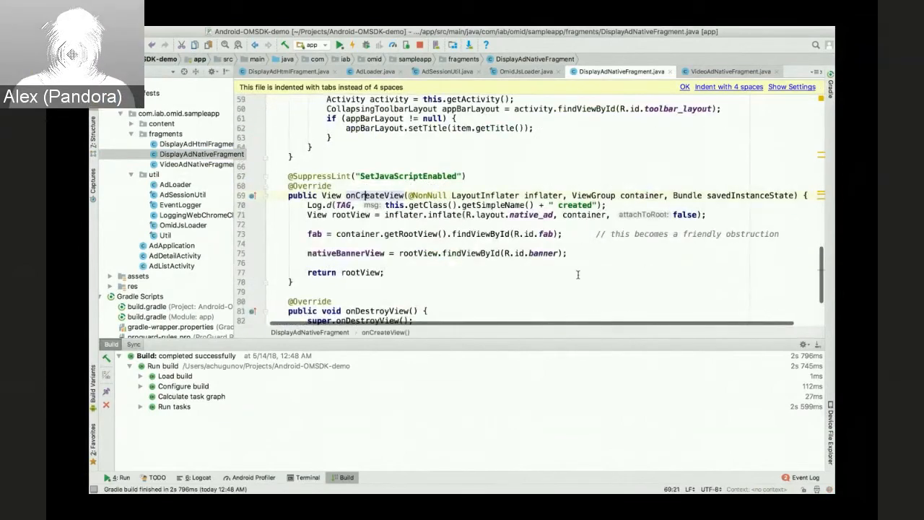
Insert getNativeAdSession, addFriendlyObstruction, registerAdView, start and impressionOccurred after the banner view lookup
{"action": "left_click", "coordinate": [568, 253]}
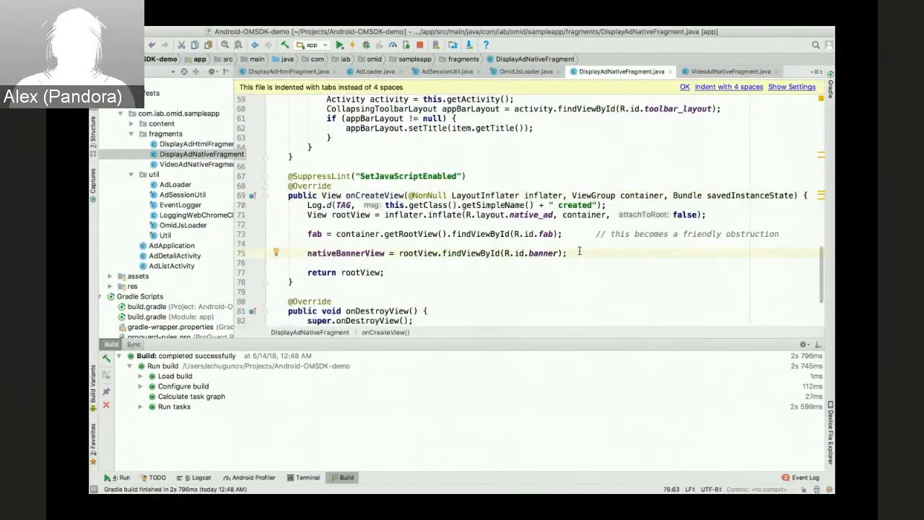
{"action": "key", "text": "Enter"}
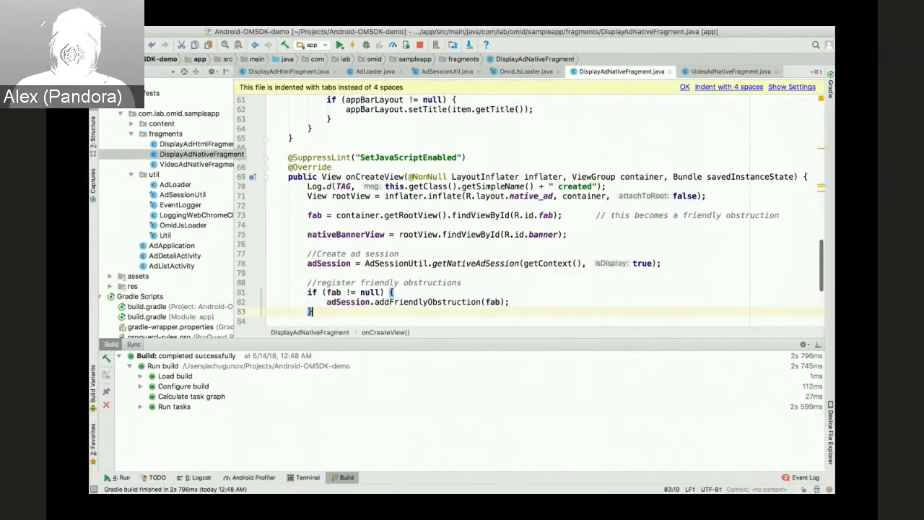
{"action": "scroll", "scroll_direction": "down", "scroll_amount": 3}
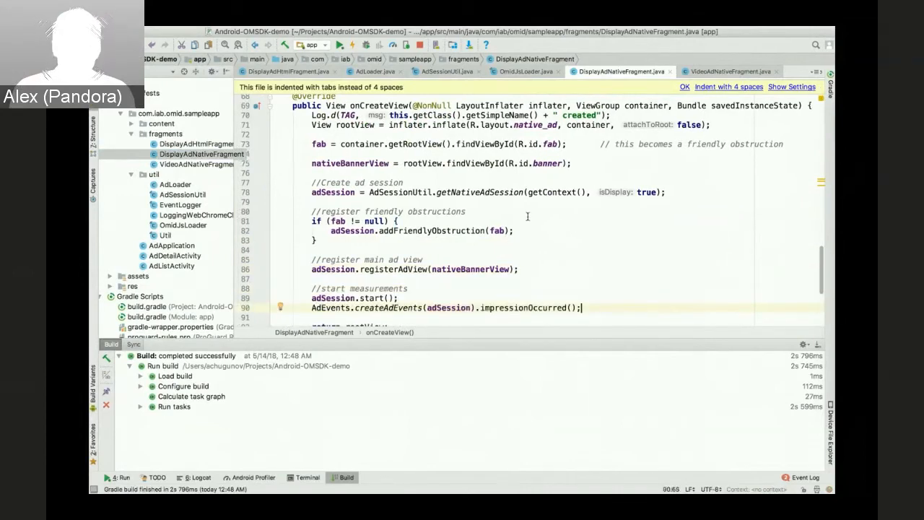
{"action": "scroll", "scroll_direction": "down", "scroll_amount": 3}
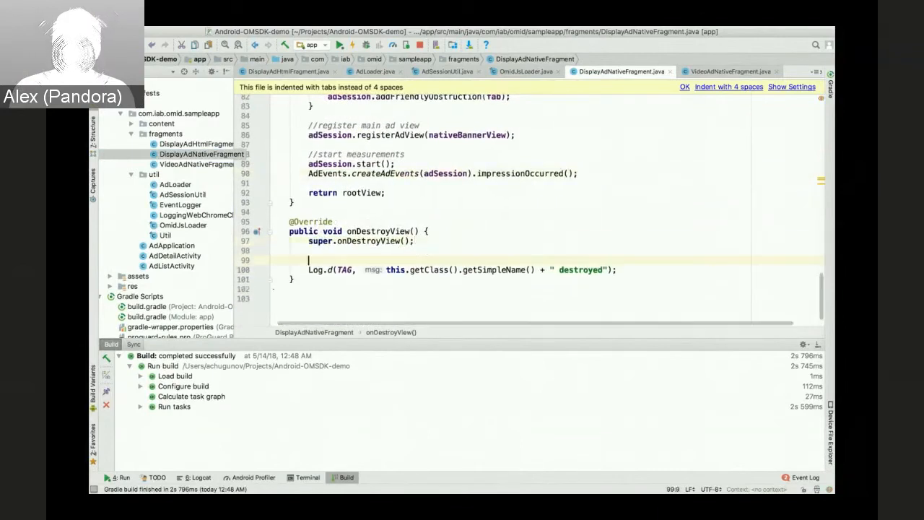
Add adSession.finish(); after super.onDestroyView() in onDestroyView
{"action": "type", "text": "adSession.finish();"}
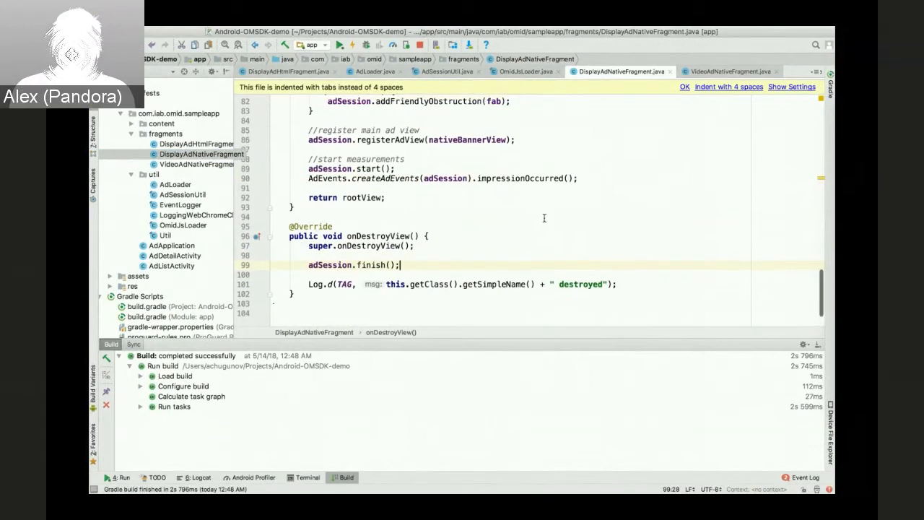
{"action": "scroll", "scroll_direction": "down", "scroll_amount": 3}
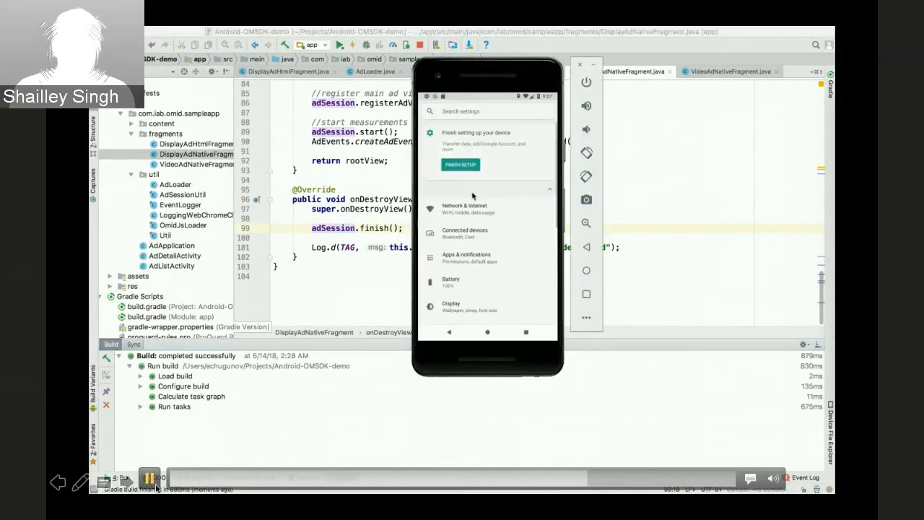
Set the emulator's AndroidWifi network proxy mode to Manual
{"action": "left_click", "coordinate": [464, 207]}
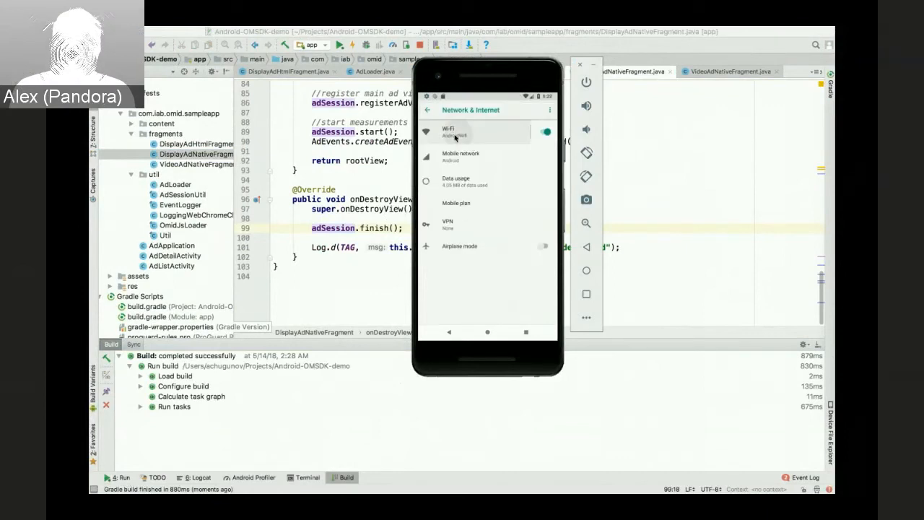
{"action": "left_click", "coordinate": [447, 133]}
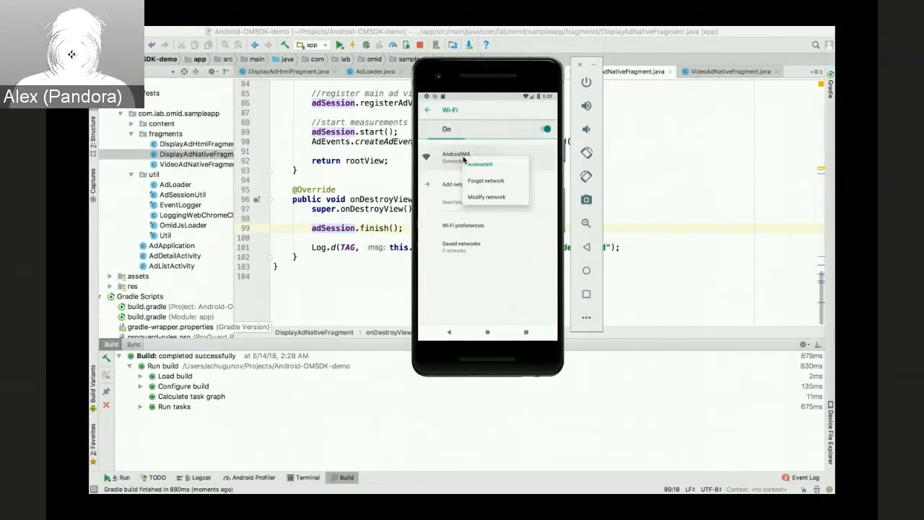
{"action": "left_click", "coordinate": [485, 197]}
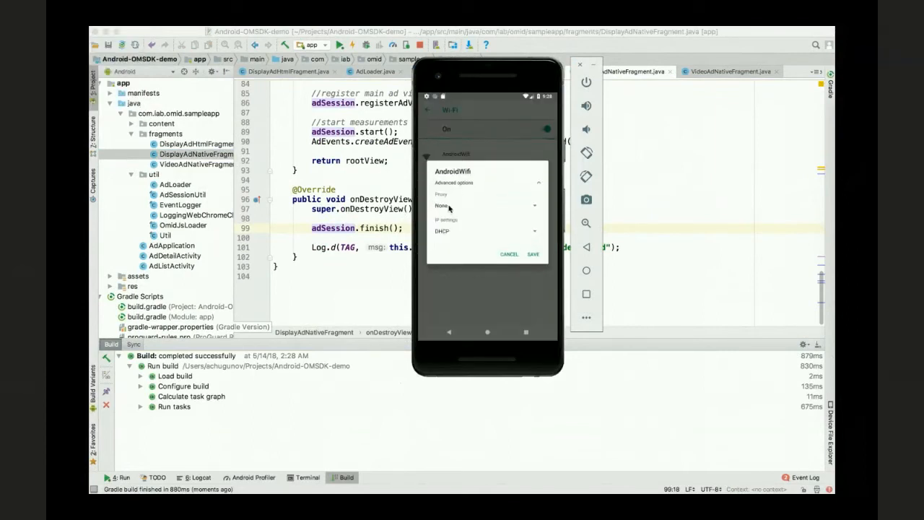
{"action": "left_click", "coordinate": [487, 206]}
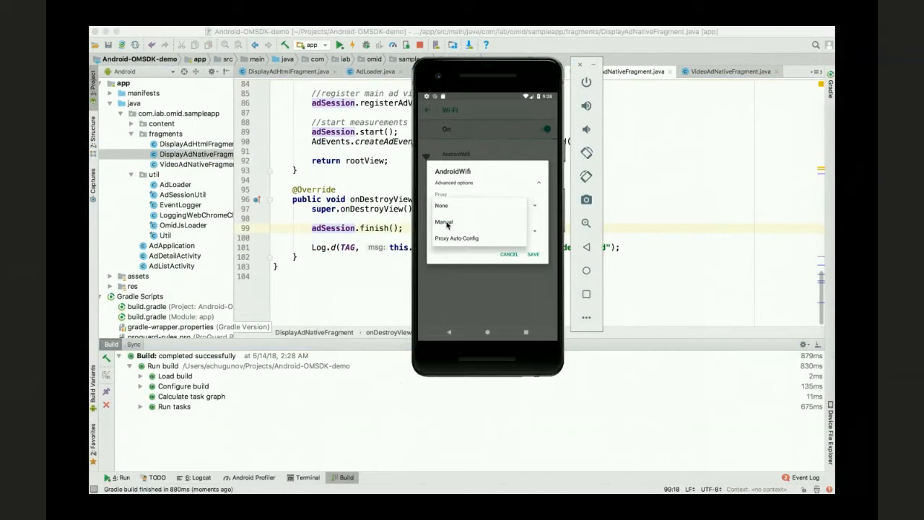
{"action": "left_click", "coordinate": [443, 222]}
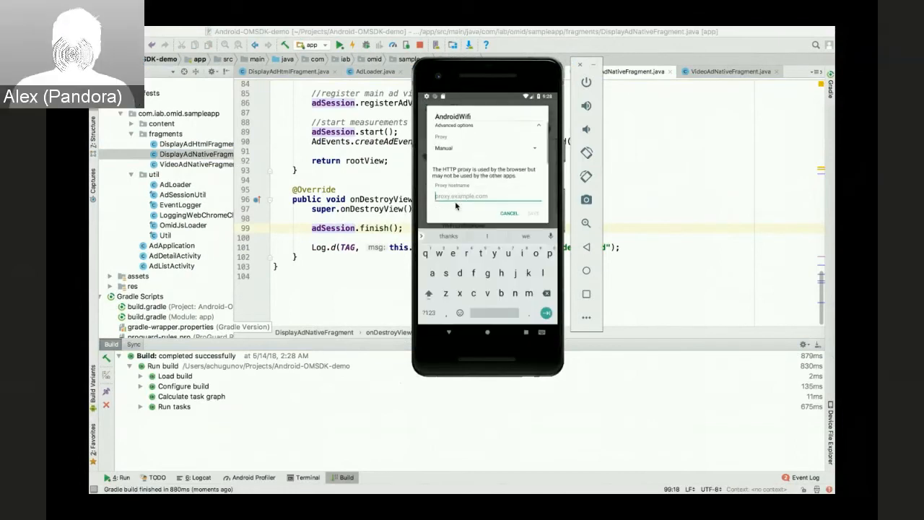
Enter proxy host 192.168.1.127 and port 8888, save, and return to OMSDKSampleApp
{"action": "type", "text": "192.168.1.1"}
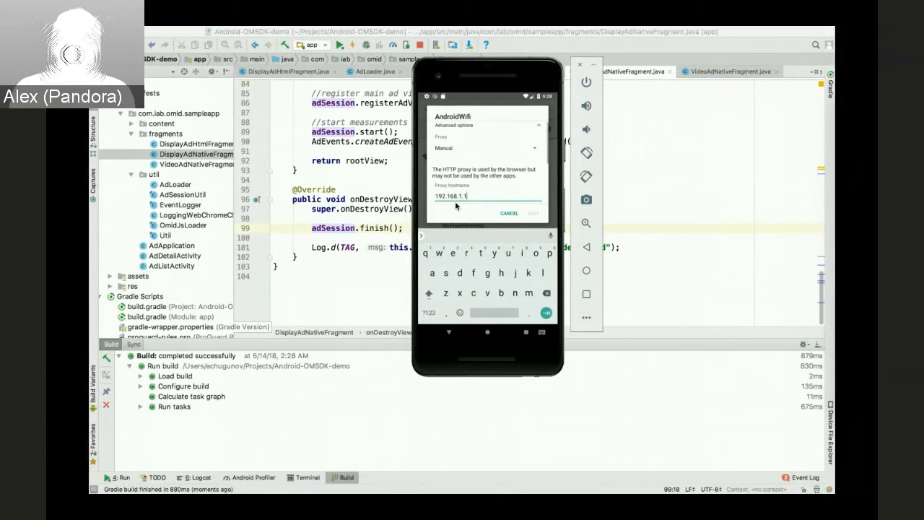
{"action": "type", "text": "27"}
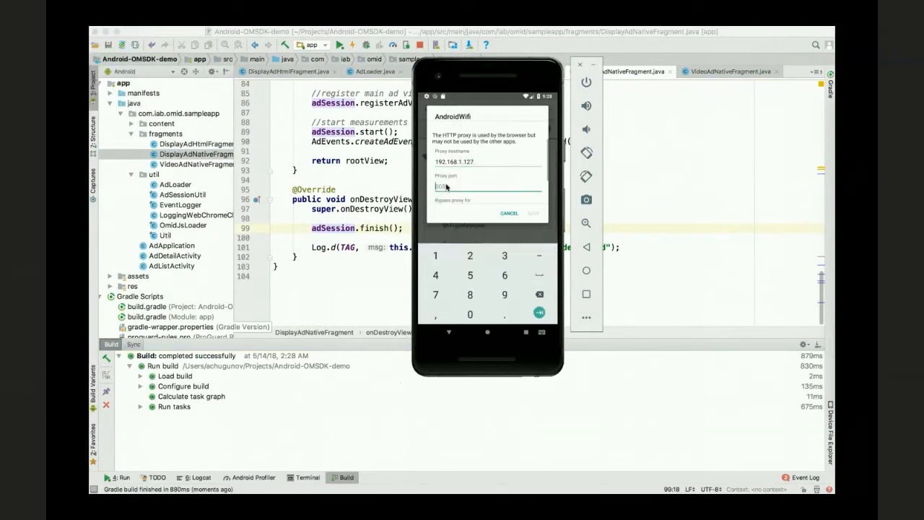
{"action": "type", "text": "8888"}
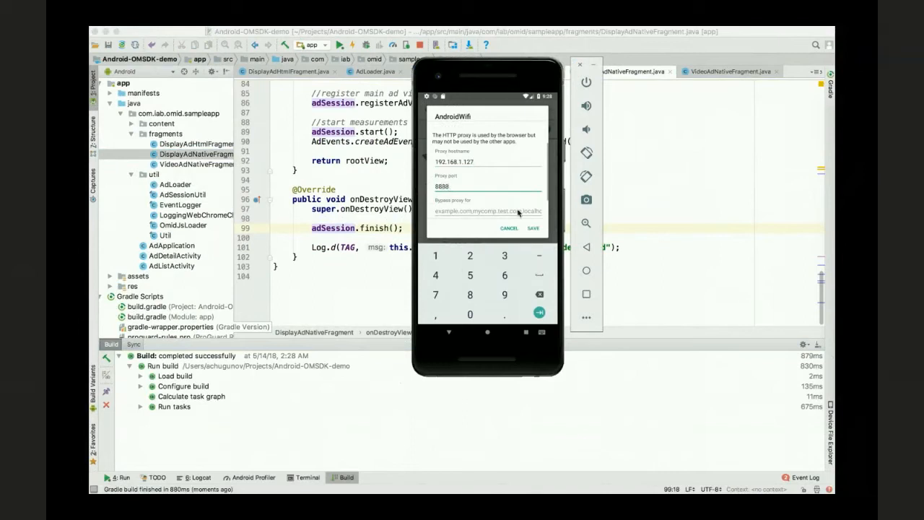
{"action": "left_click", "coordinate": [509, 228]}
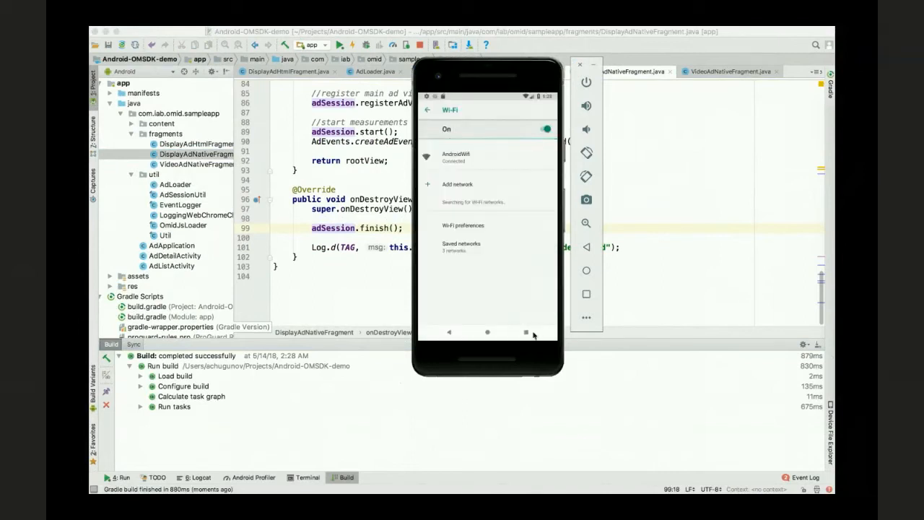
{"action": "left_click", "coordinate": [449, 332]}
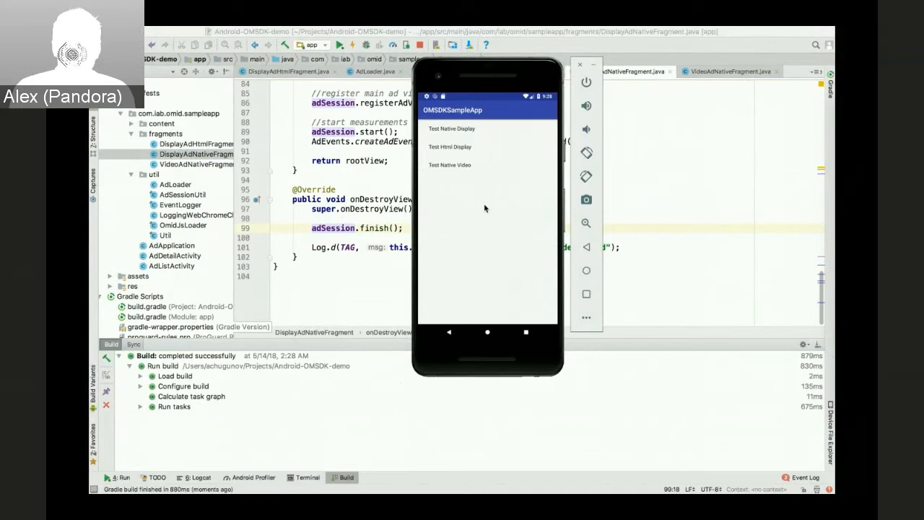
{"action": "mouse_move", "coordinate": [628, 314]}
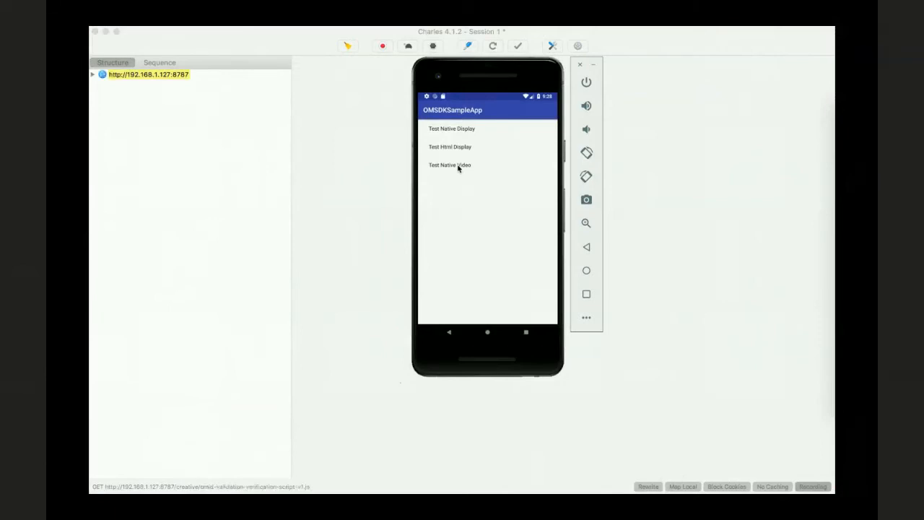
Launch Test Native Video and read its sessionStart, impression, geometryChange, loaded and start requests in Charles
{"action": "left_click", "coordinate": [448, 165]}
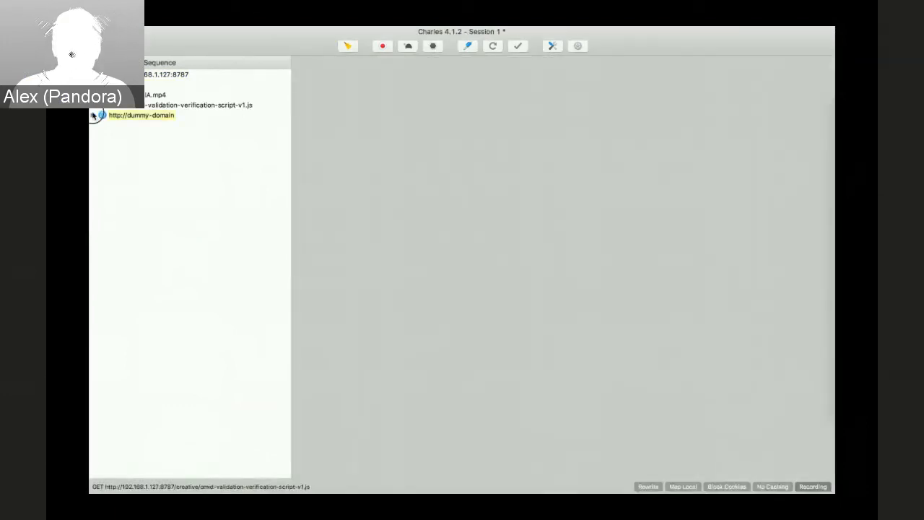
{"action": "left_click", "coordinate": [92, 115]}
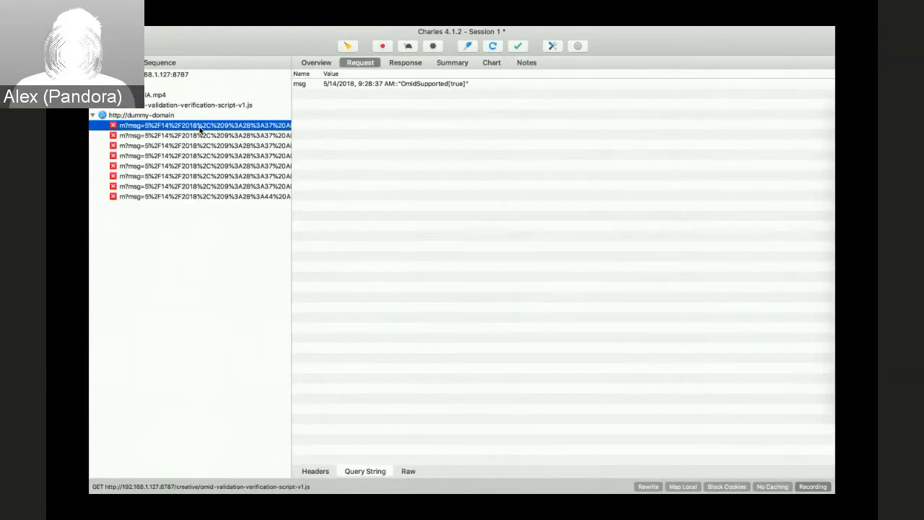
{"action": "left_click", "coordinate": [204, 135]}
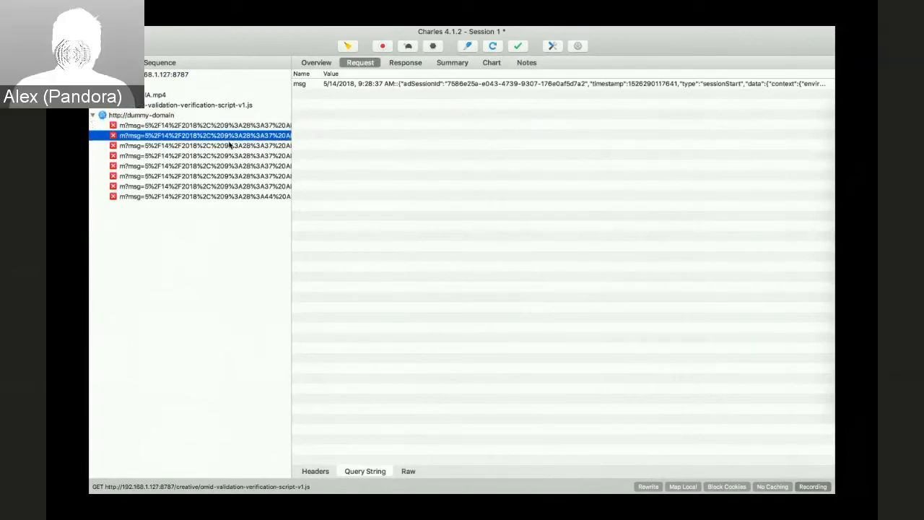
{"action": "left_click", "coordinate": [204, 145]}
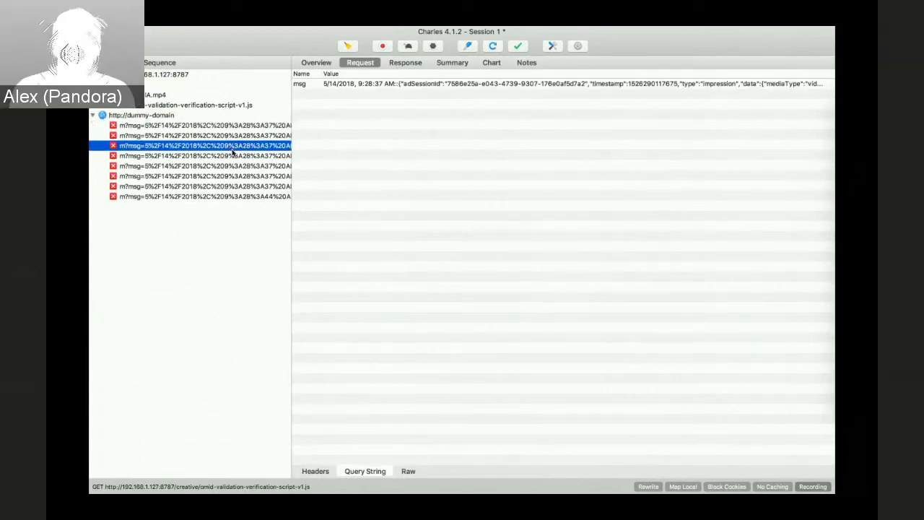
{"action": "left_click", "coordinate": [205, 155]}
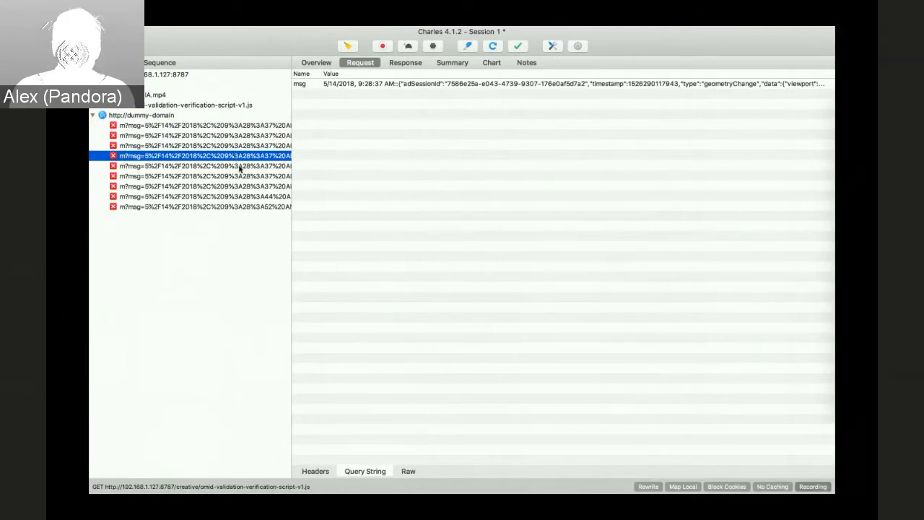
{"action": "left_click", "coordinate": [204, 175]}
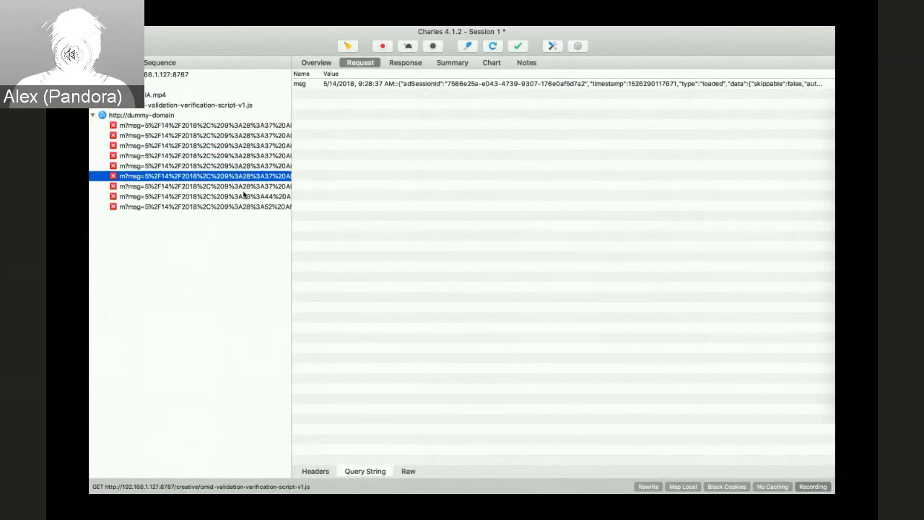
{"action": "left_click", "coordinate": [204, 186]}
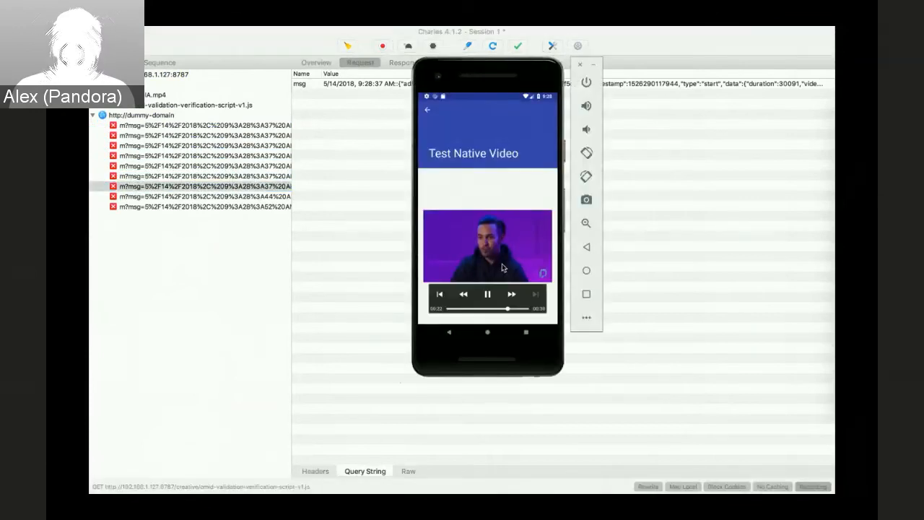
Pause the video ad and read the firstQuartile, thirdQuartile and pause events in Charles
{"action": "left_click", "coordinate": [487, 294]}
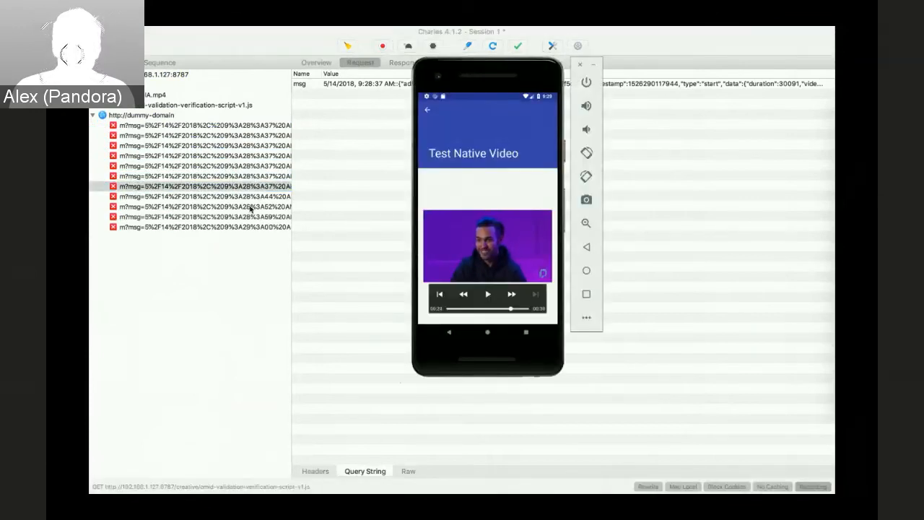
{"action": "left_click", "coordinate": [204, 196]}
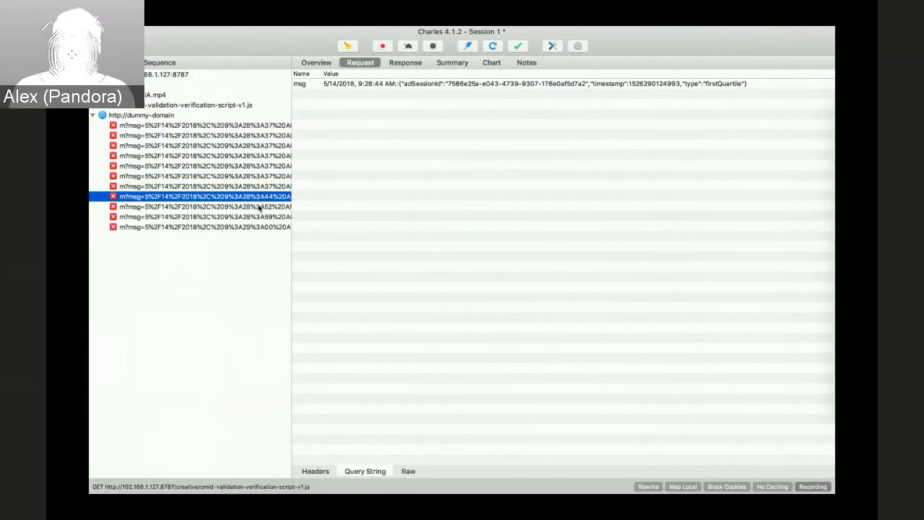
{"action": "left_click", "coordinate": [204, 216]}
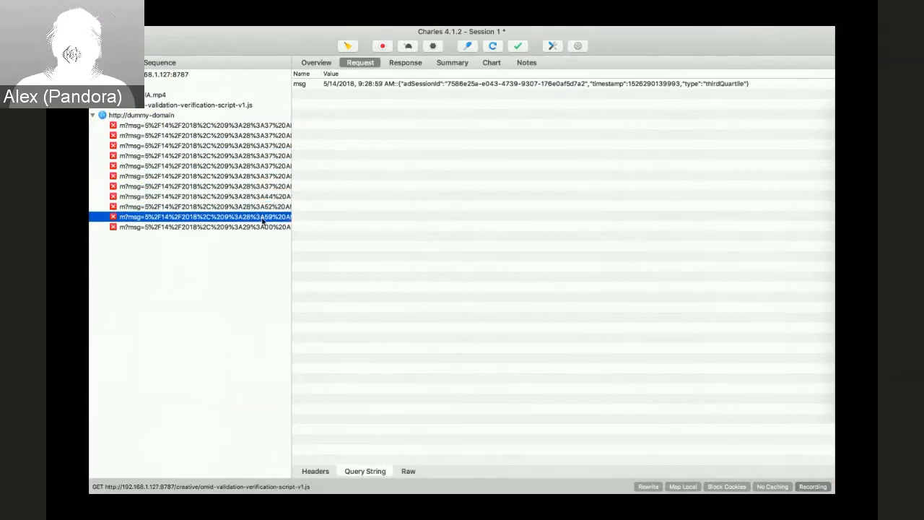
{"action": "left_click", "coordinate": [204, 226]}
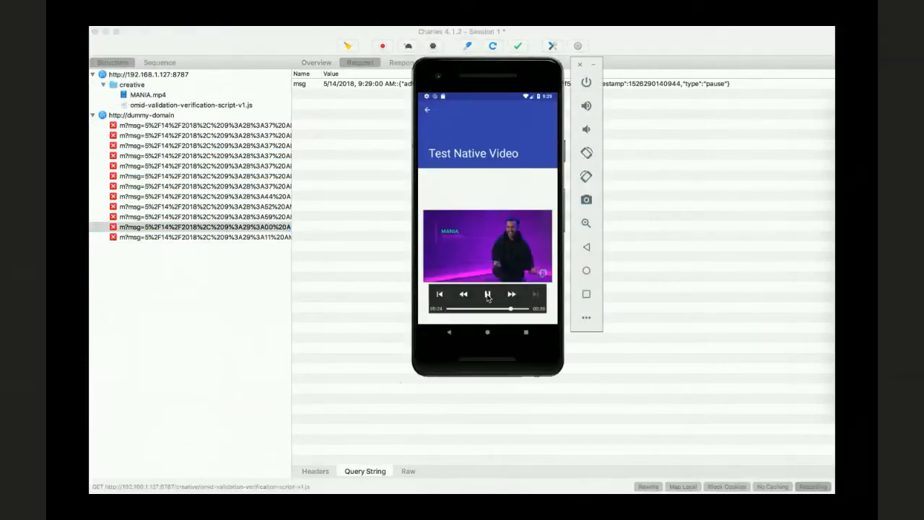
Resume the video, read the next pause event, then seek toward the end
{"action": "left_click", "coordinate": [487, 294]}
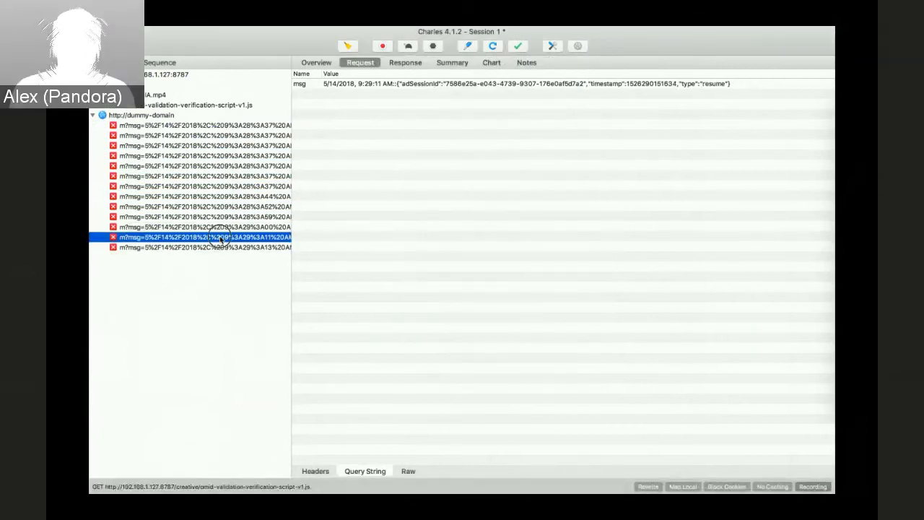
{"action": "left_click", "coordinate": [204, 247]}
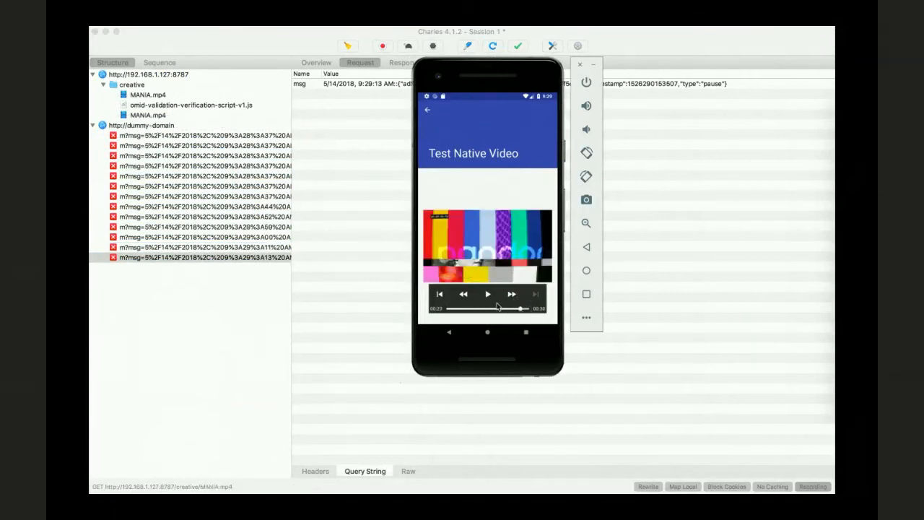
{"action": "left_click", "coordinate": [487, 294]}
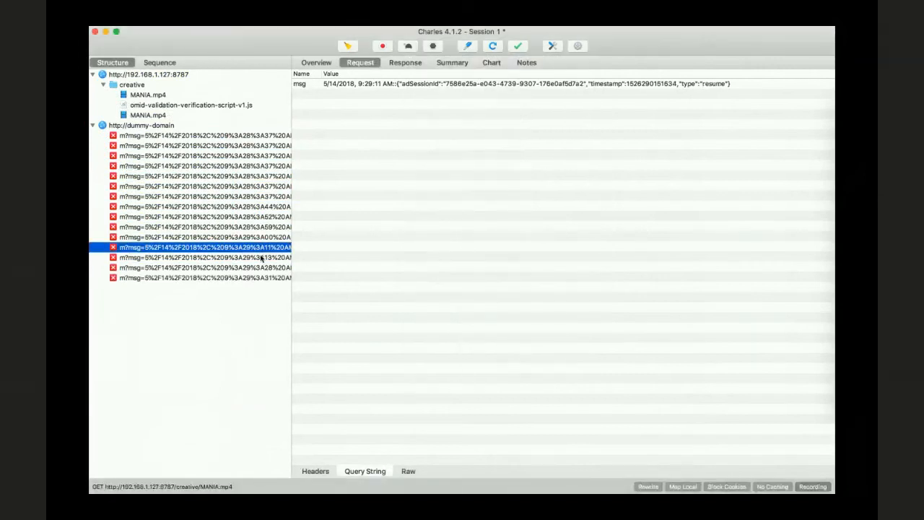
Read the second resume event and the remaining captured OMID requests in Charles
{"action": "left_click", "coordinate": [204, 267]}
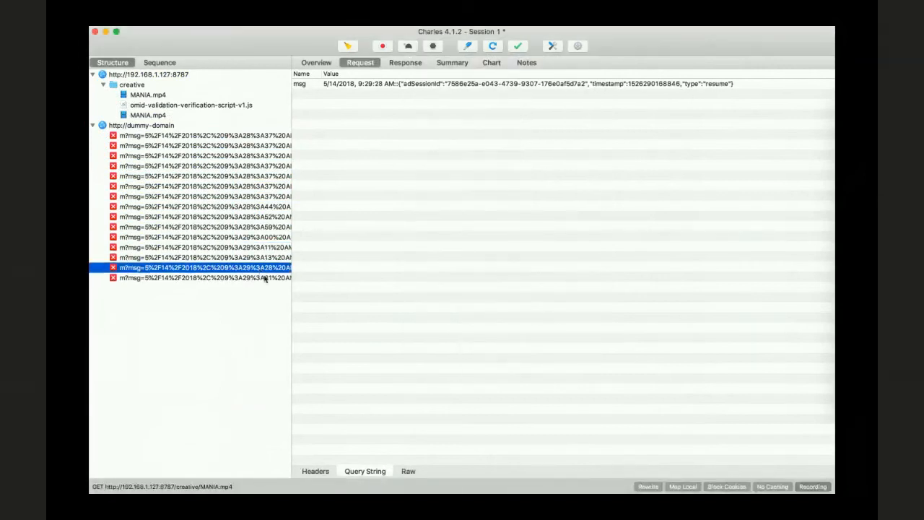
{"action": "left_click", "coordinate": [204, 277]}
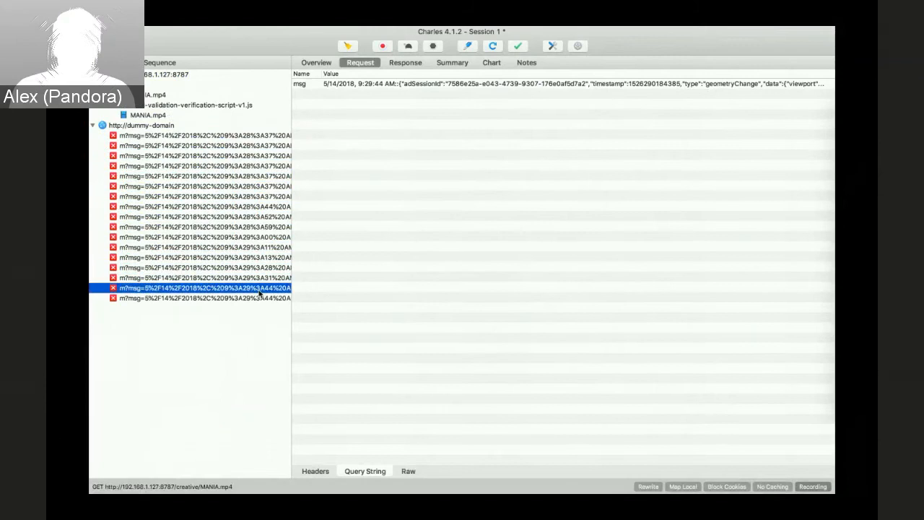
{"action": "left_click", "coordinate": [203, 298]}
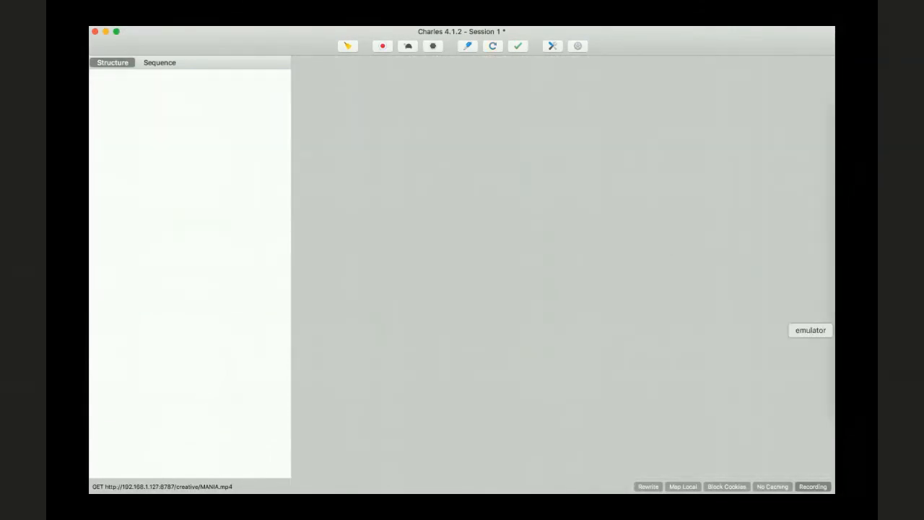
Launch Test Native Display in the emulator and read its new OmidSupported and sessionStart requests
{"action": "left_click", "coordinate": [809, 330]}
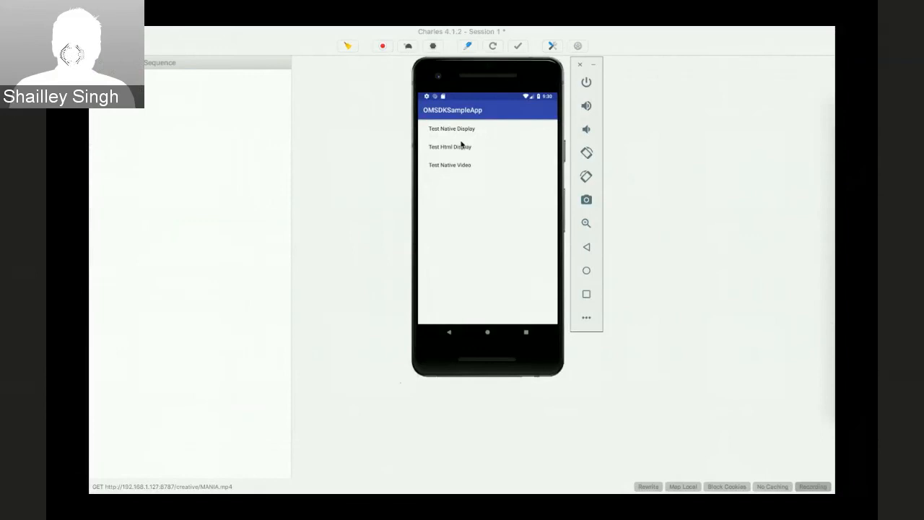
{"action": "left_click", "coordinate": [450, 146]}
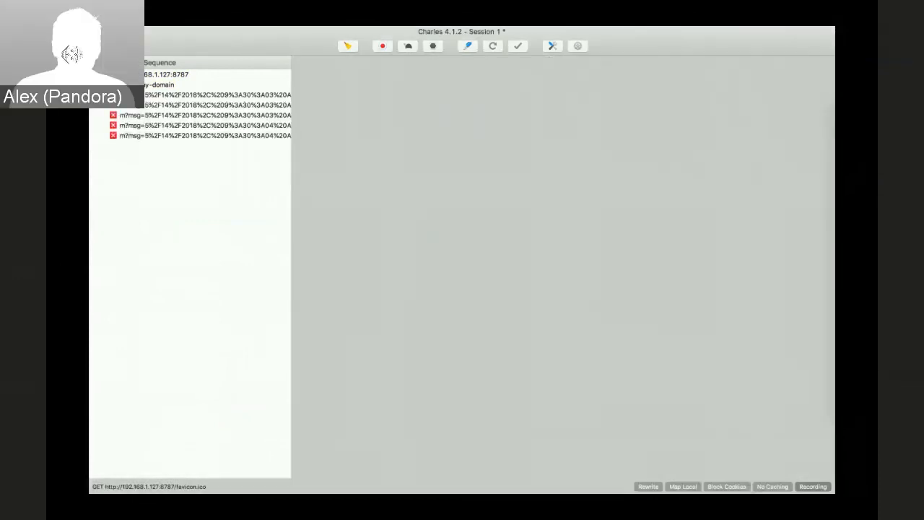
{"action": "left_click", "coordinate": [217, 95]}
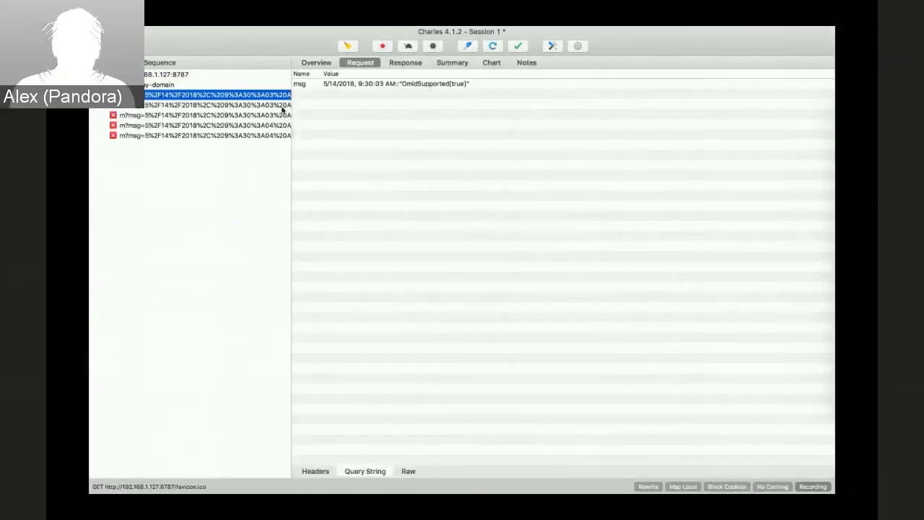
{"action": "left_click", "coordinate": [217, 105]}
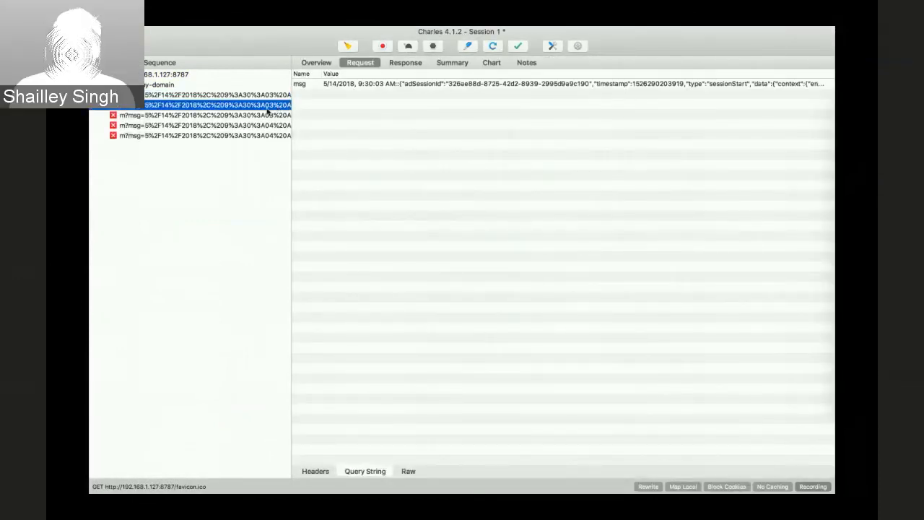